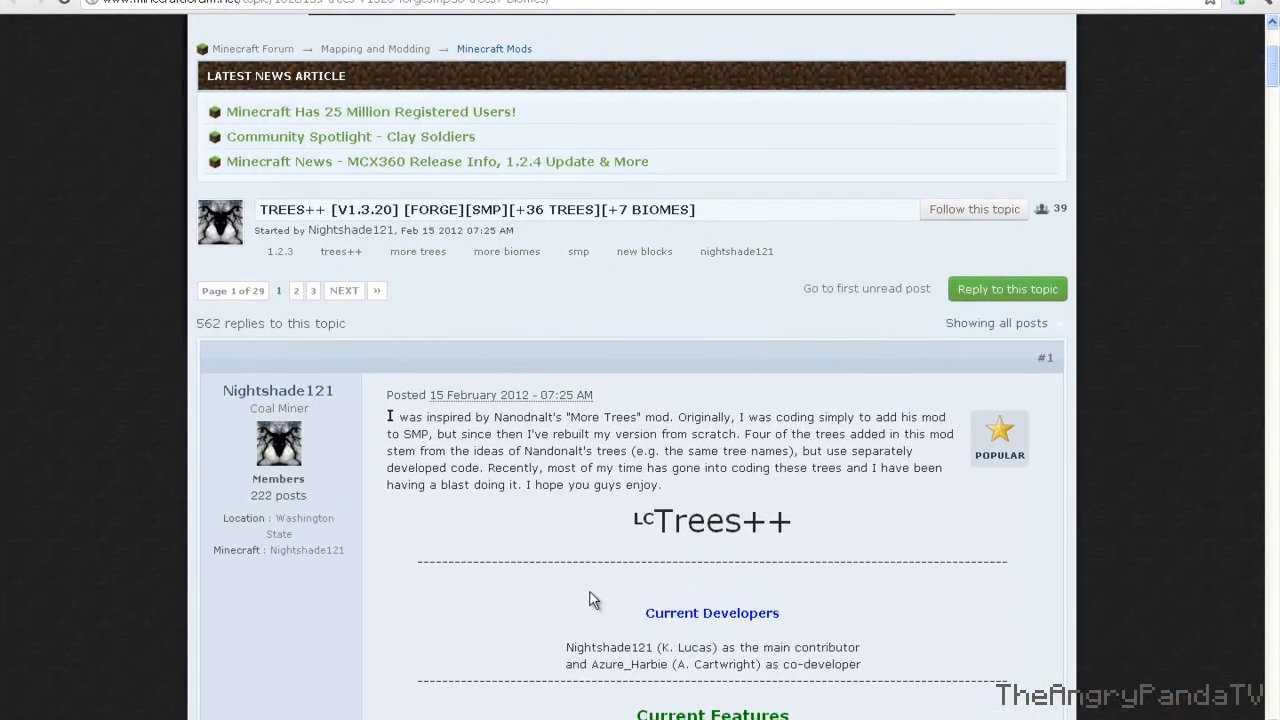
mouse_move(580, 592)
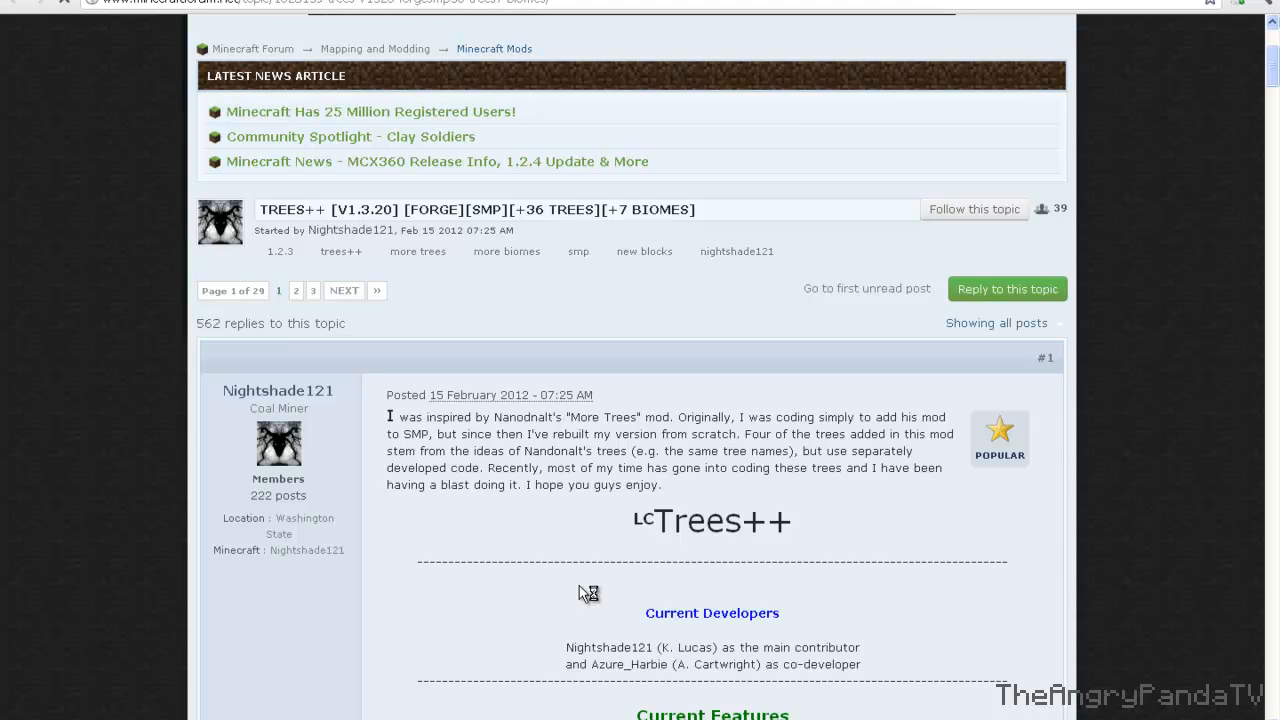
mouse_move(1196, 428)
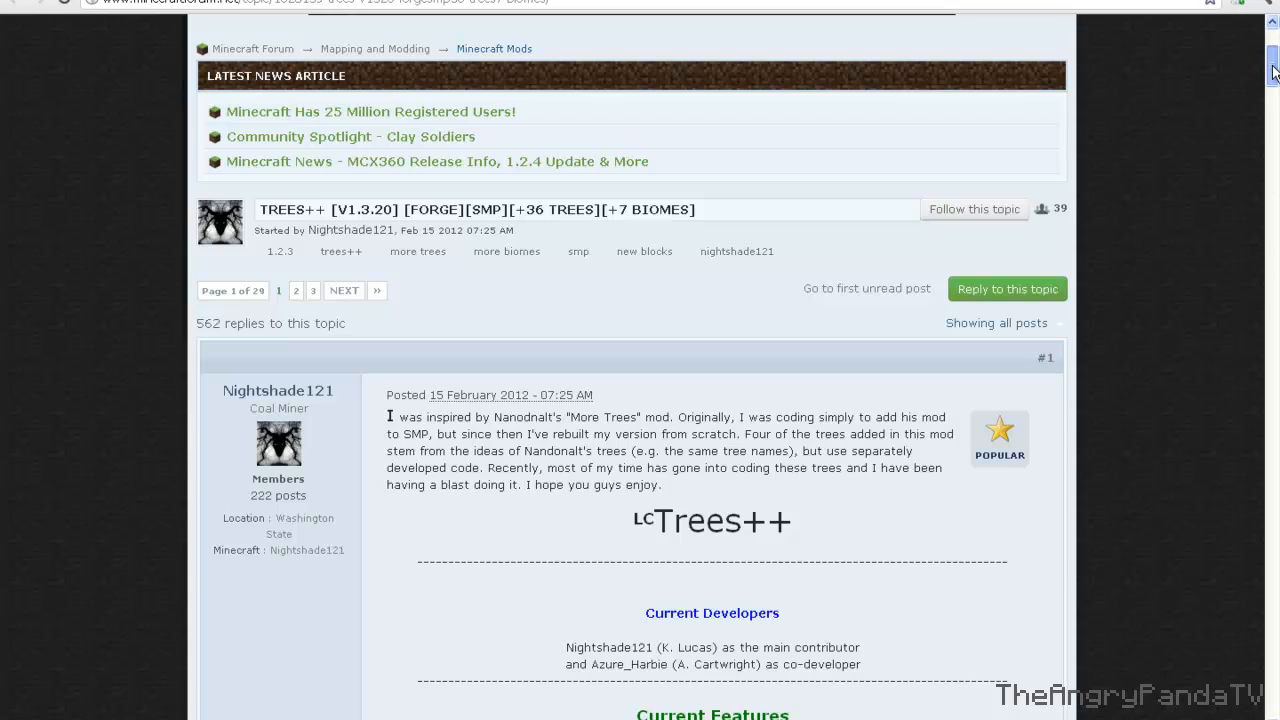
Step: Scroll through the Trees folder contents to locate the update controller
scroll(down, 3)
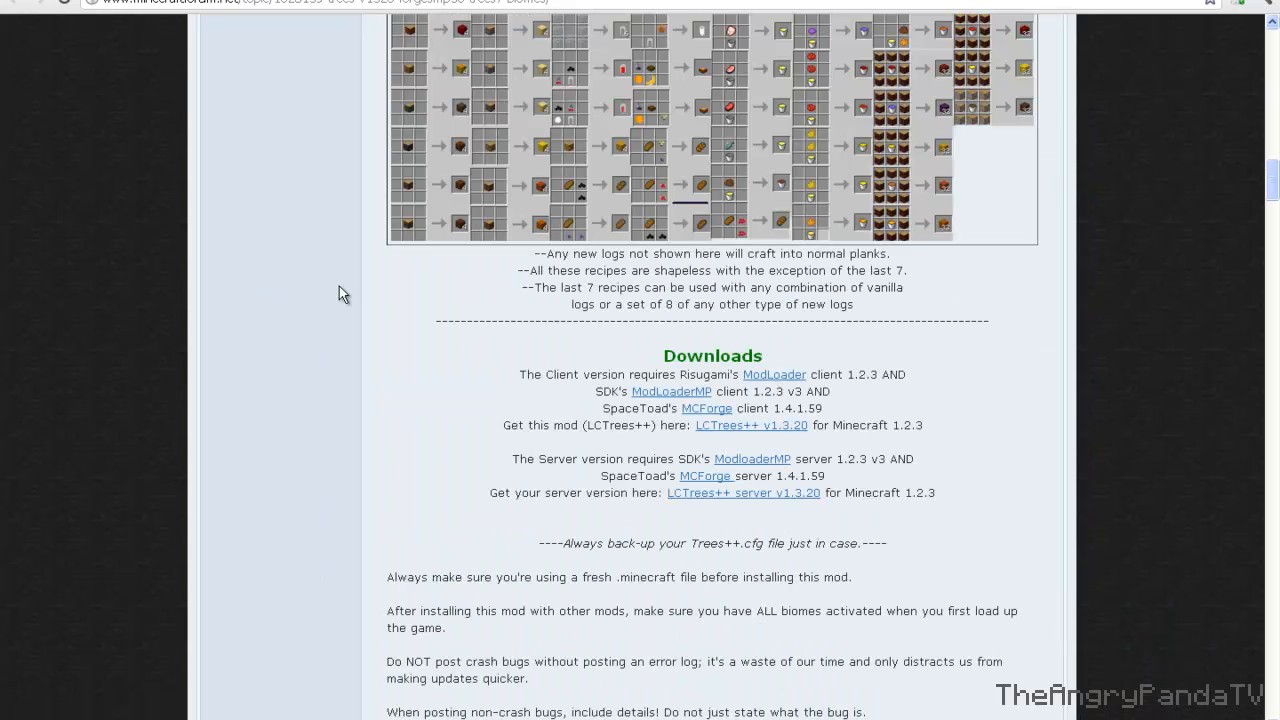
scroll(down, 3)
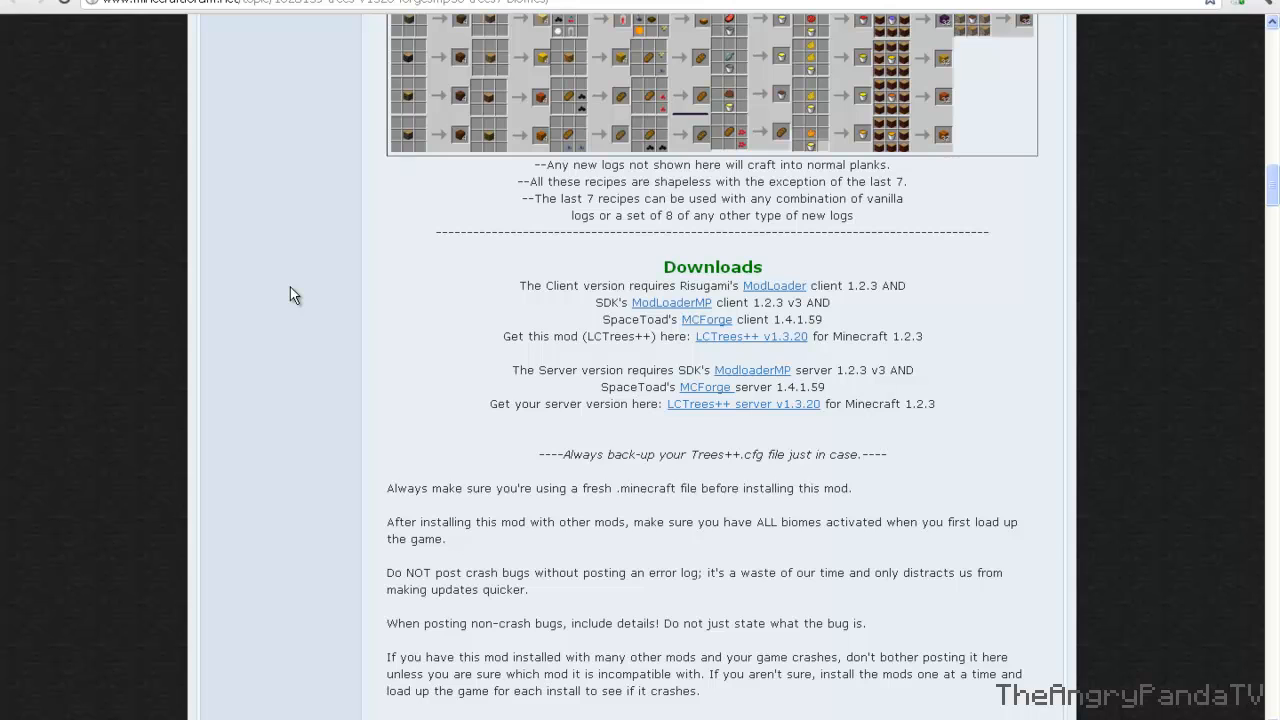
scroll(down, 3)
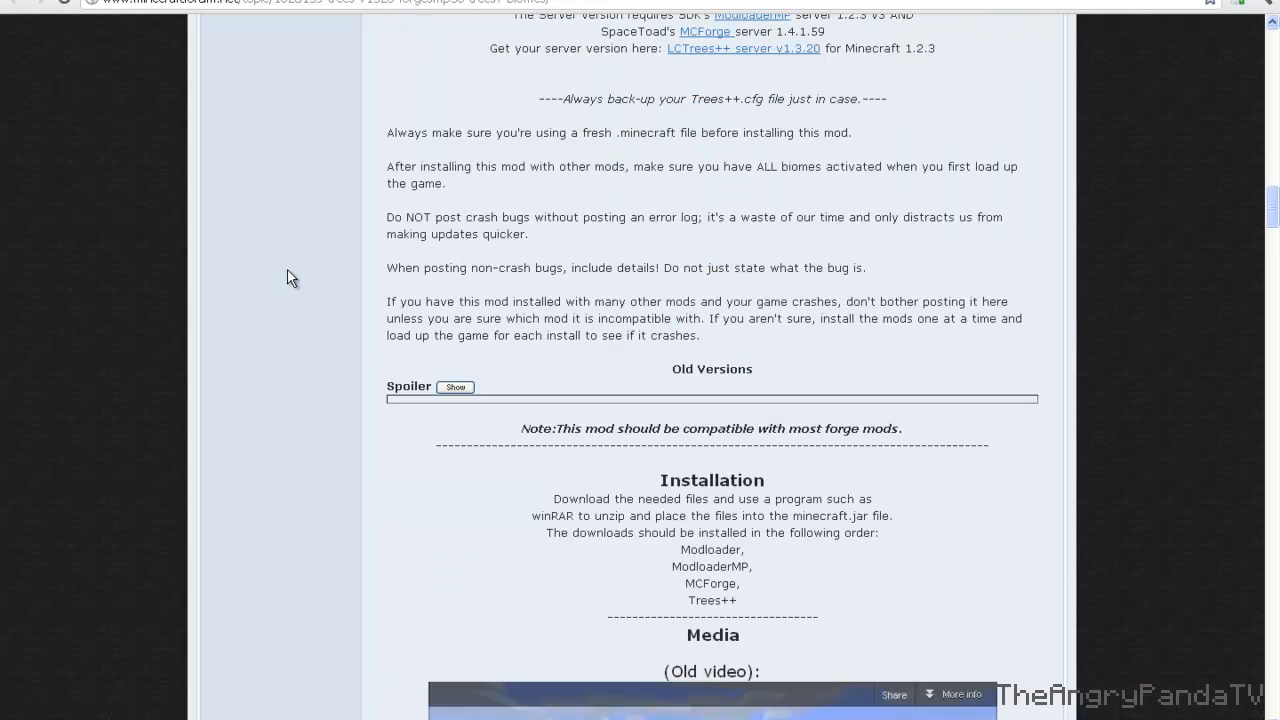
scroll(down, 3)
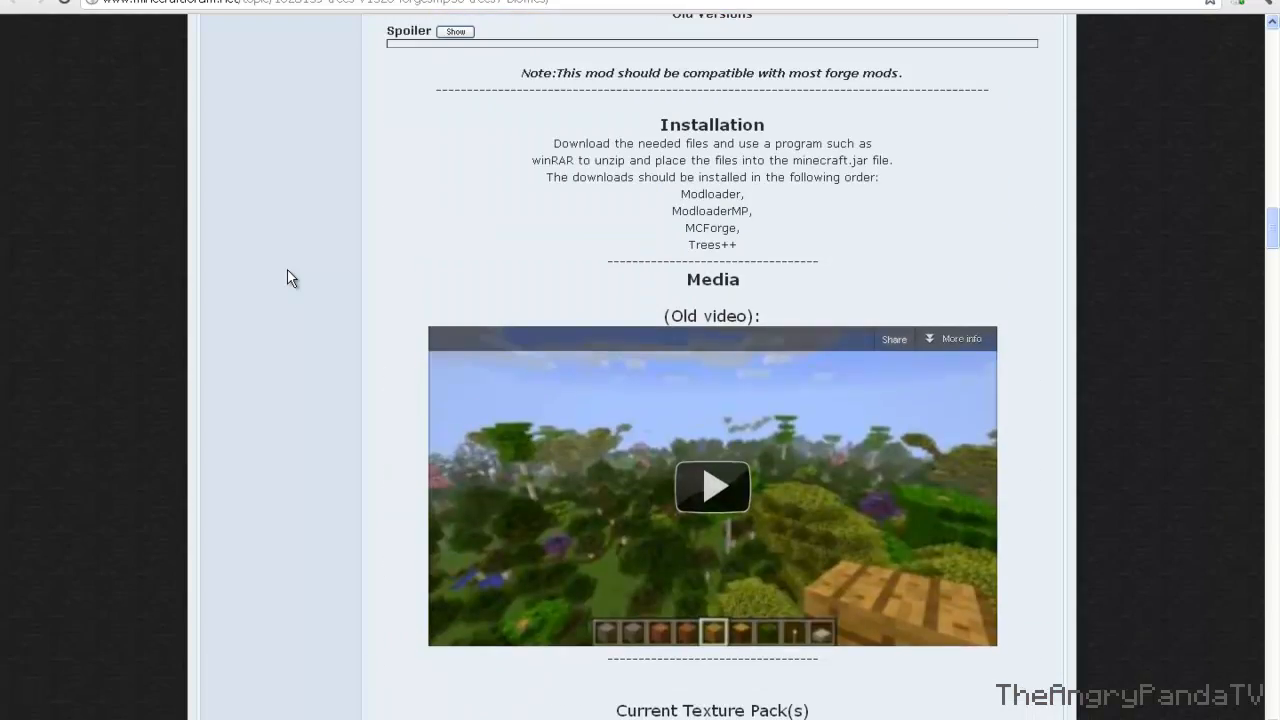
scroll(down, 3)
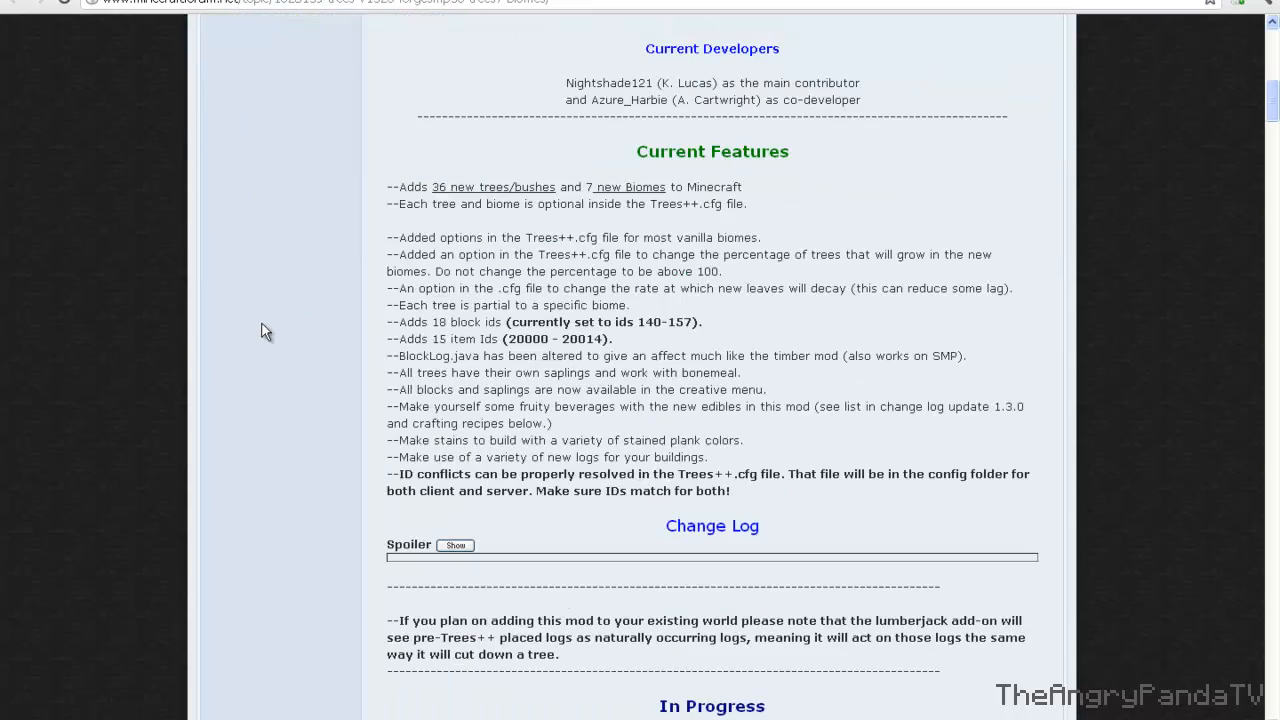
scroll(up, 3)
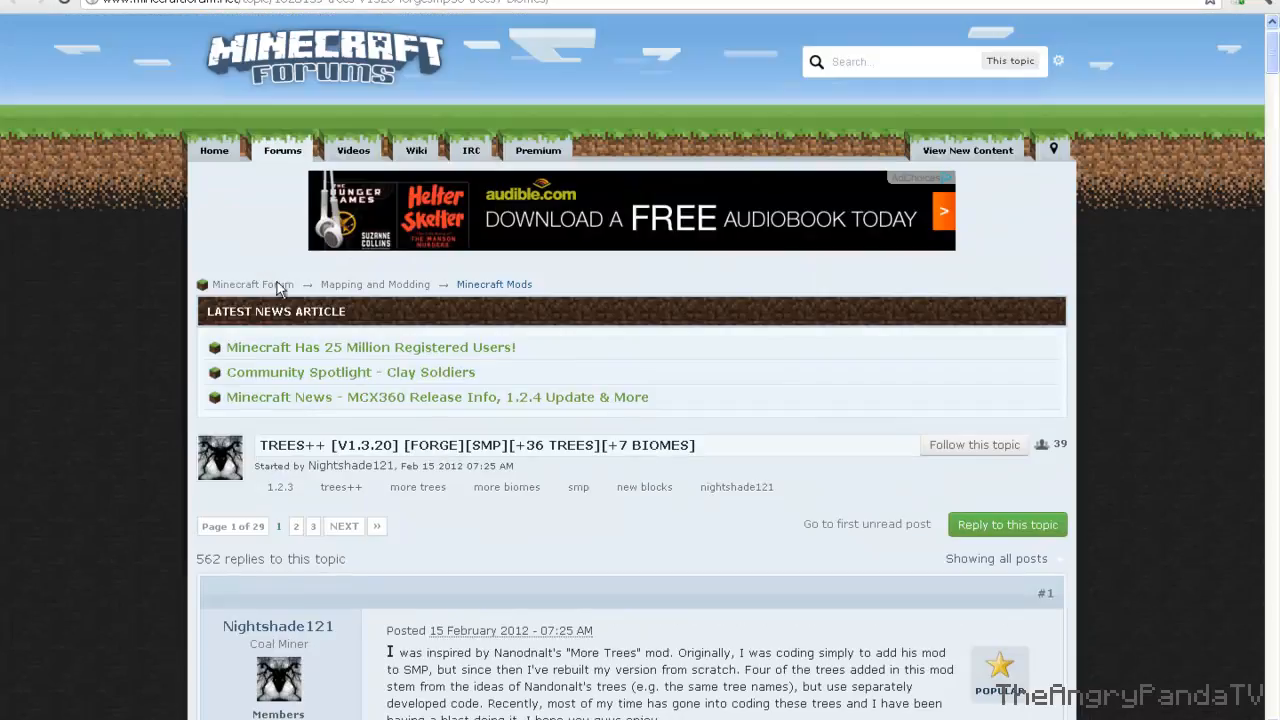
scroll(down, 3)
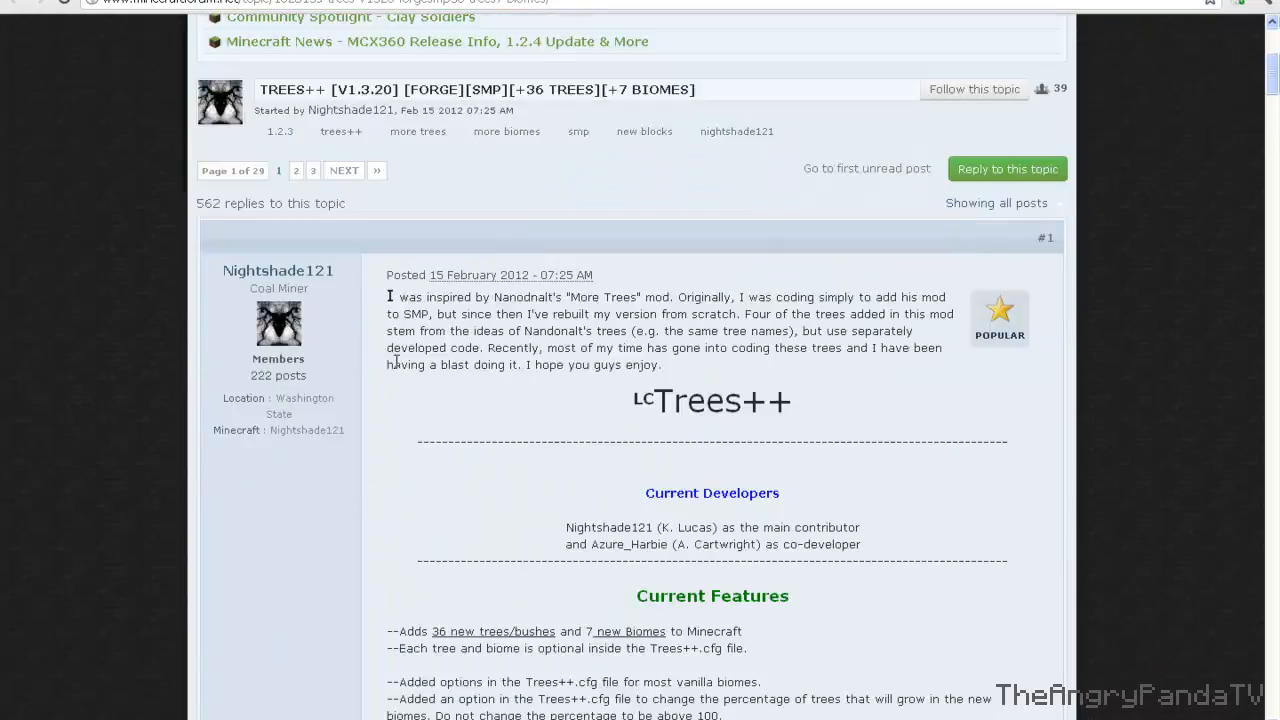
scroll(down, 3)
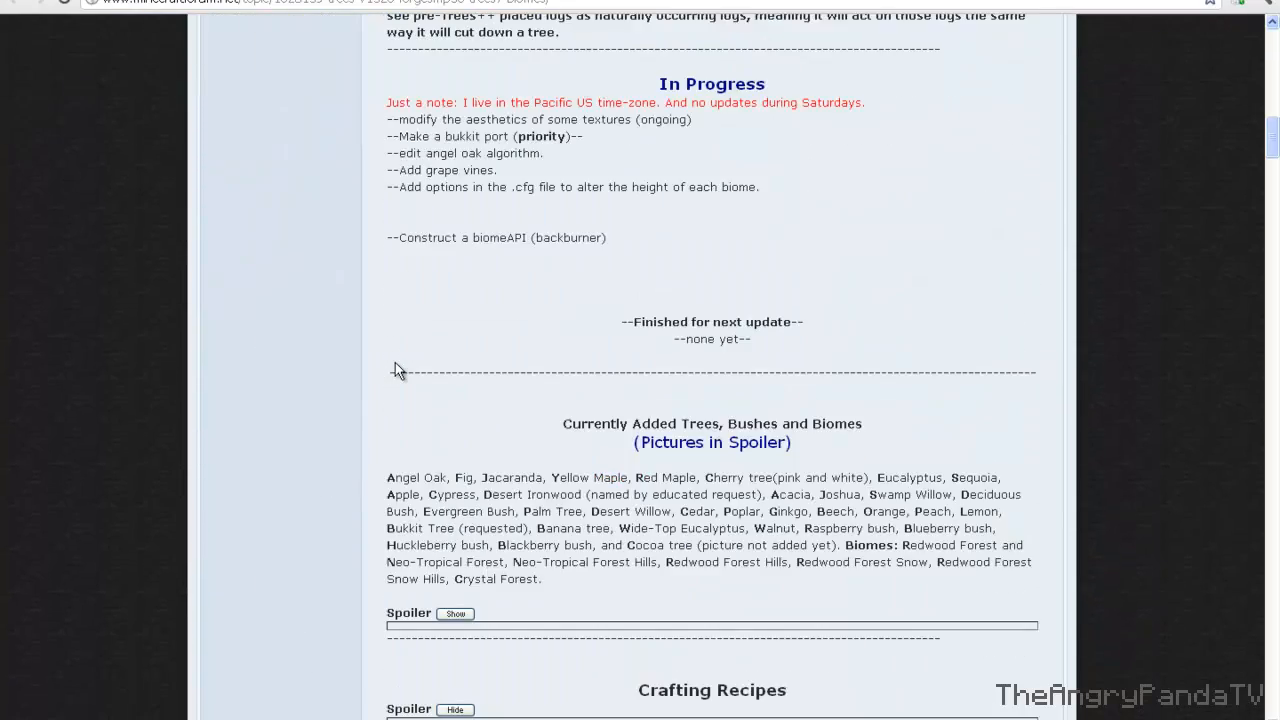
scroll(down, 3)
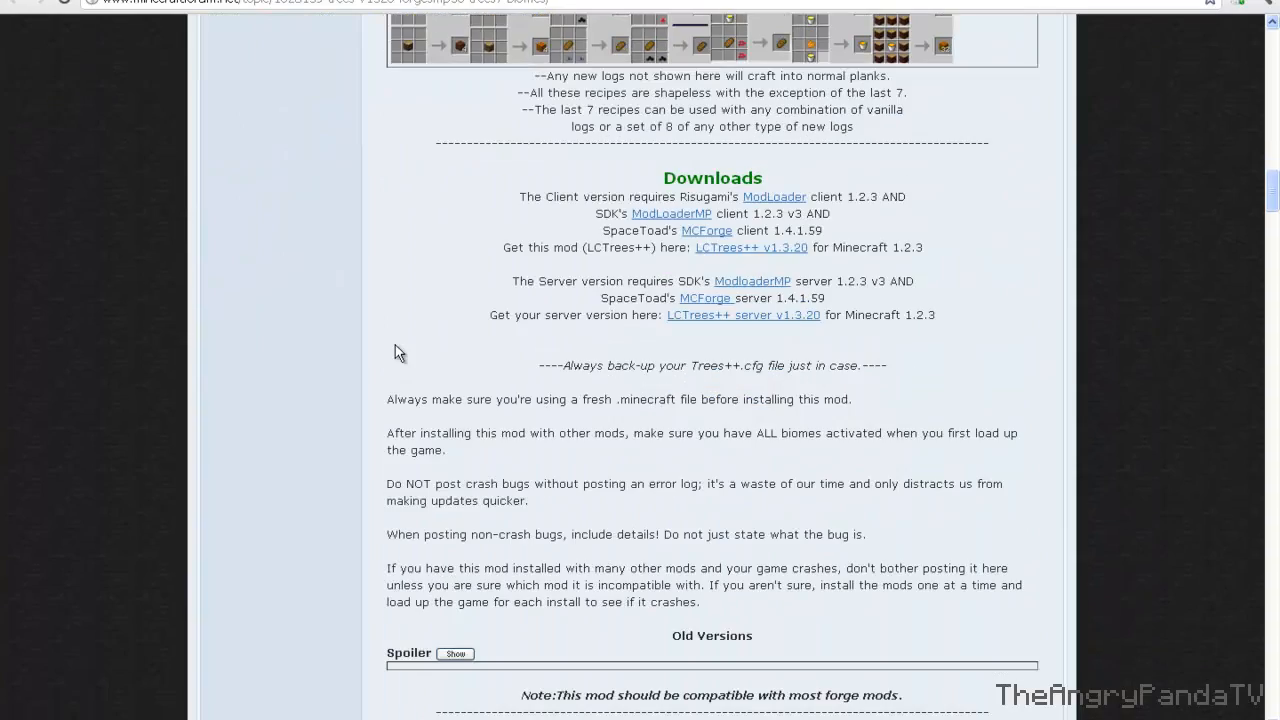
scroll(down, 3)
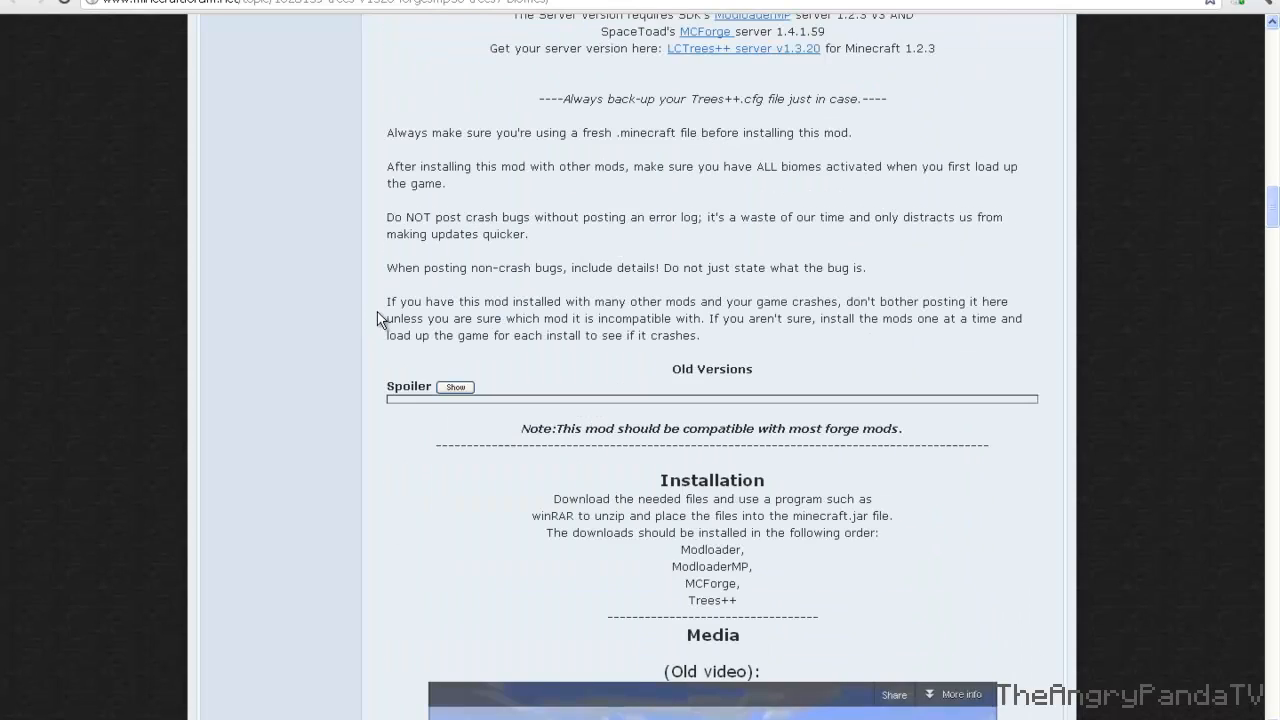
scroll(up, 3)
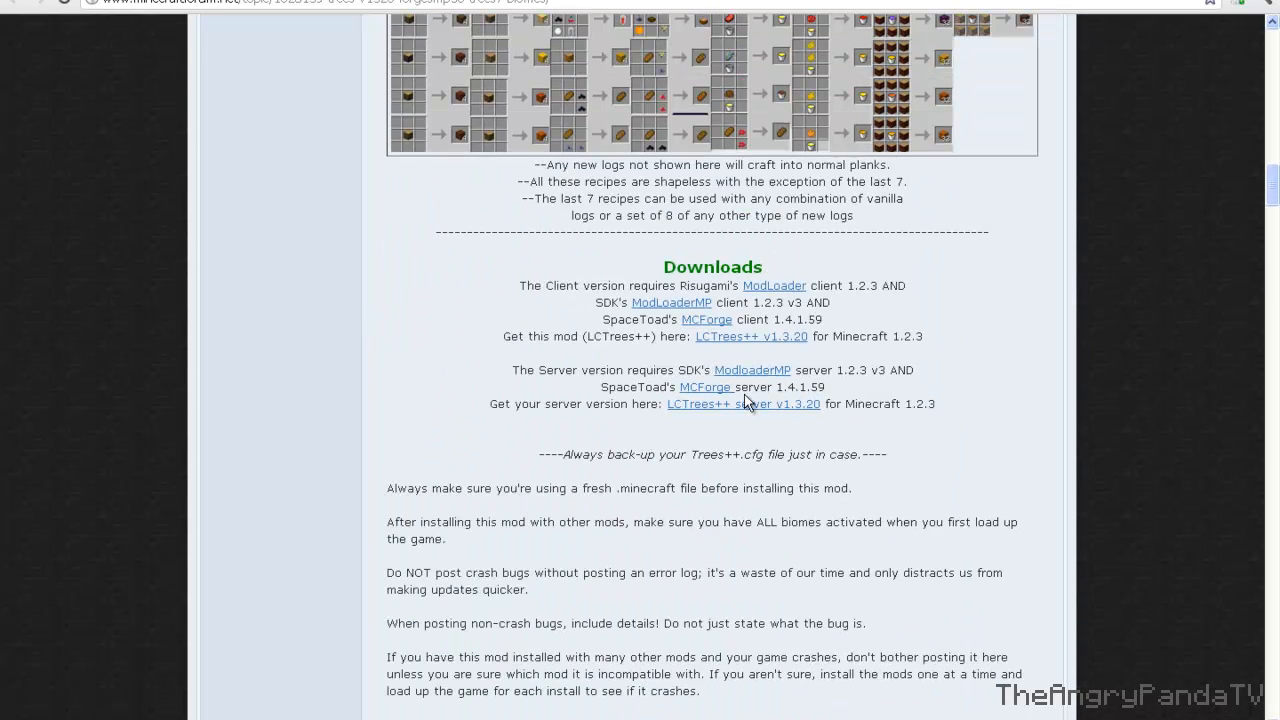
scroll(down, 3)
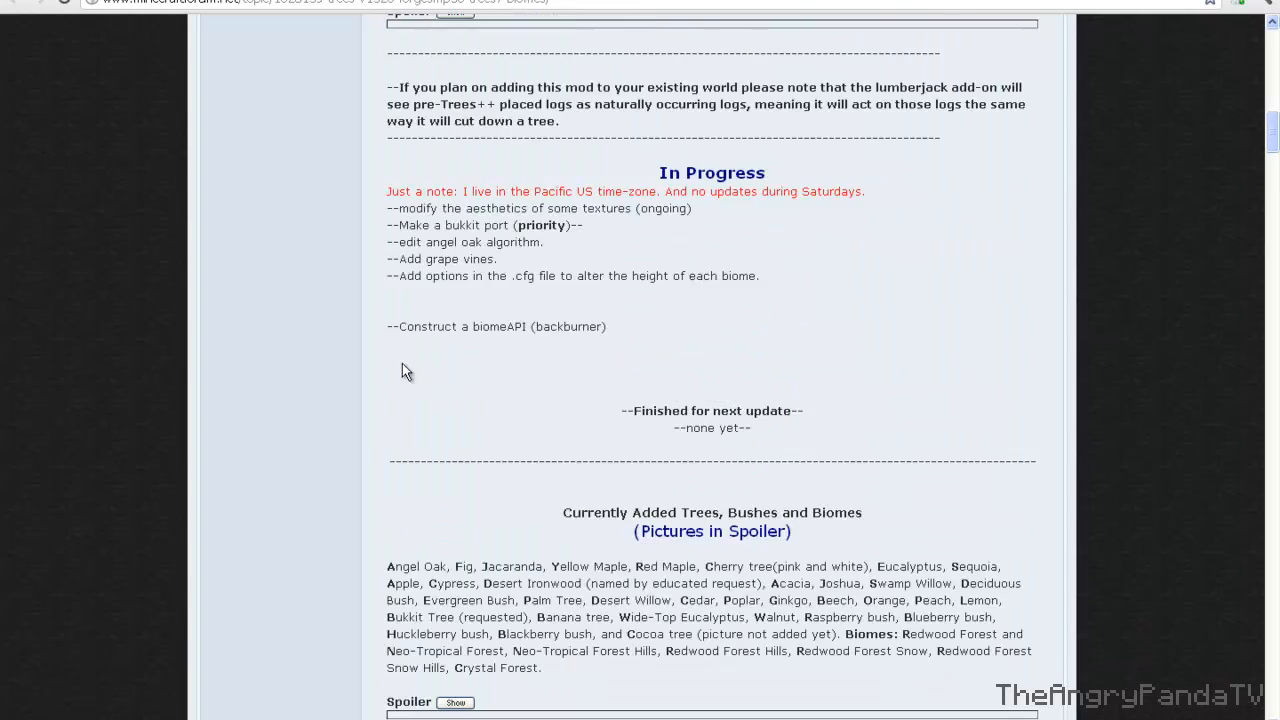
scroll(up, 3)
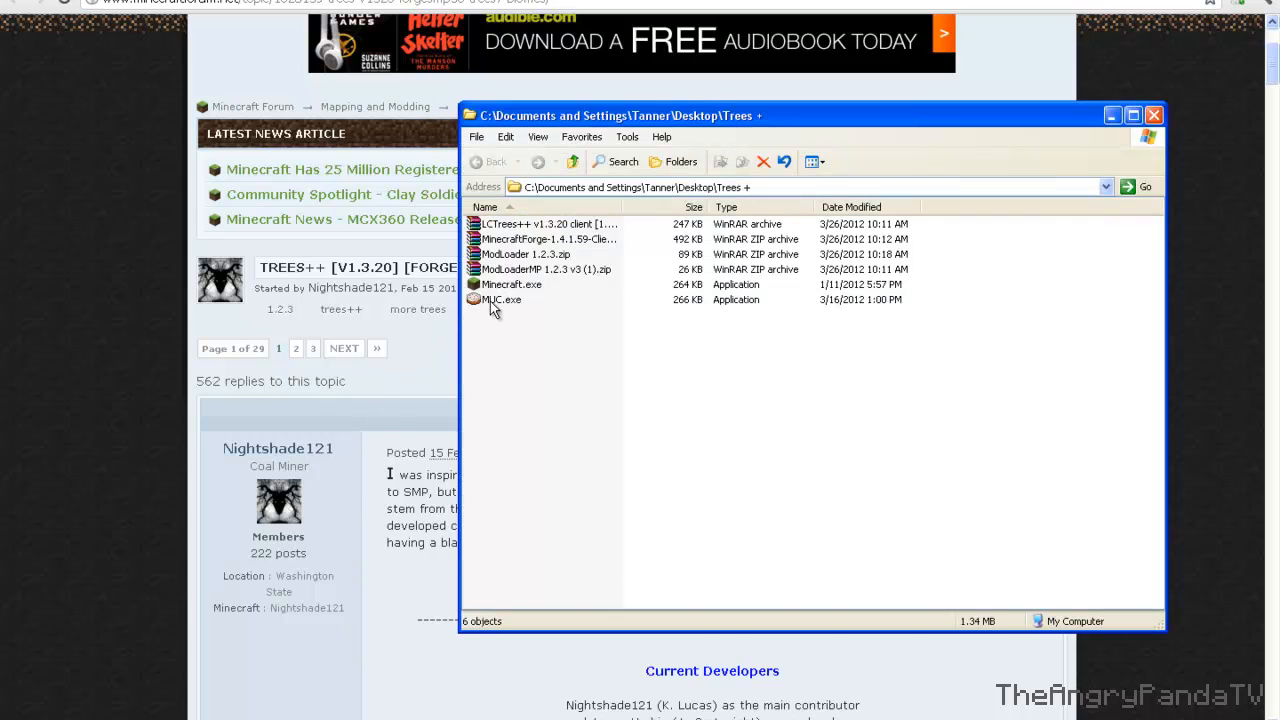
Step: Run MUC.exe, agree to the disclaimer, and confirm Minecraft is now version 1.2.3
click(496, 300)
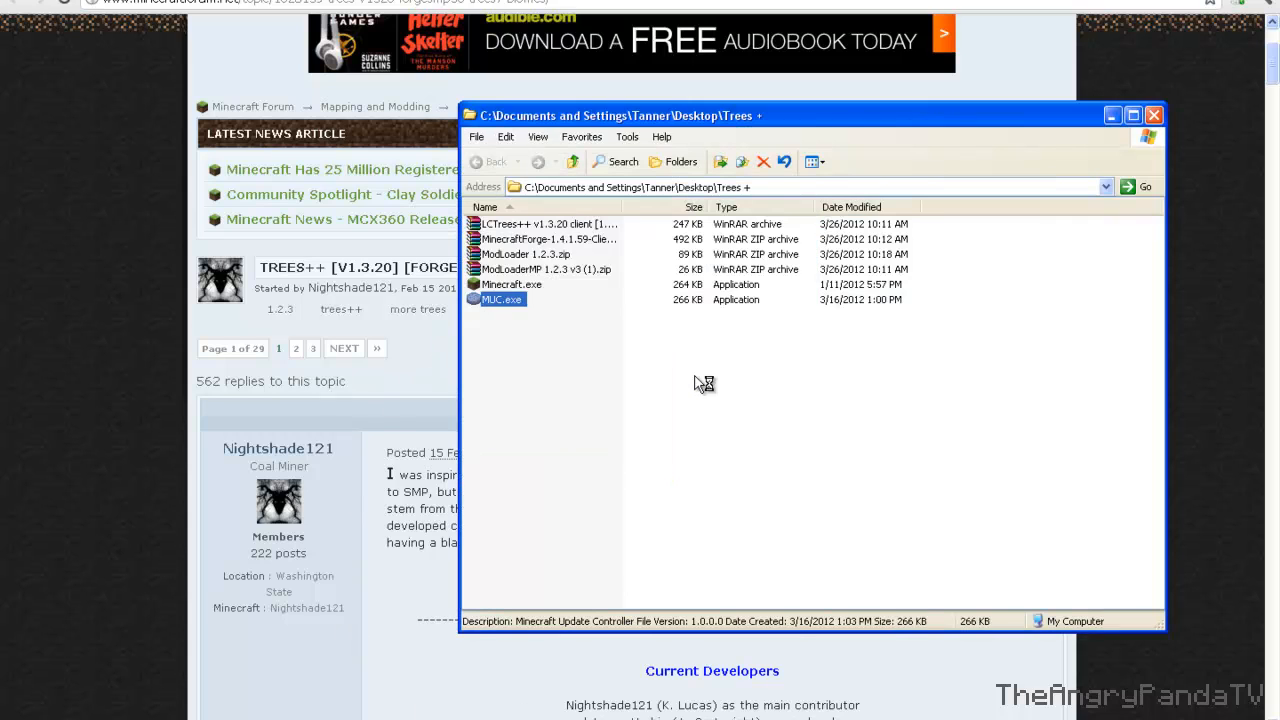
double_click(504, 300)
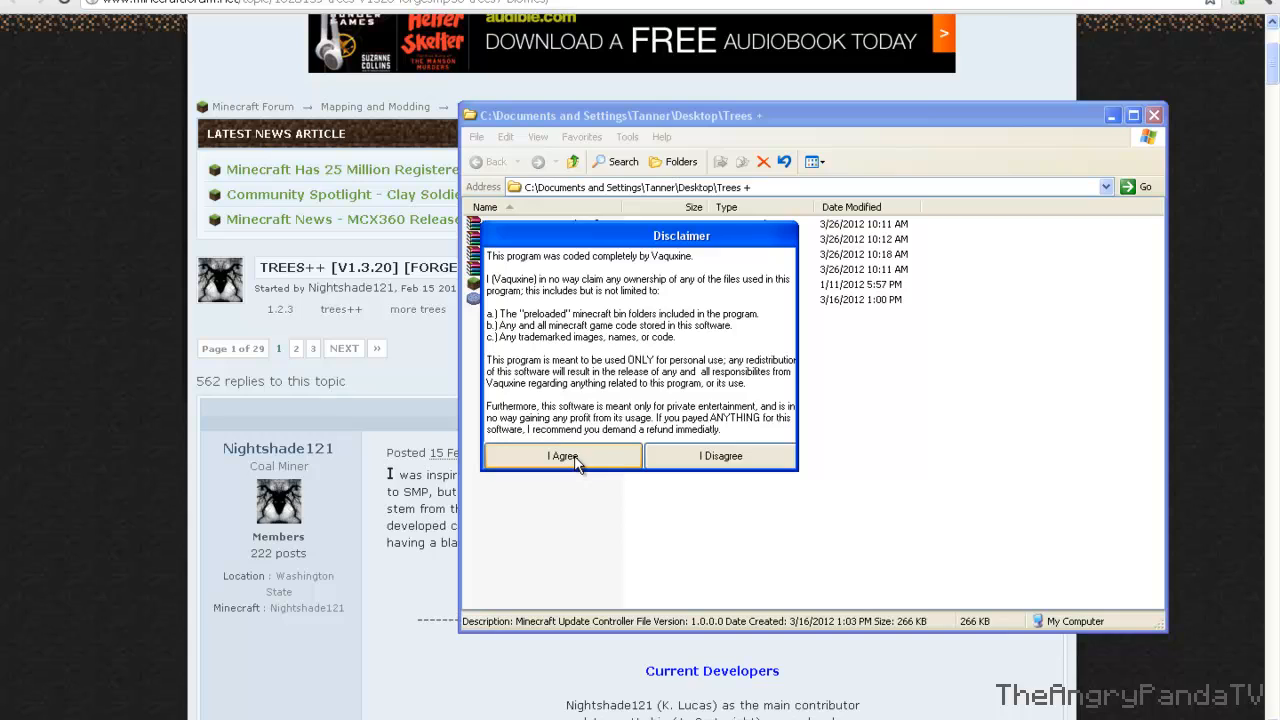
click(560, 456)
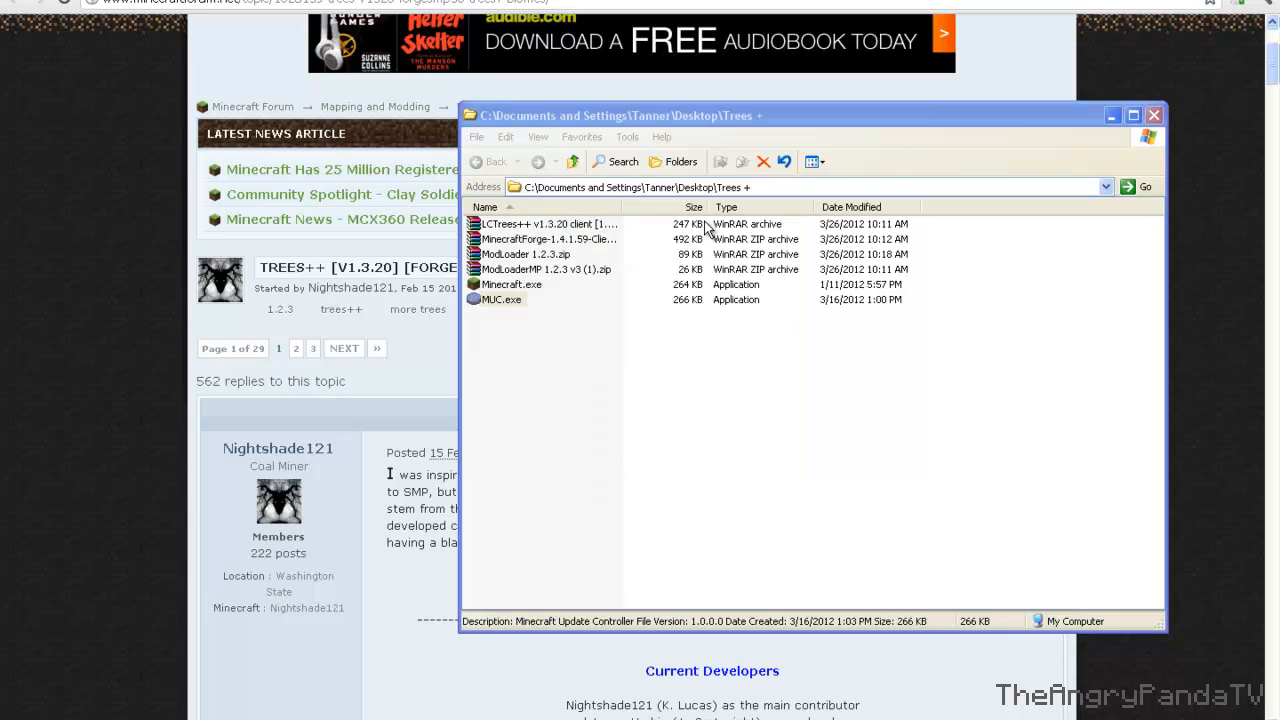
mouse_move(748, 324)
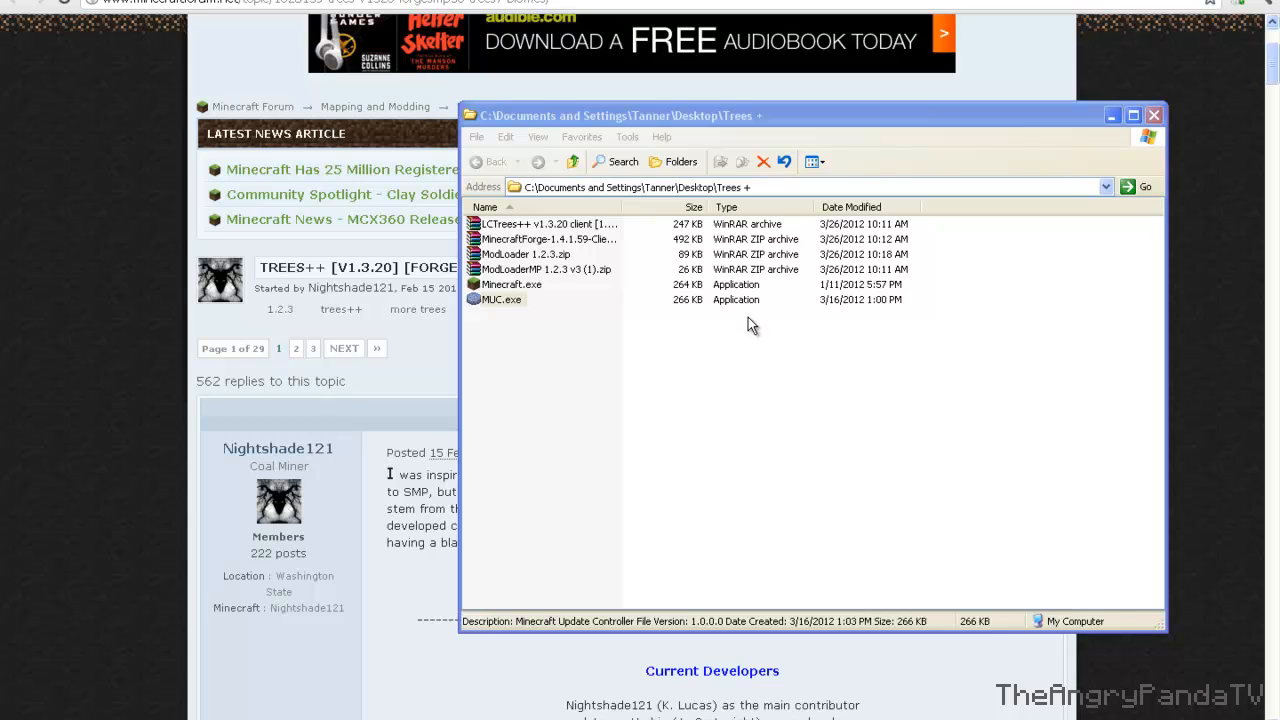
mouse_move(752, 320)
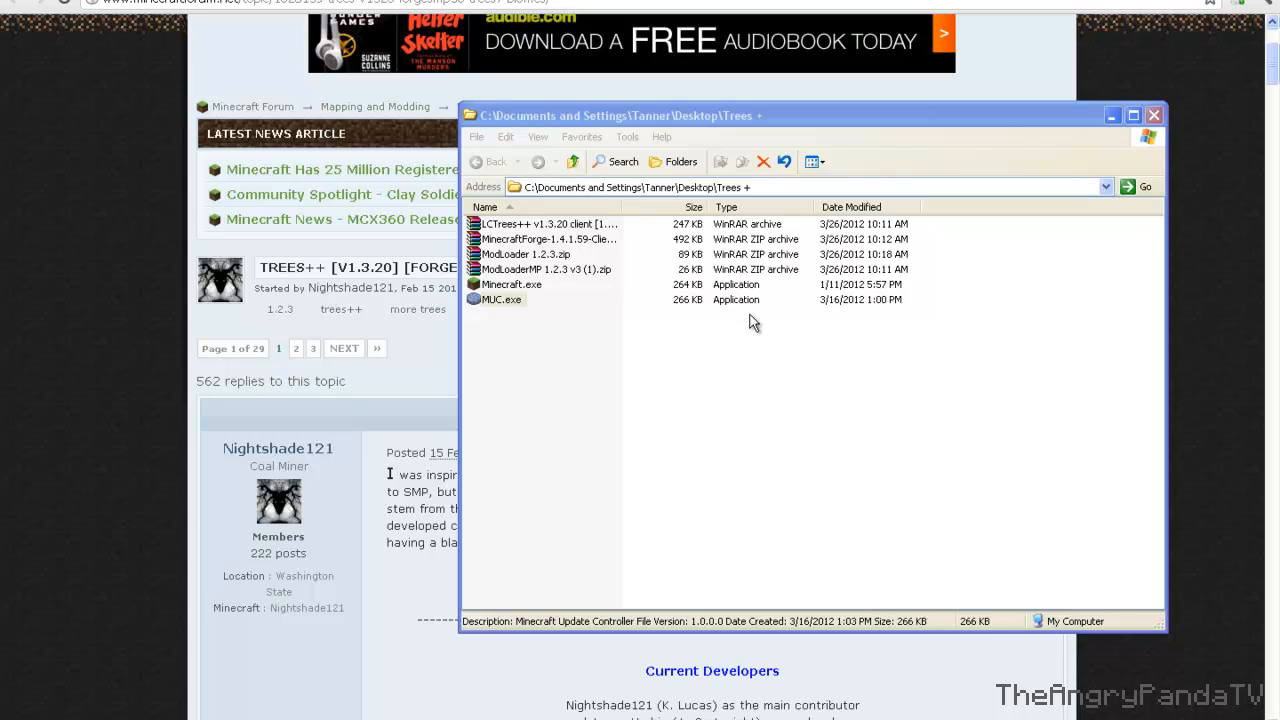
mouse_move(716, 328)
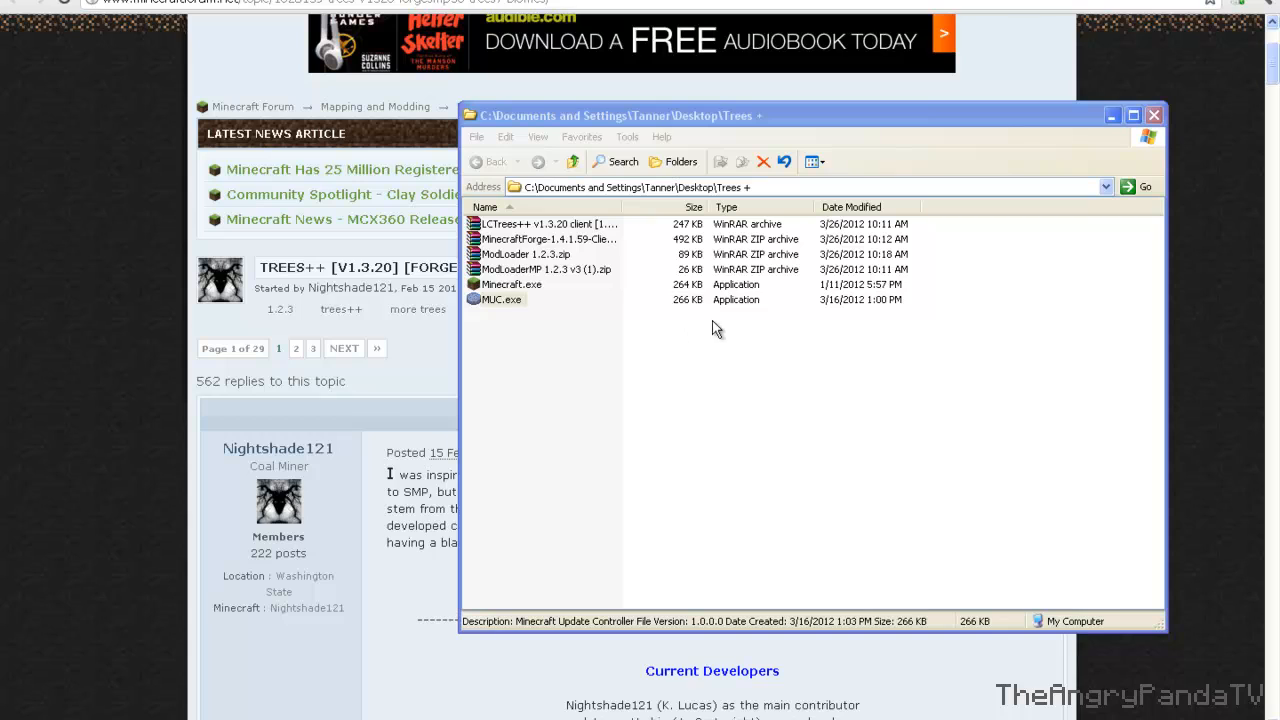
mouse_move(756, 316)
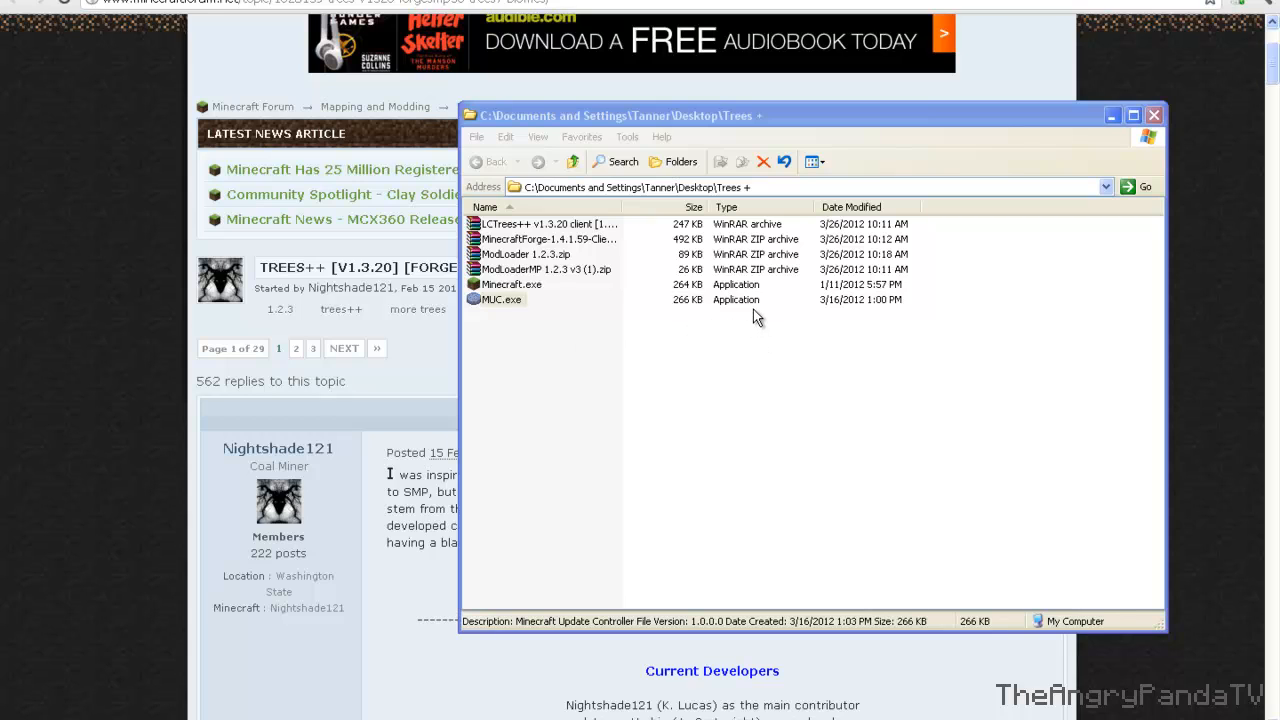
mouse_move(584, 308)
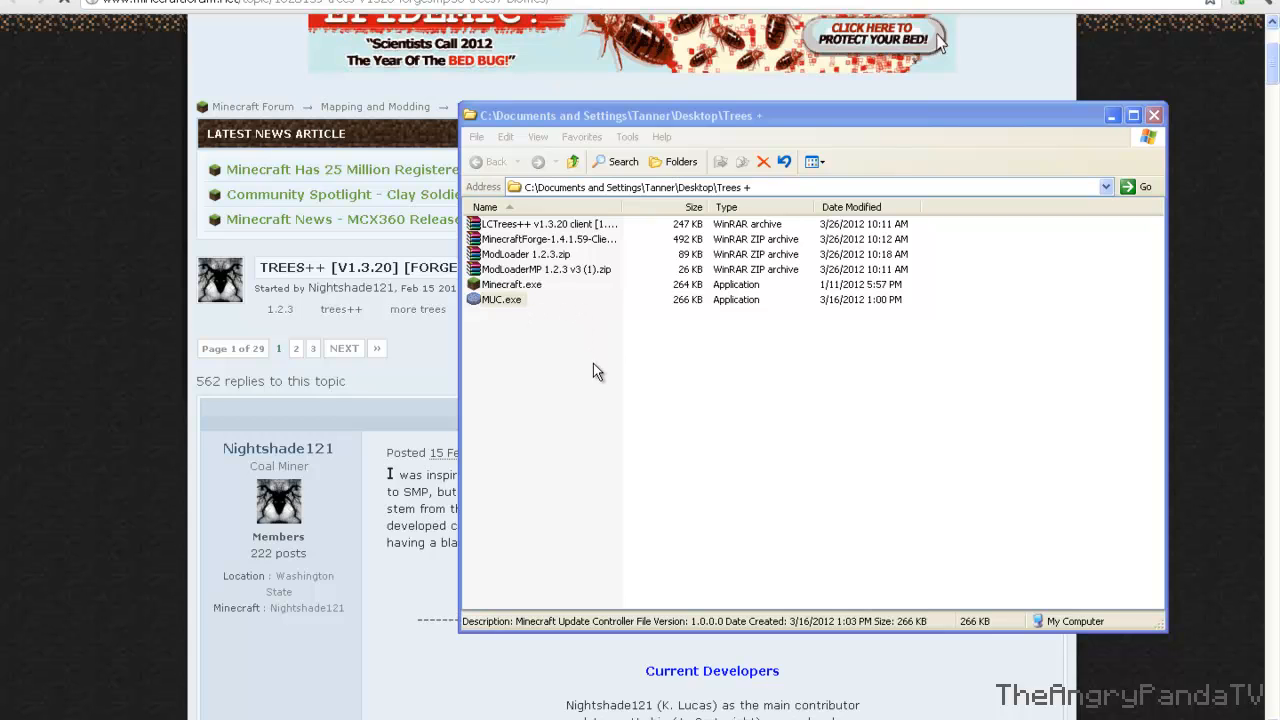
mouse_move(602, 332)
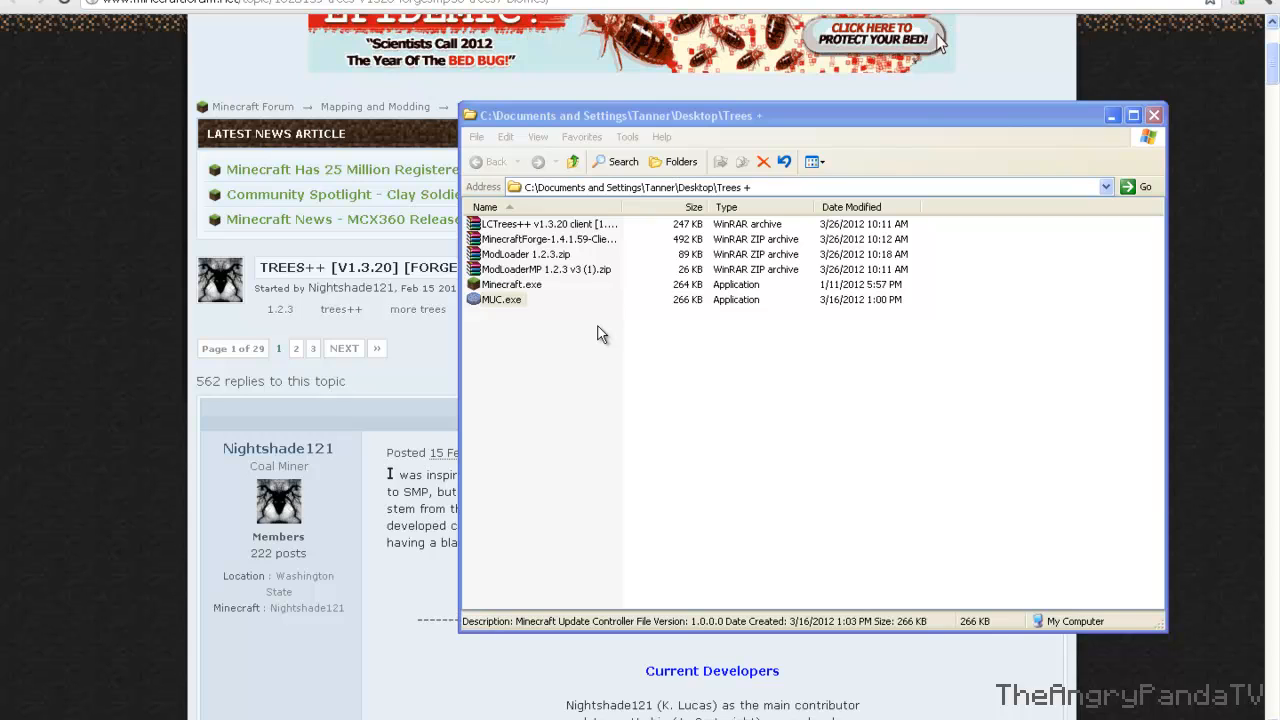
mouse_move(736, 328)
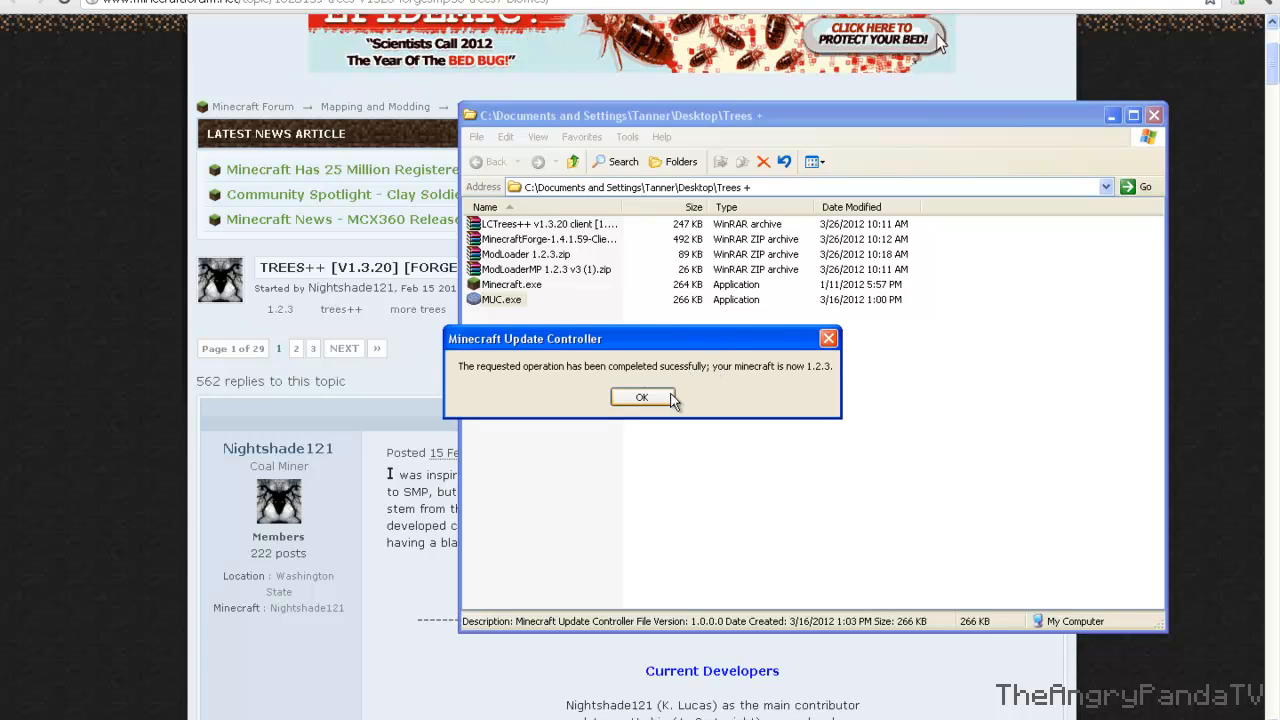
click(642, 396)
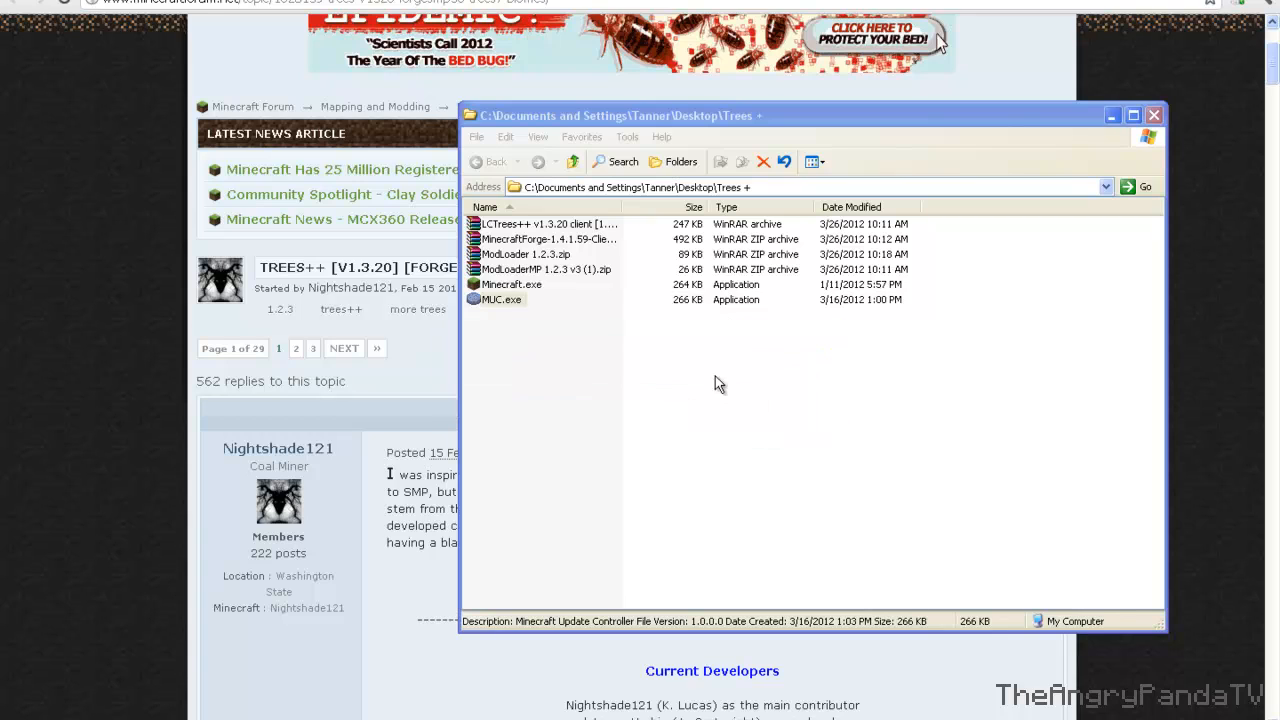
mouse_move(586, 348)
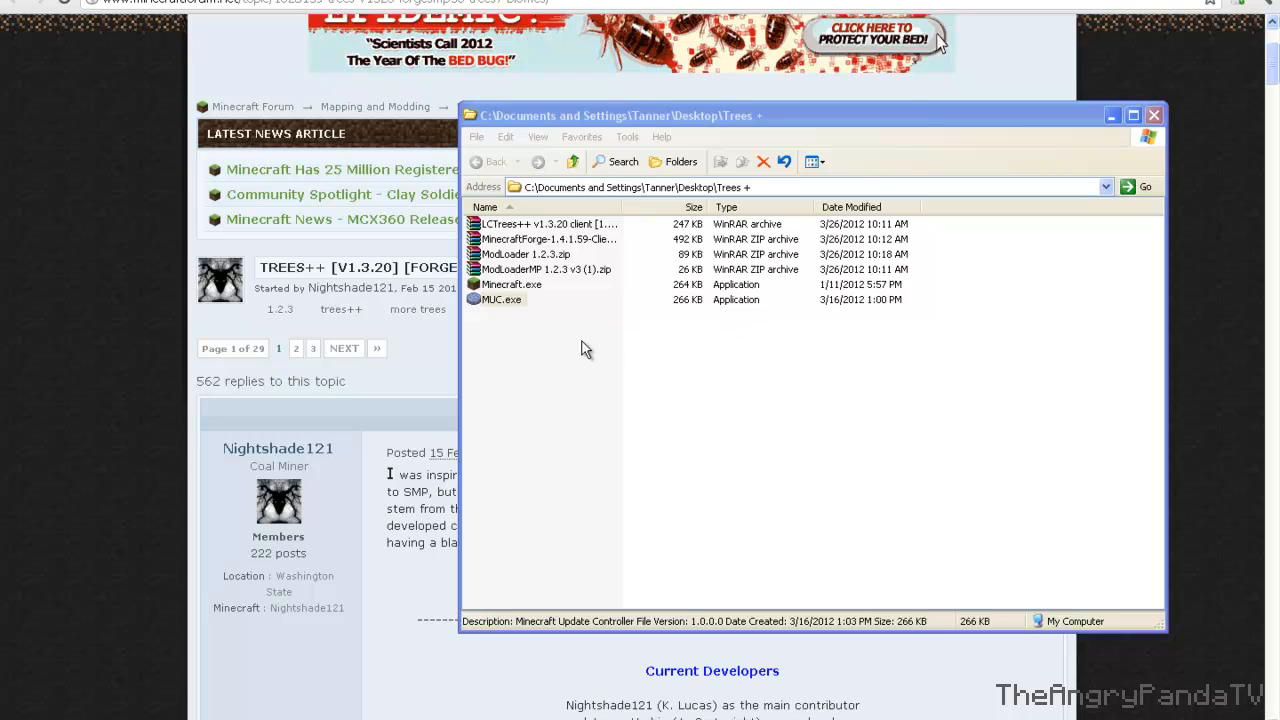
mouse_move(736, 328)
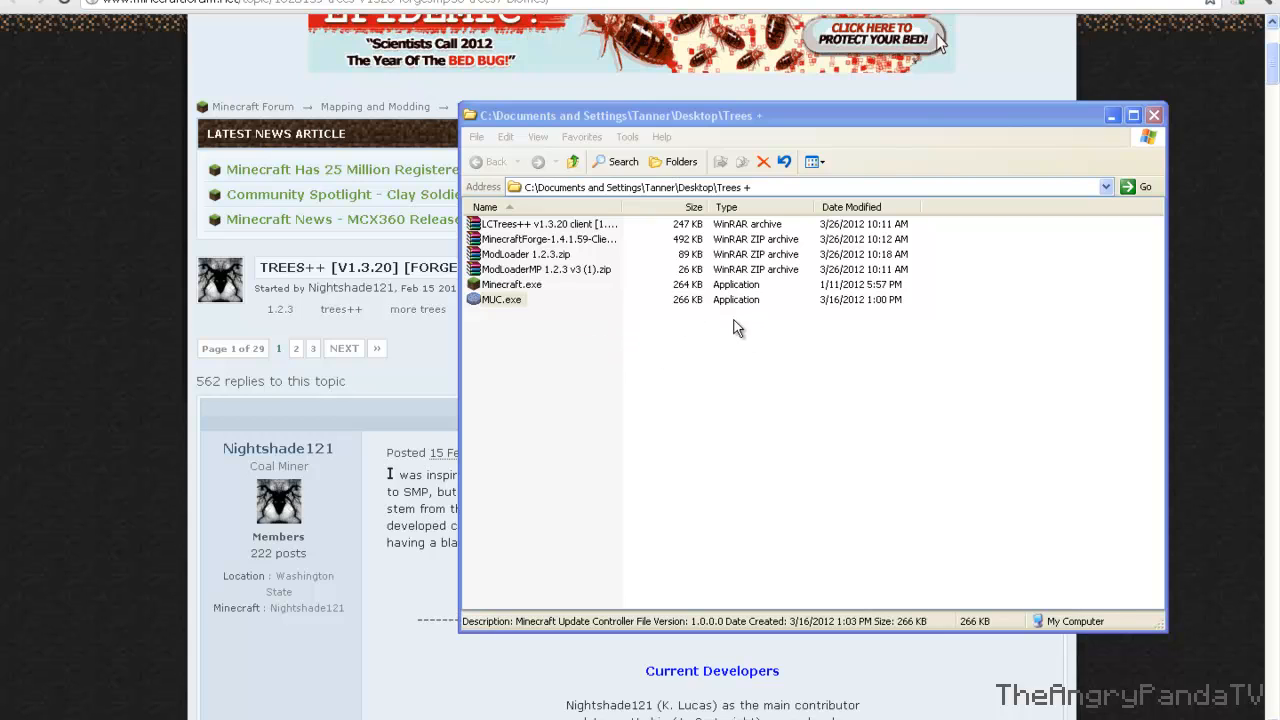
mouse_move(748, 304)
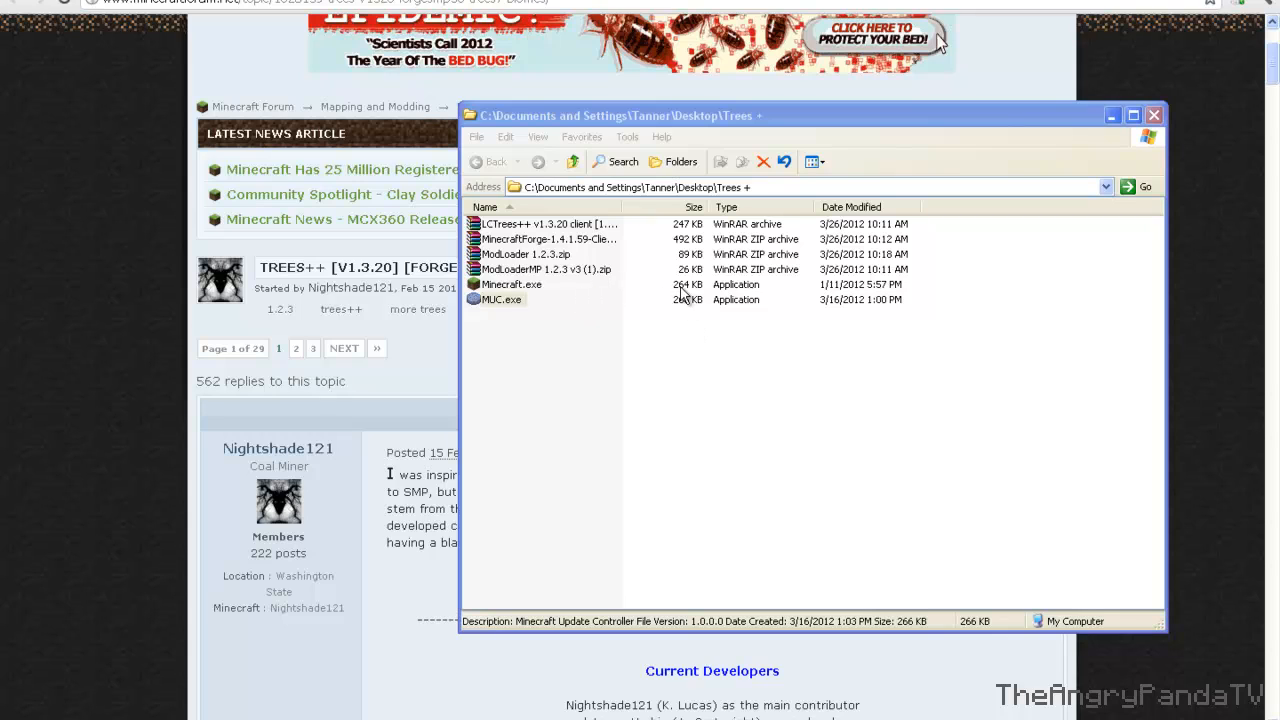
Step: Launch Minecraft.exe, log in to reach the 1.2.3 title screen, then quit the game
click(504, 300)
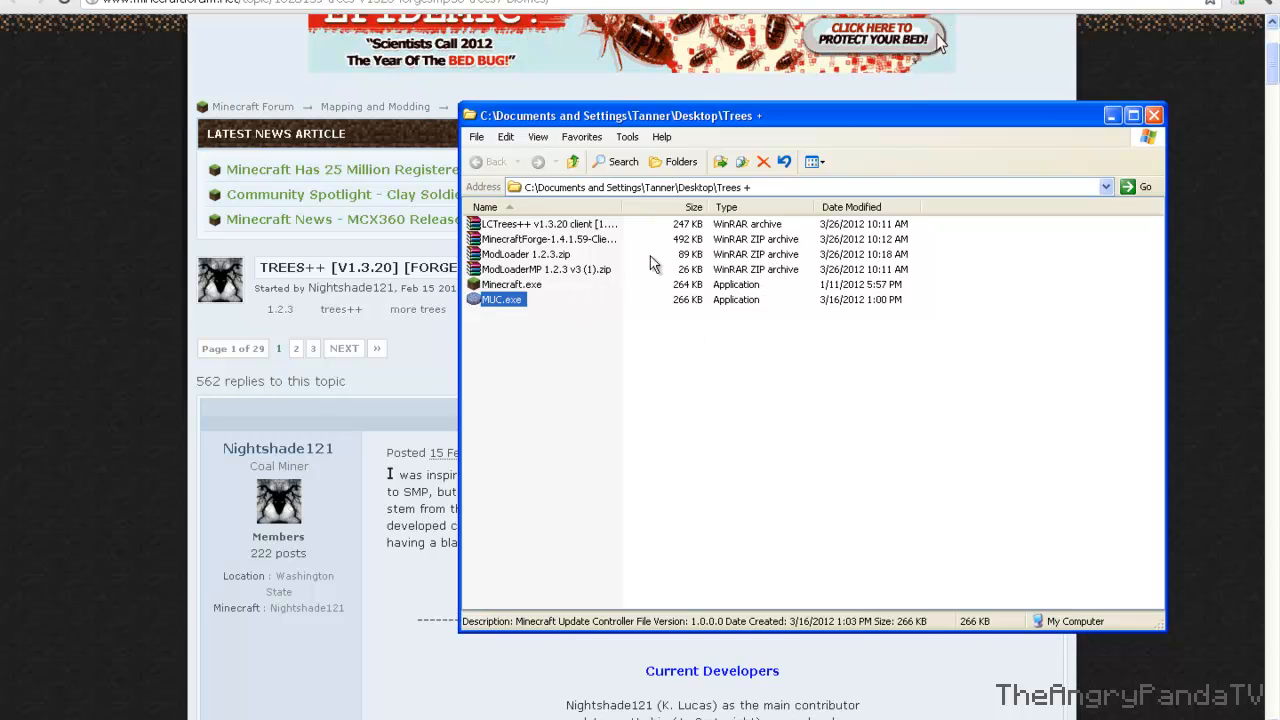
click(510, 284)
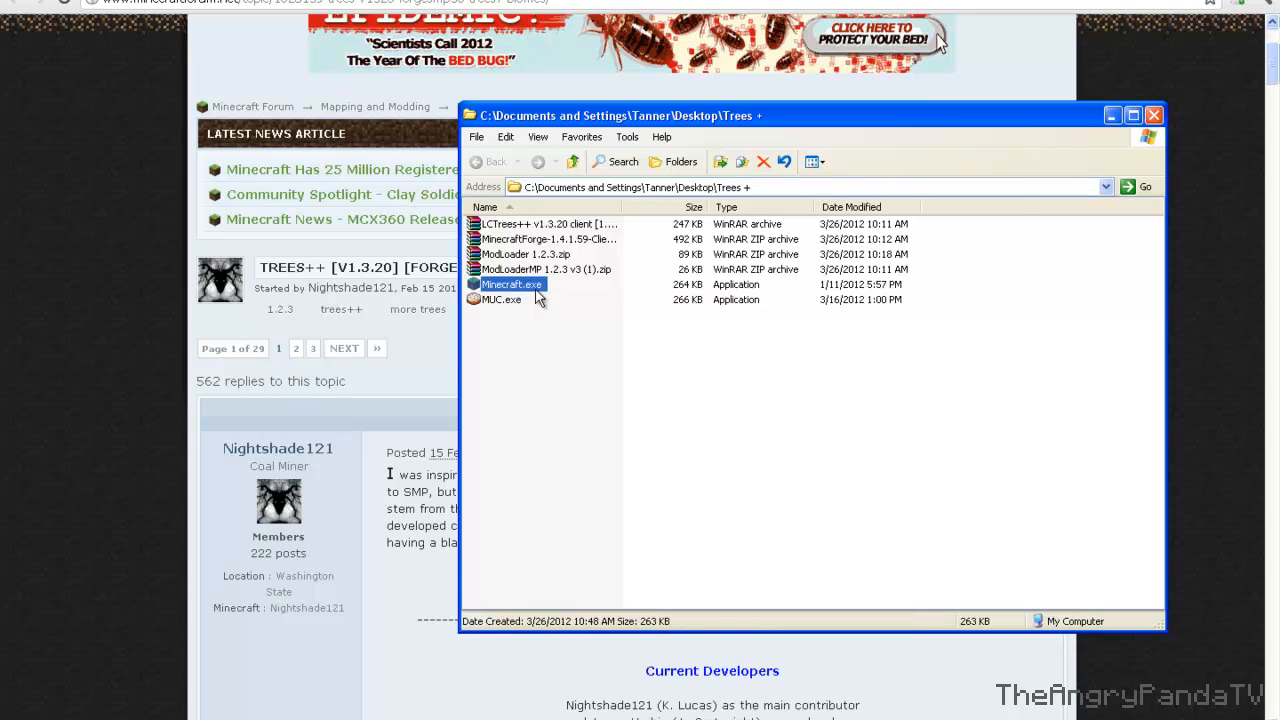
double_click(508, 284)
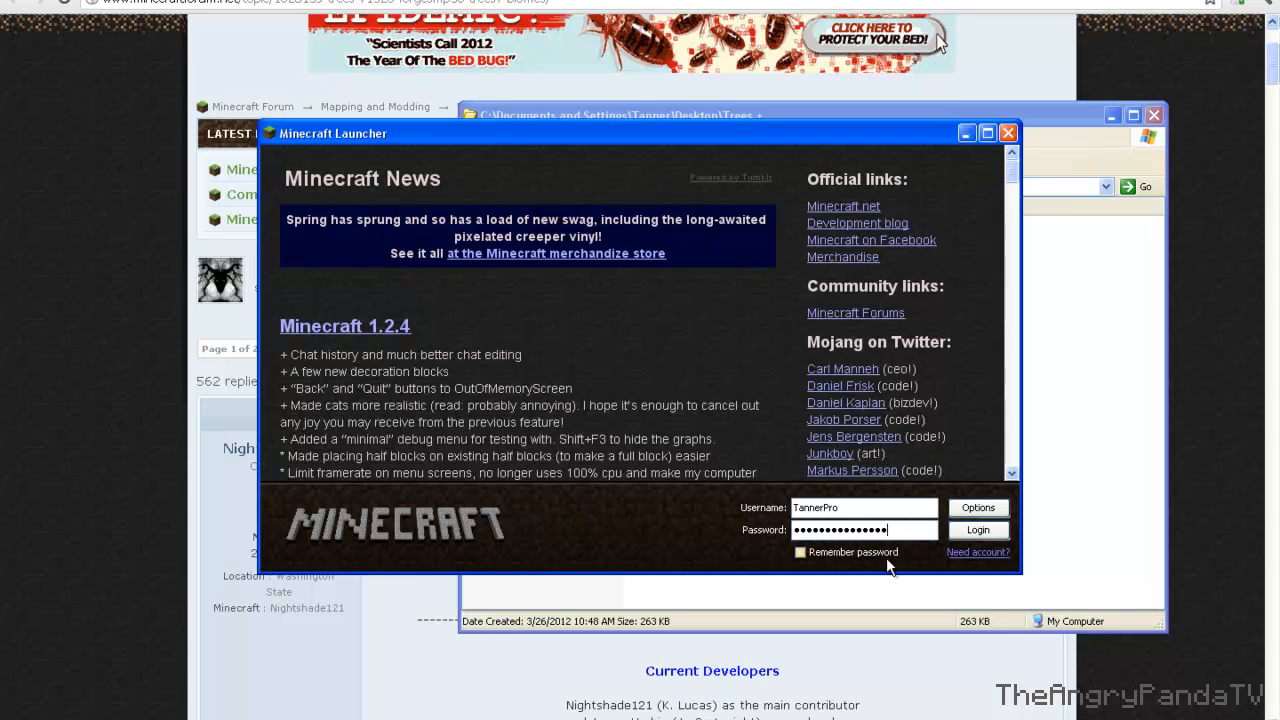
click(978, 530)
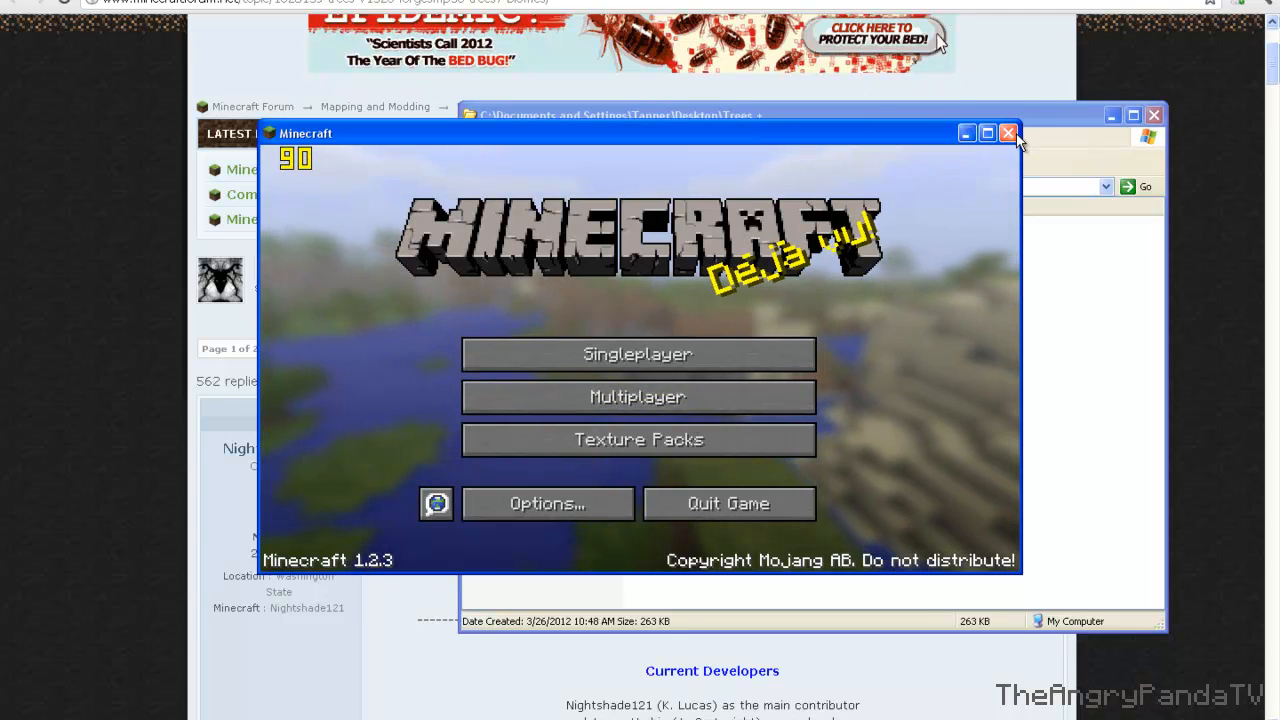
click(1008, 134)
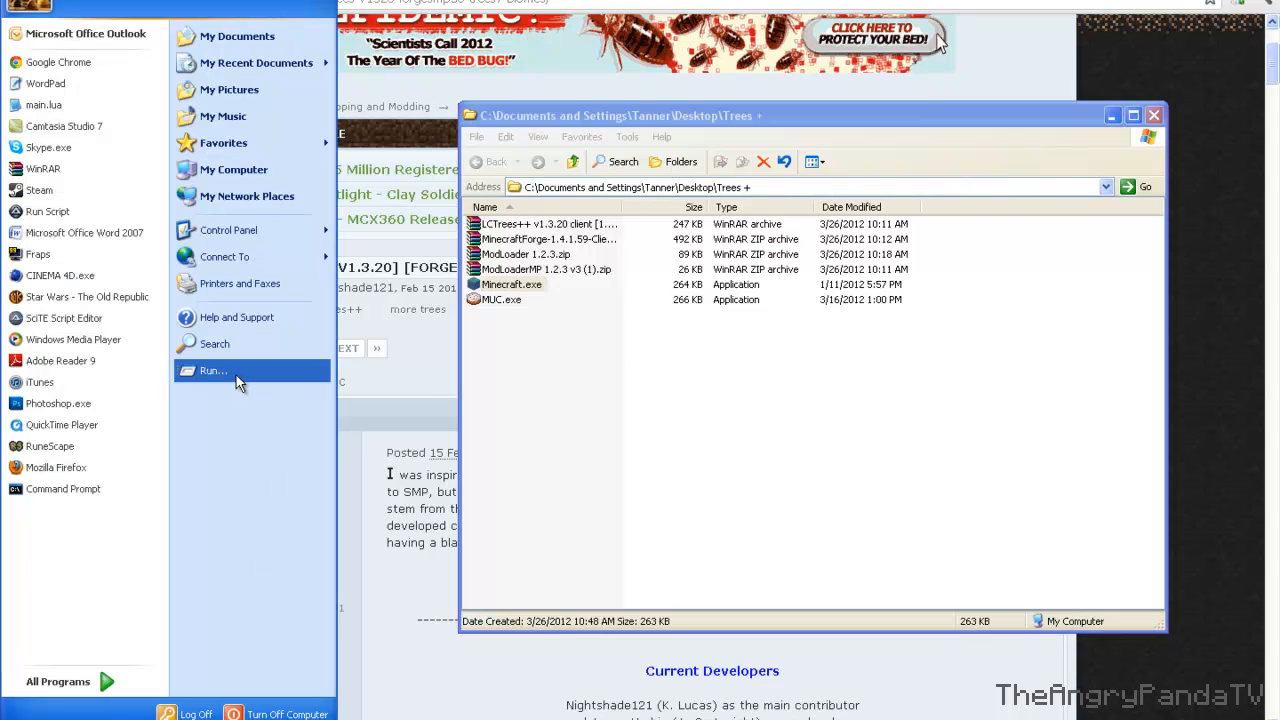
Step: Reach Application Data via Run %appdata% and browse into the .minecraft folder
click(212, 370)
text(%appdata%)
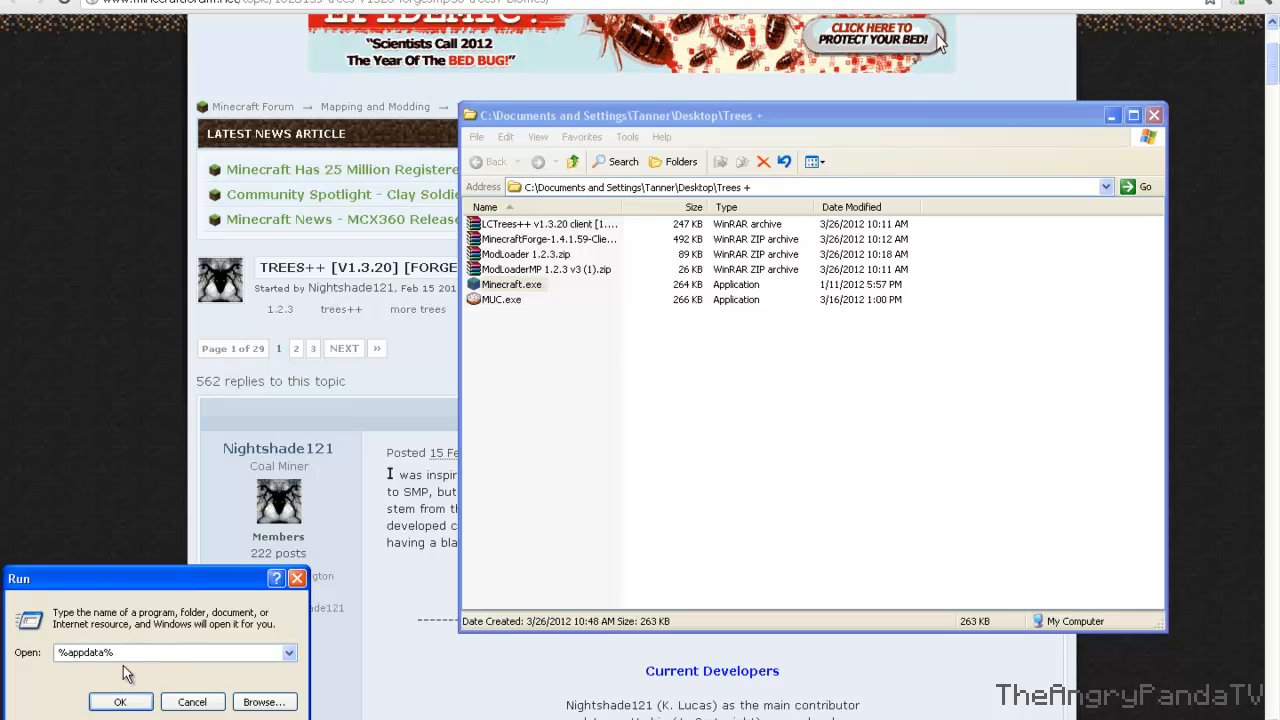
mouse_move(78, 670)
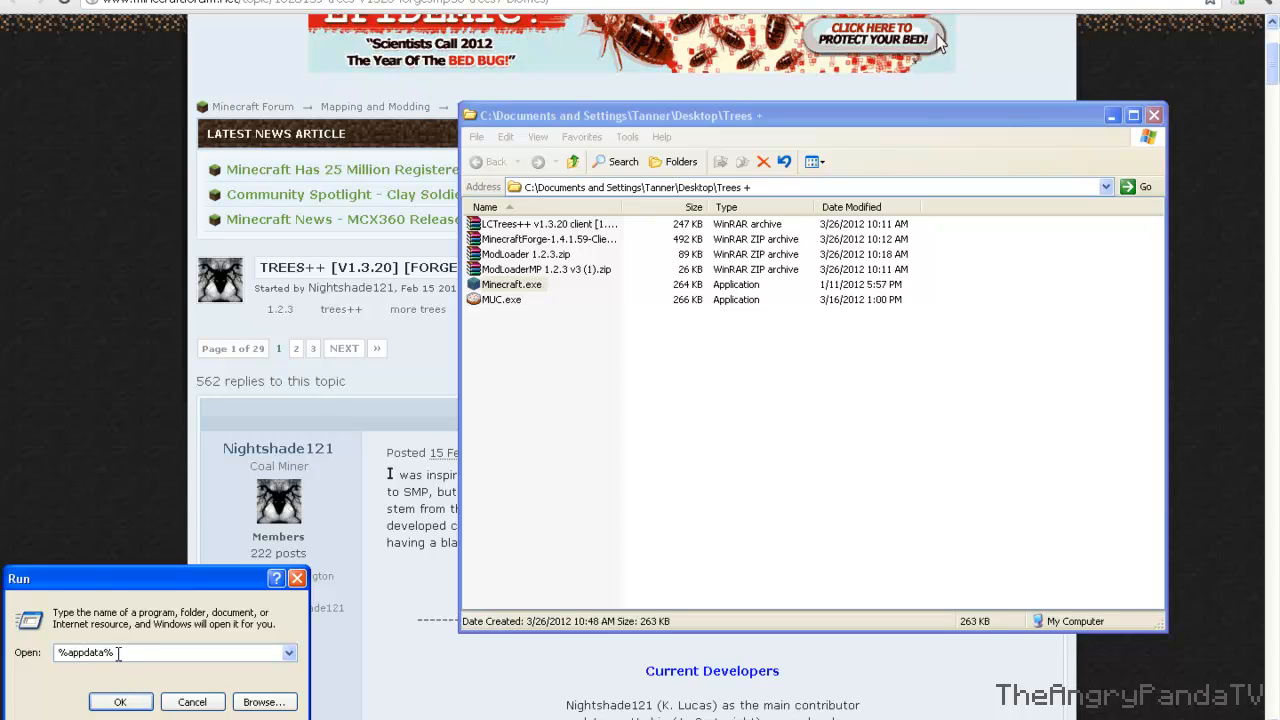
click(118, 700)
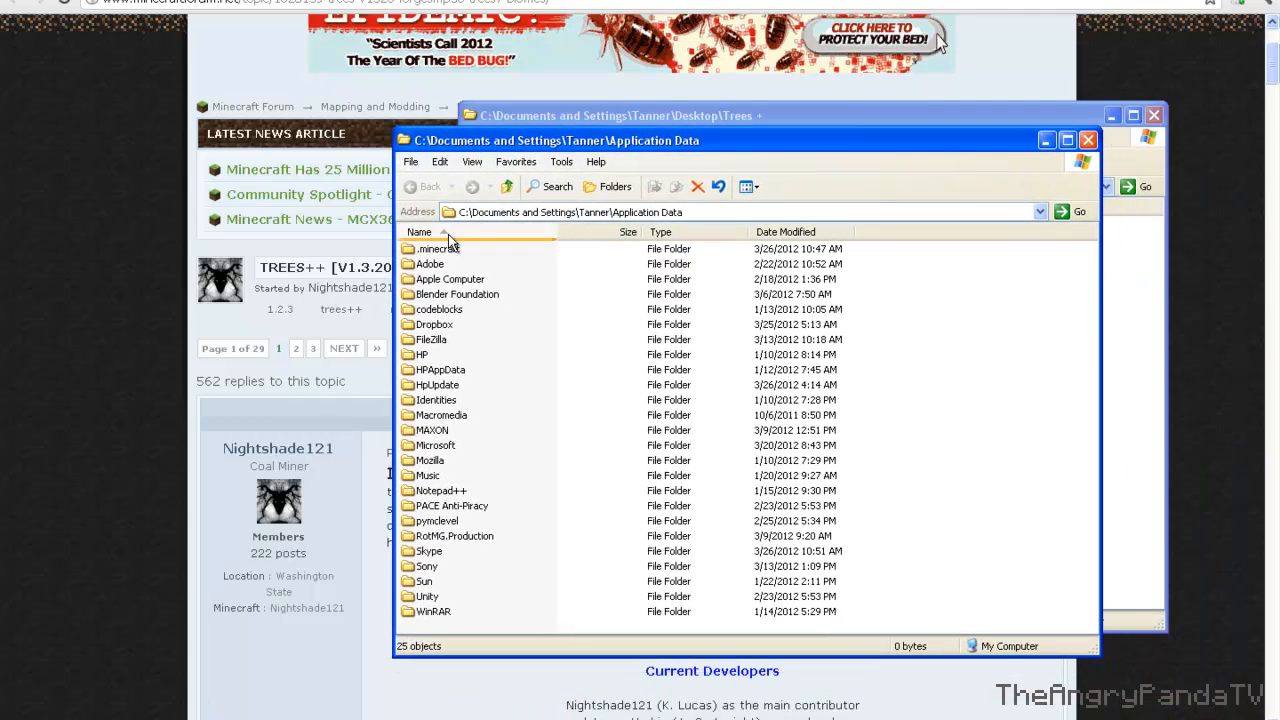
double_click(436, 248)
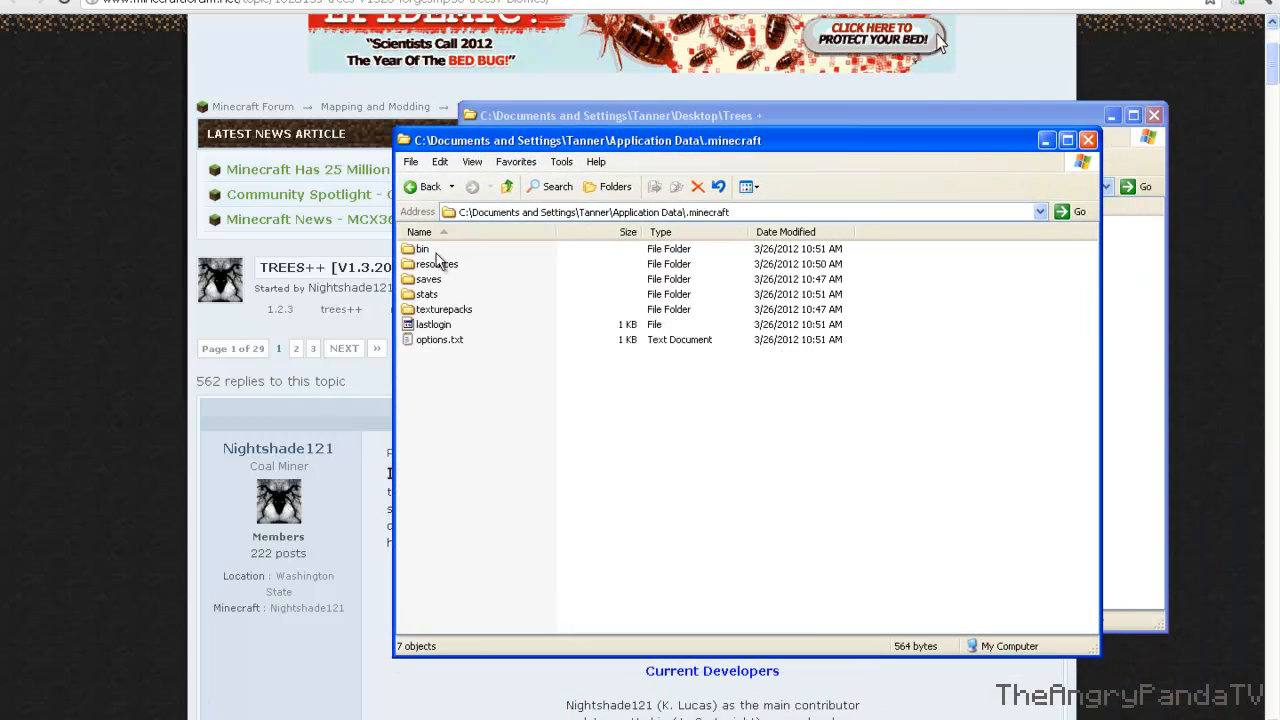
click(420, 248)
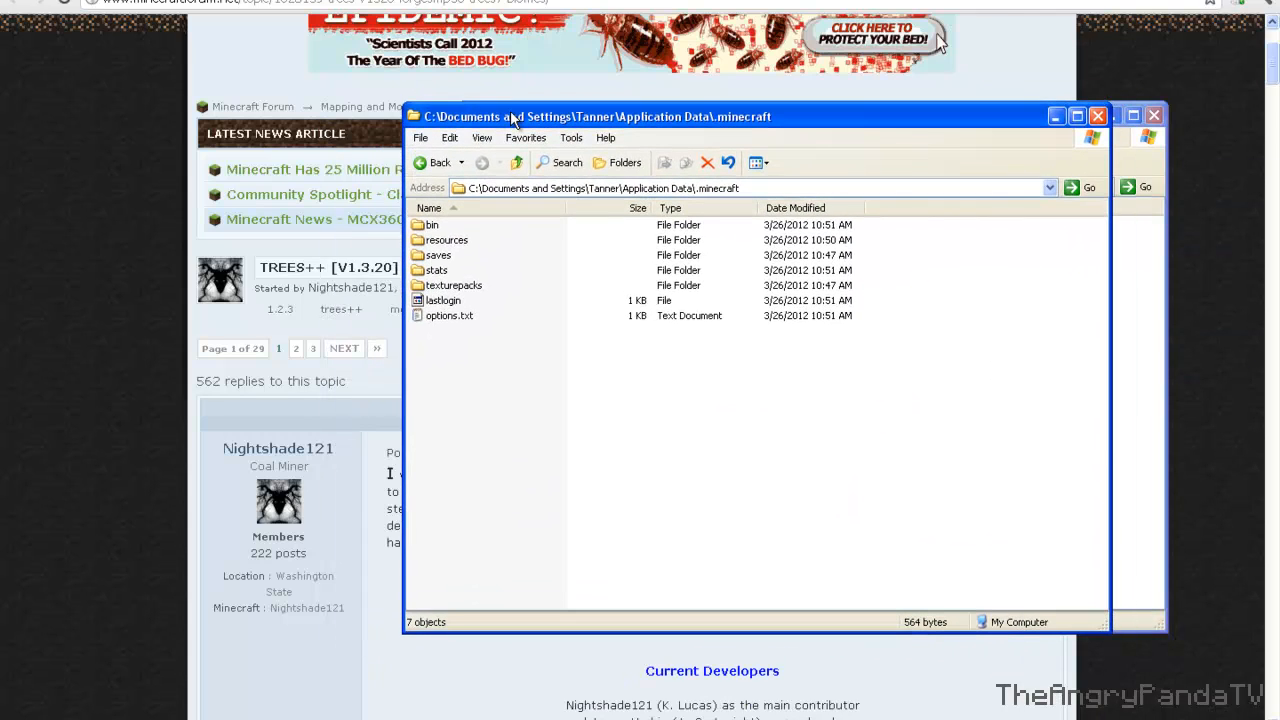
click(1076, 116)
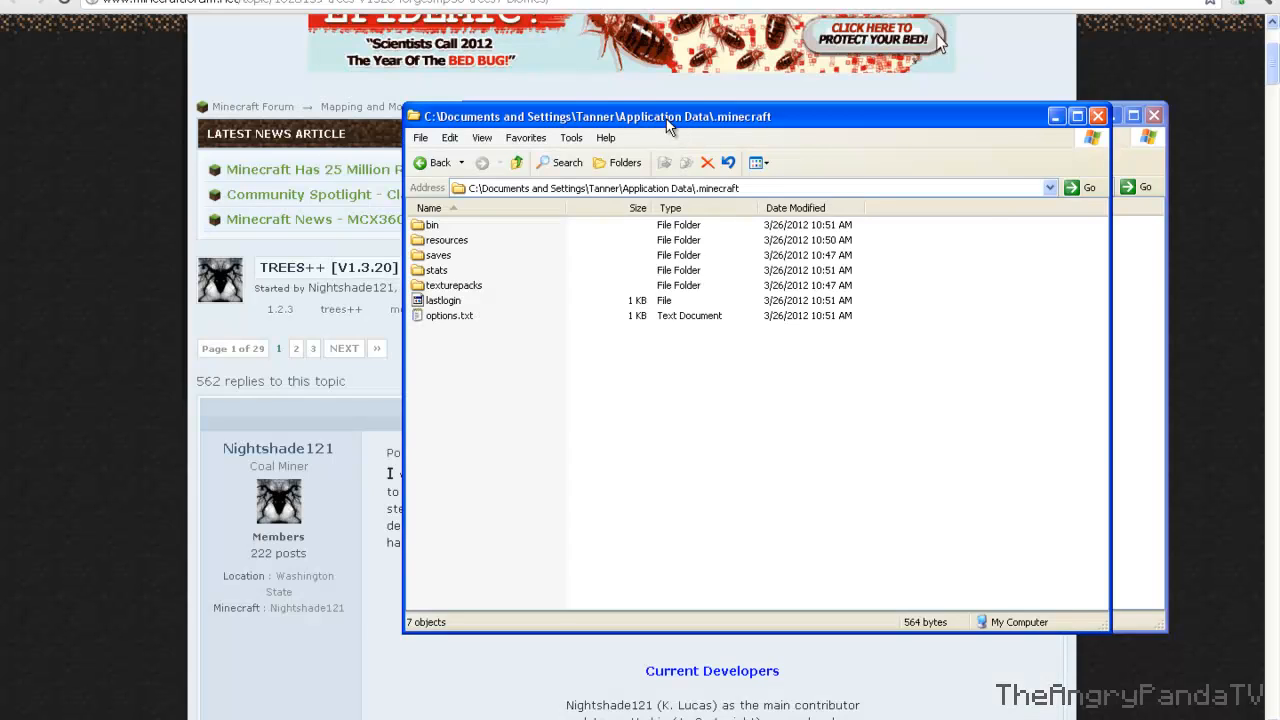
click(476, 164)
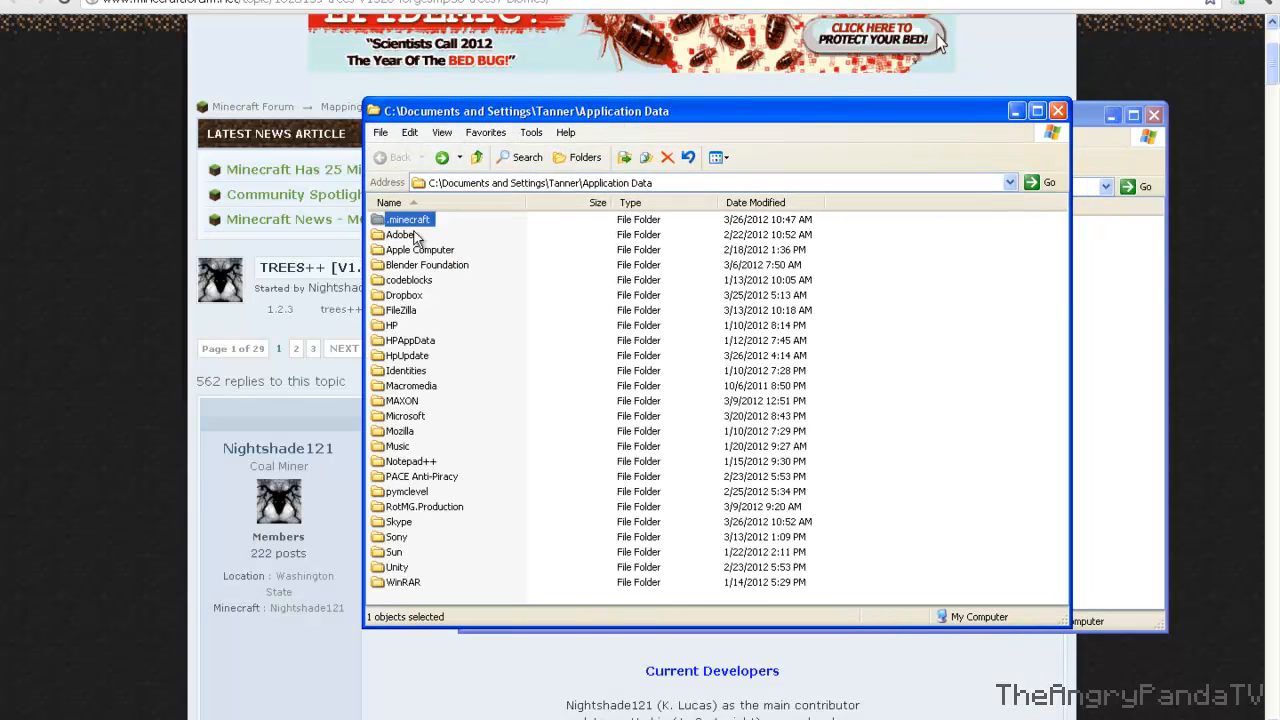
double_click(408, 218)
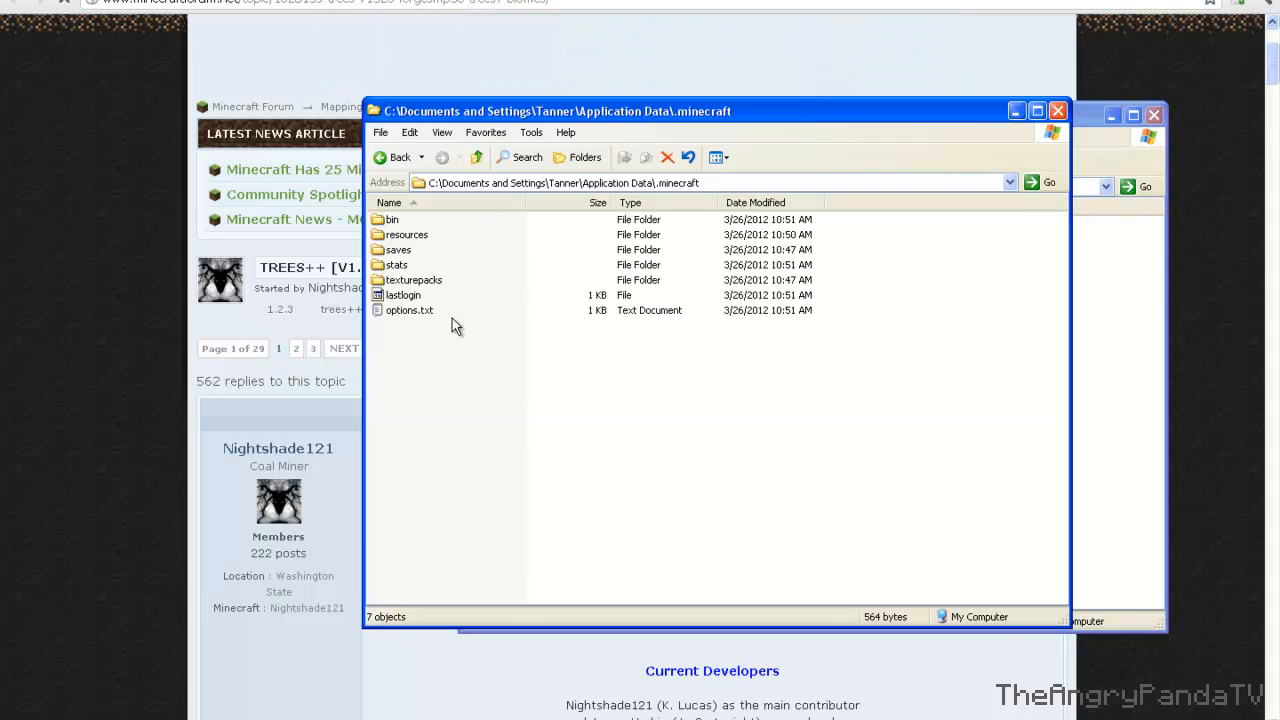
mouse_move(1150, 344)
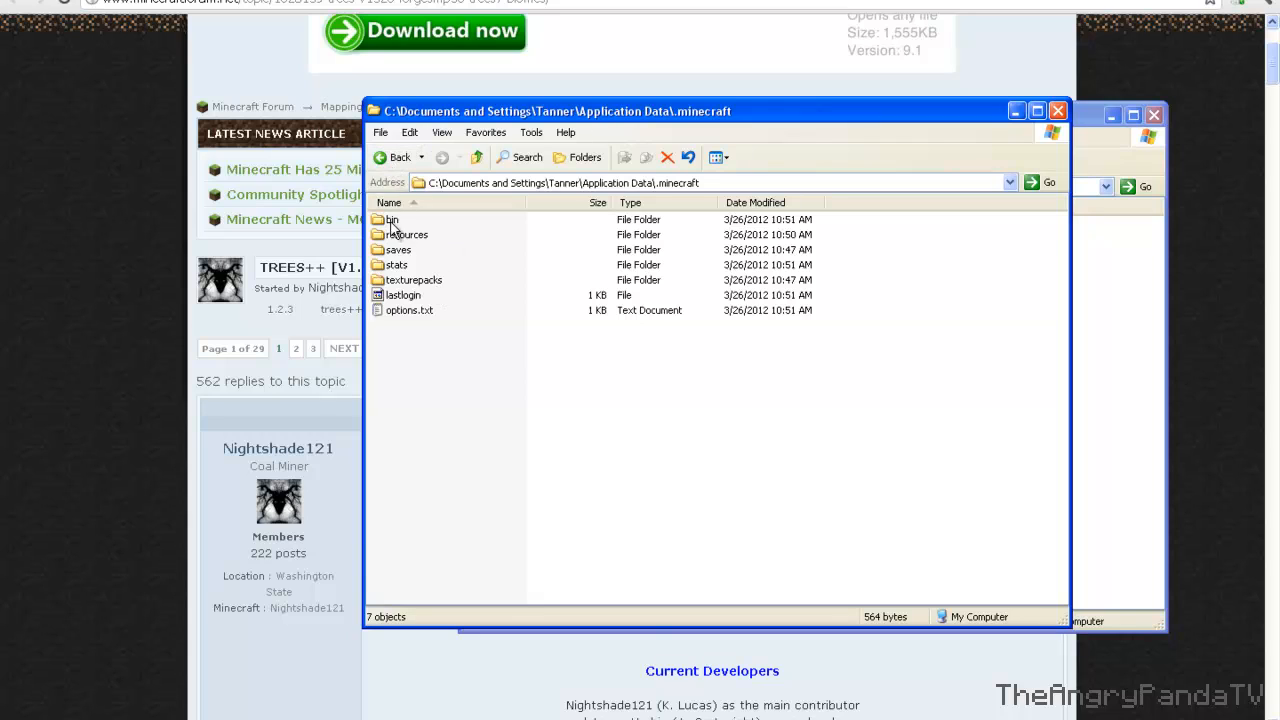
mouse_move(656, 234)
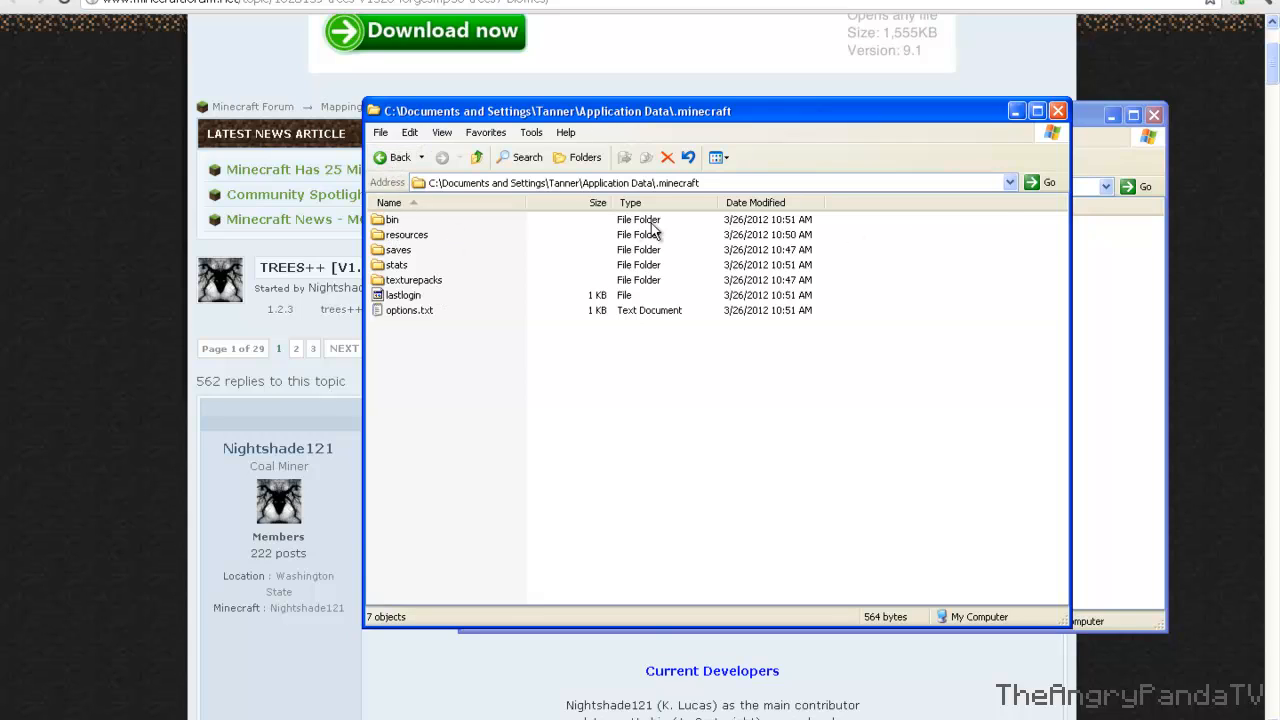
Step: Check the empty saves folder and return to the .minecraft folder
double_click(400, 264)
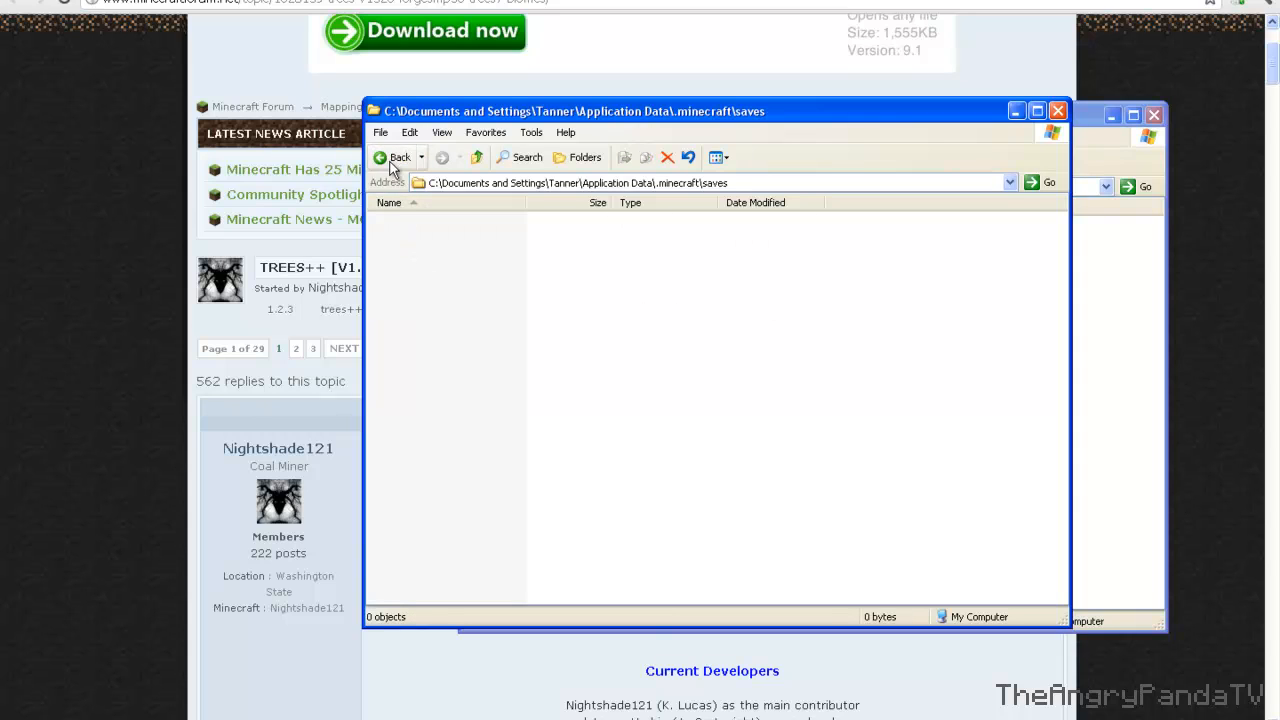
click(396, 156)
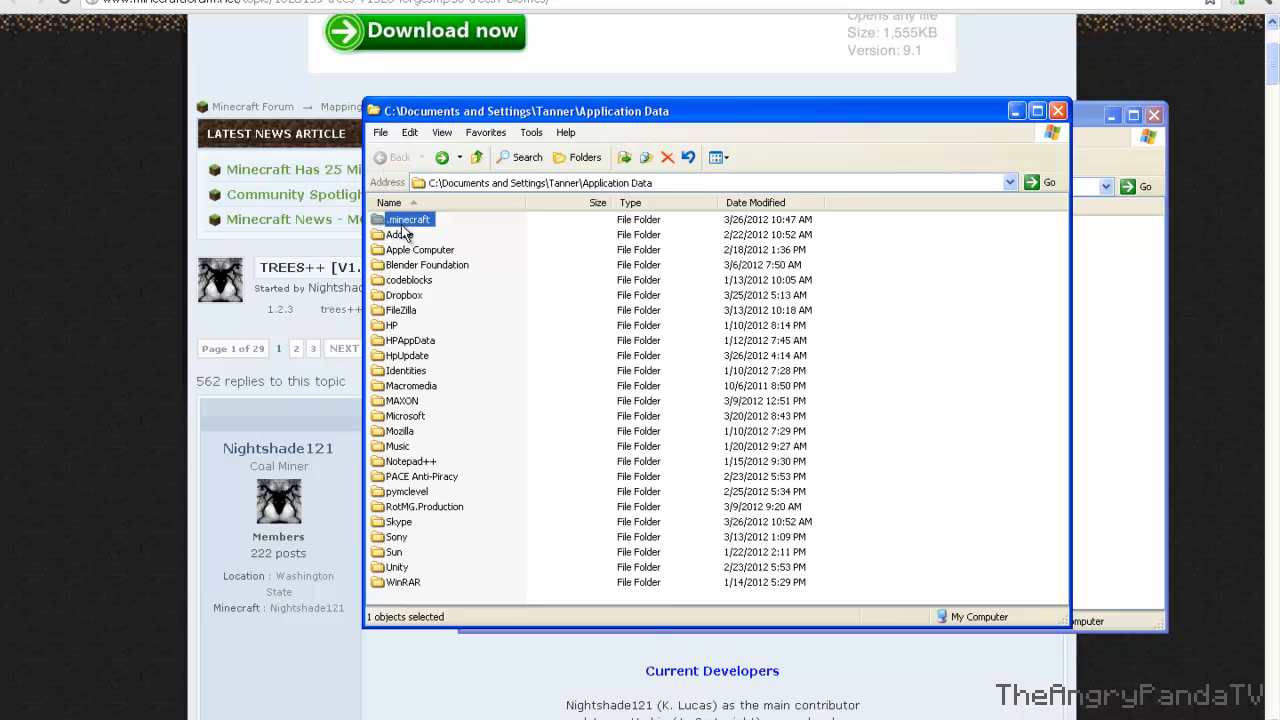
double_click(408, 218)
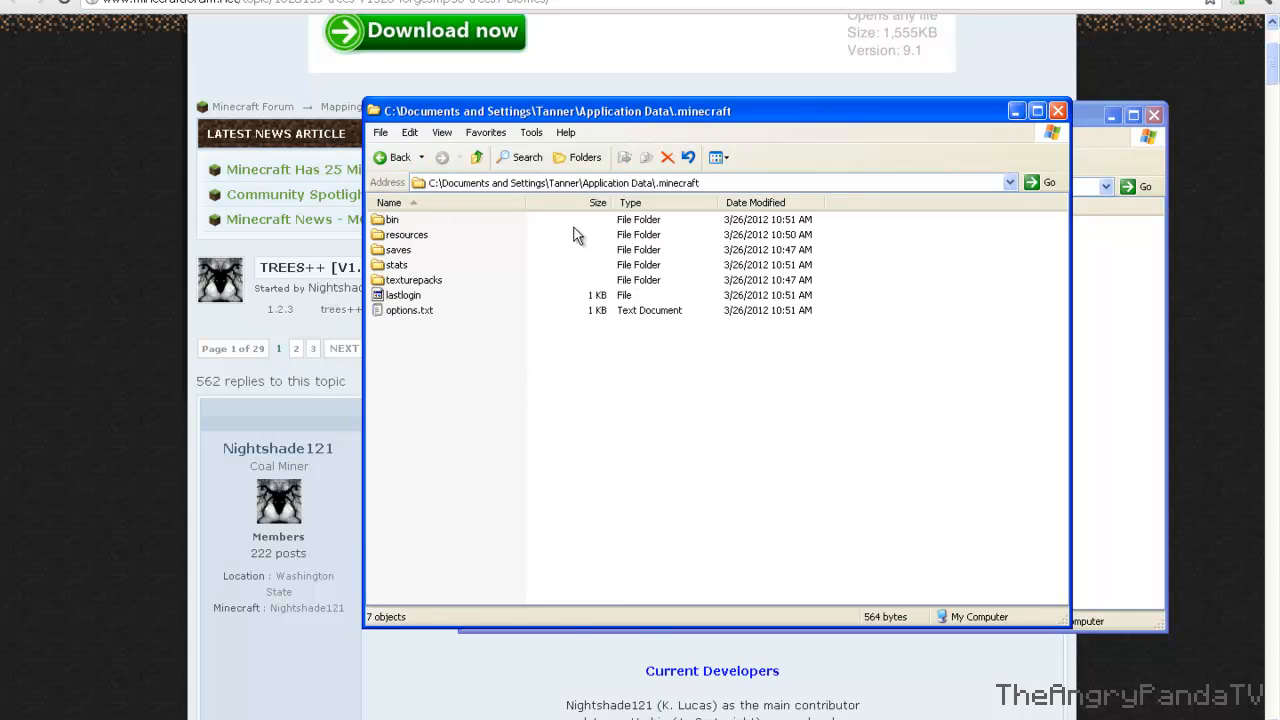
mouse_move(568, 236)
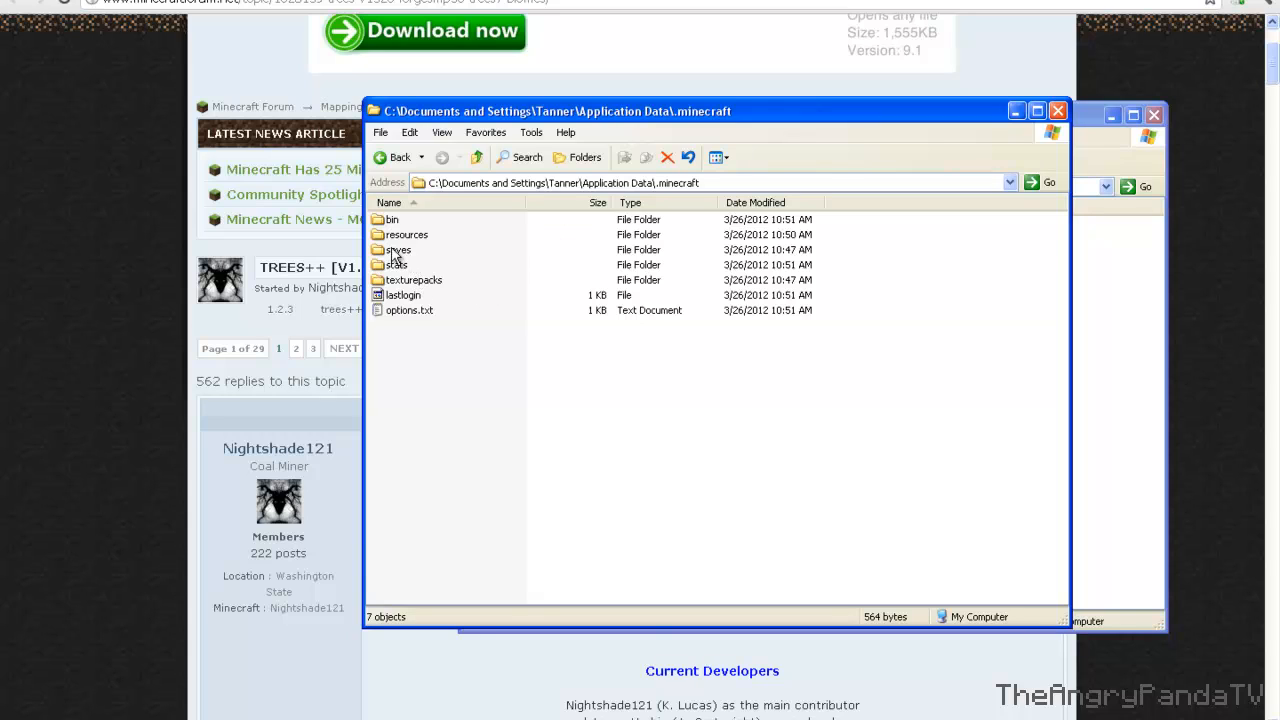
mouse_move(1156, 278)
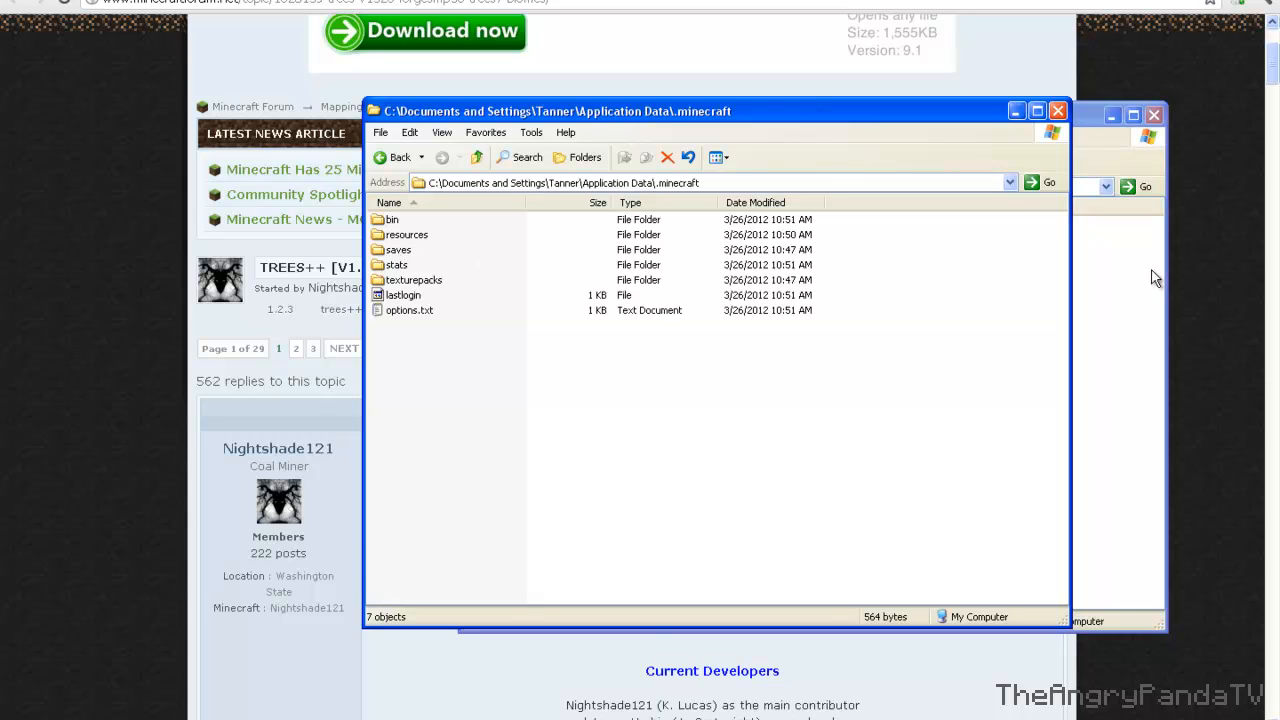
mouse_move(400, 360)
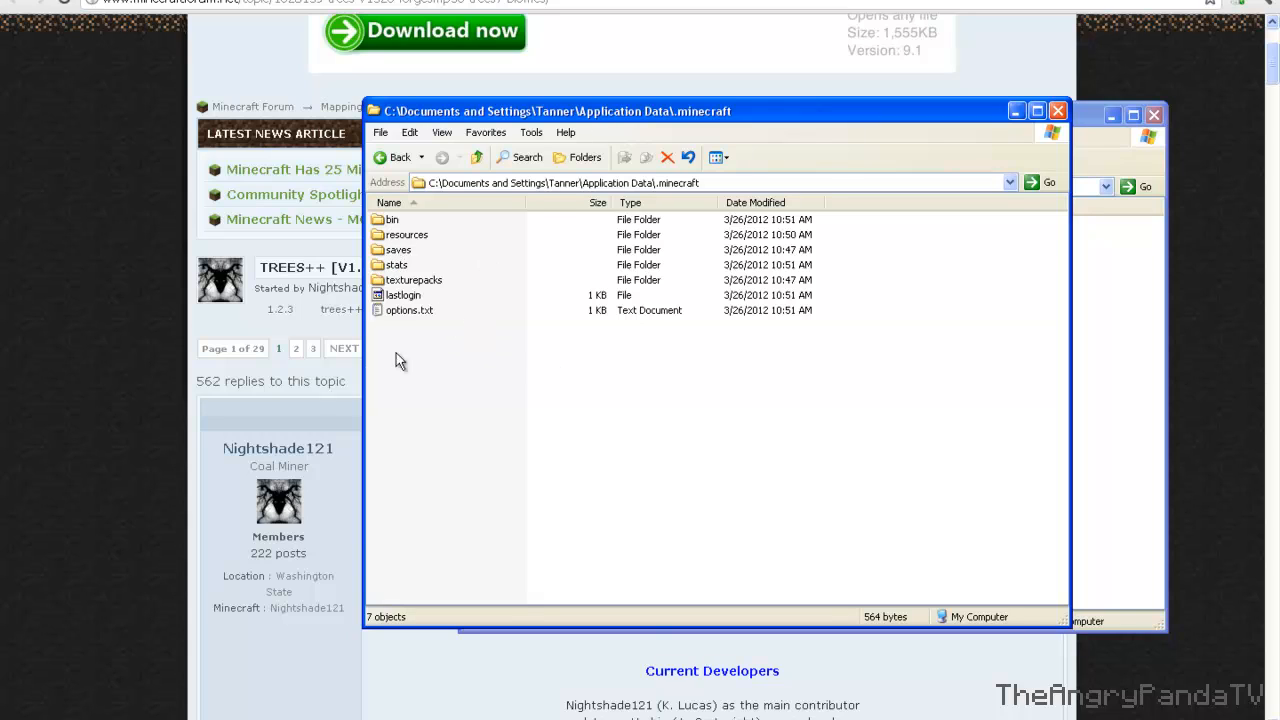
mouse_move(392, 218)
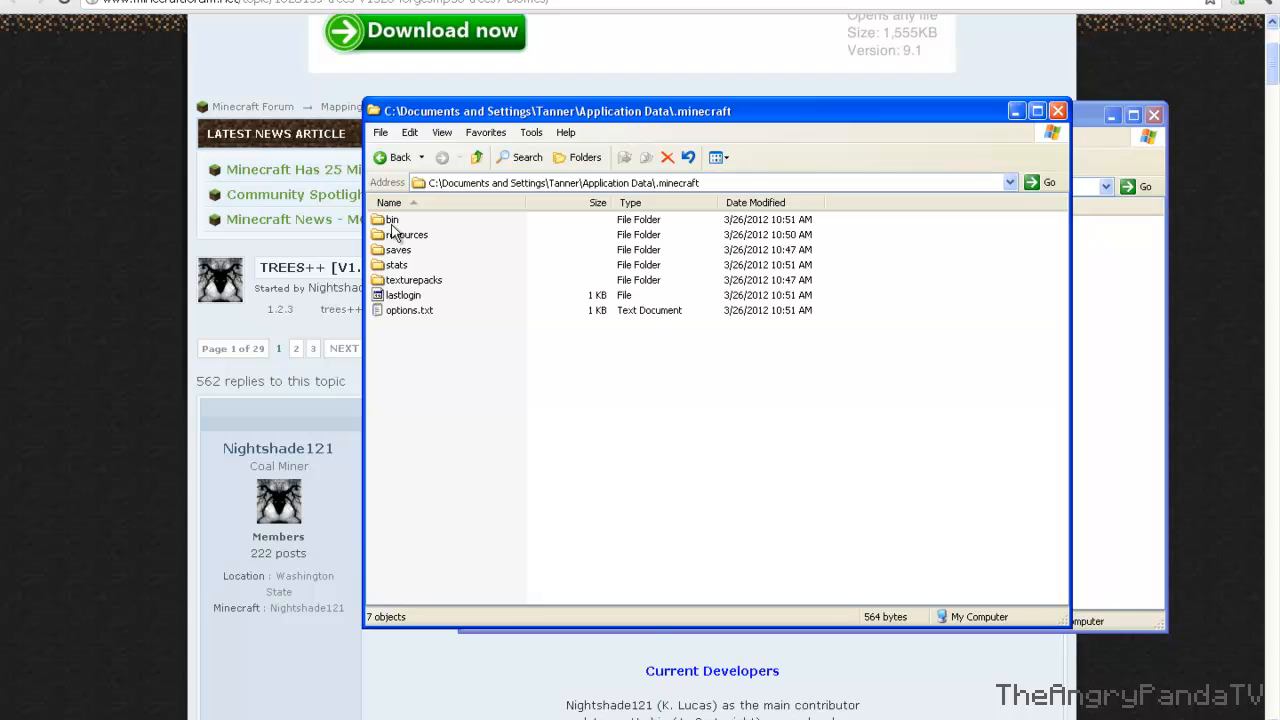
Step: Enter the bin folder and open minecraft.jar as an archive in WinRAR
double_click(392, 218)
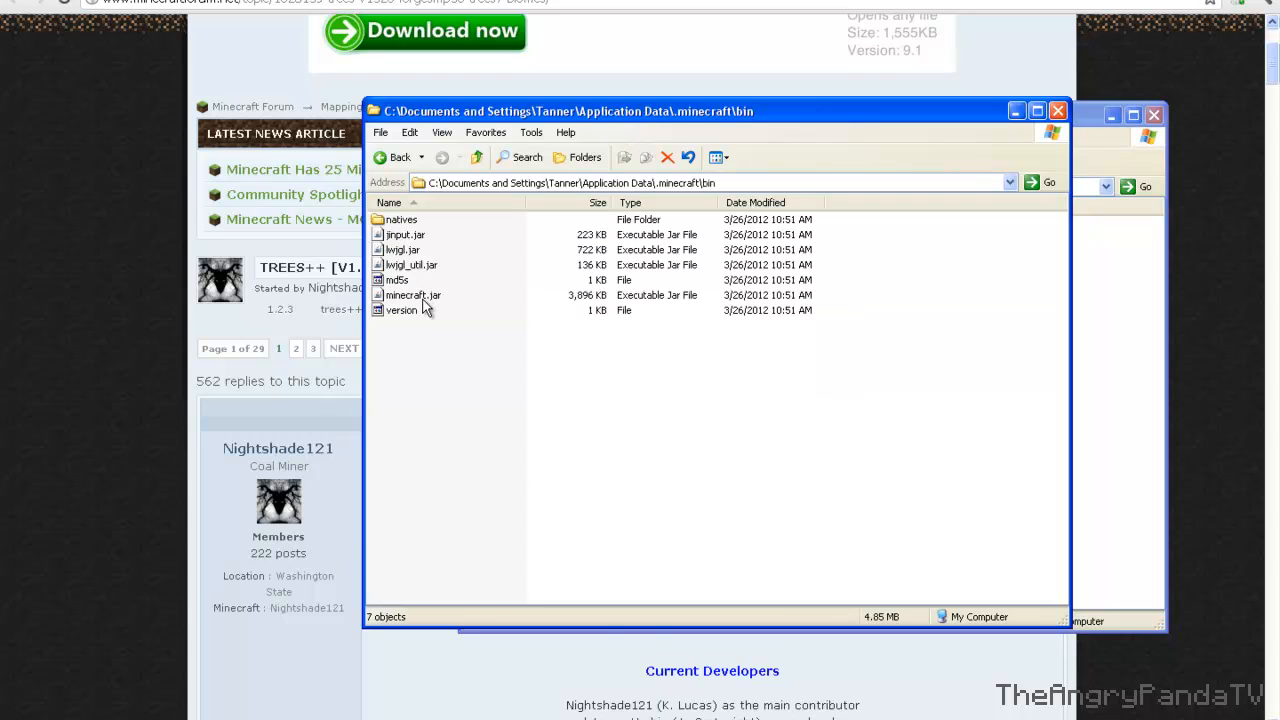
right_click(410, 296)
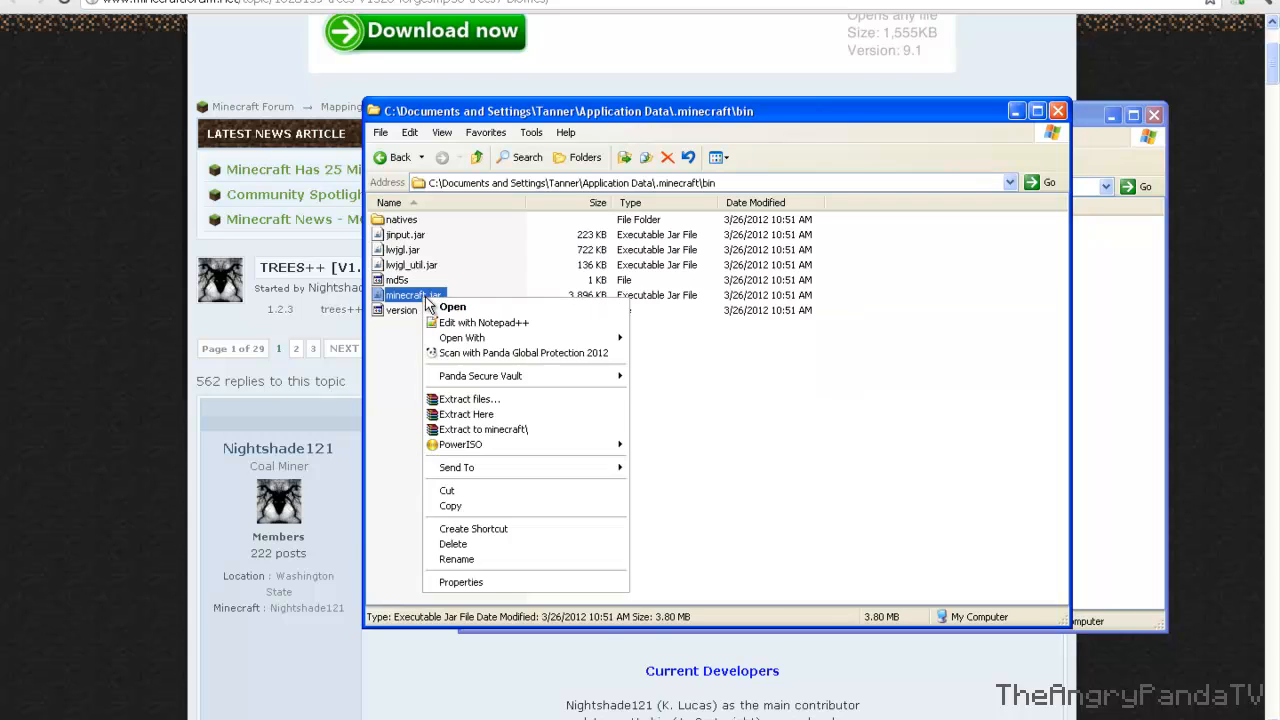
click(692, 360)
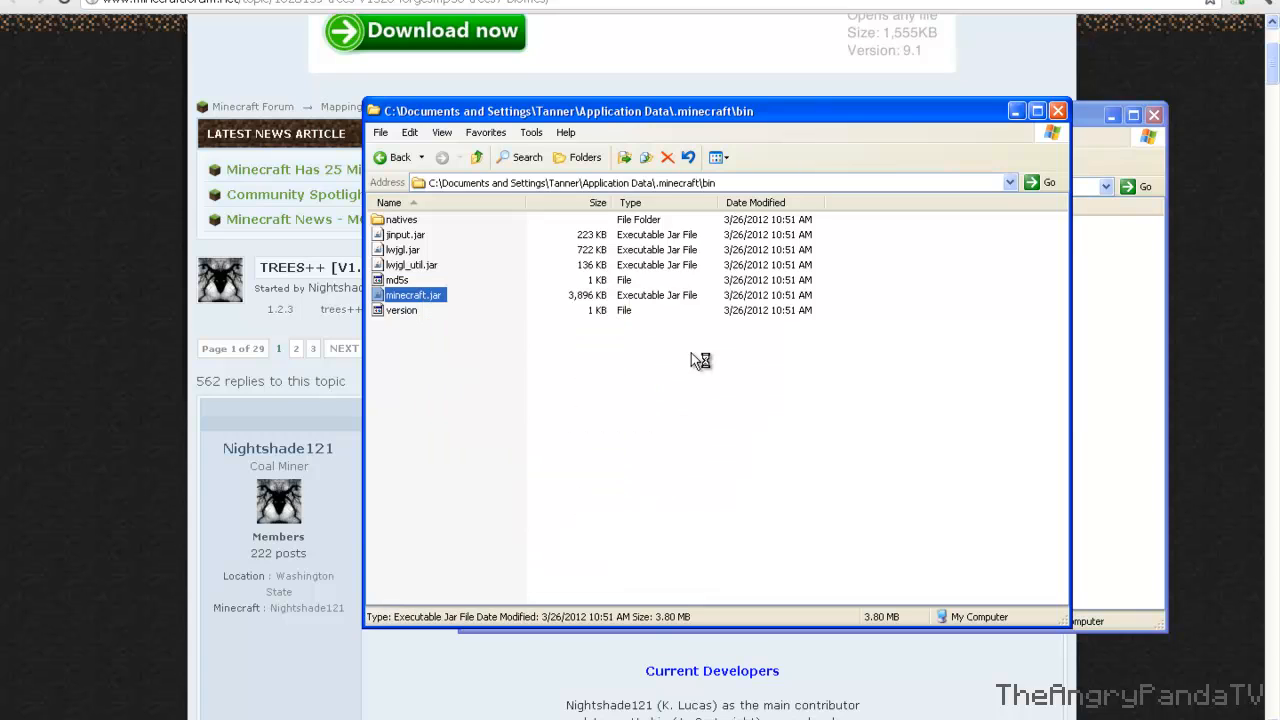
double_click(410, 294)
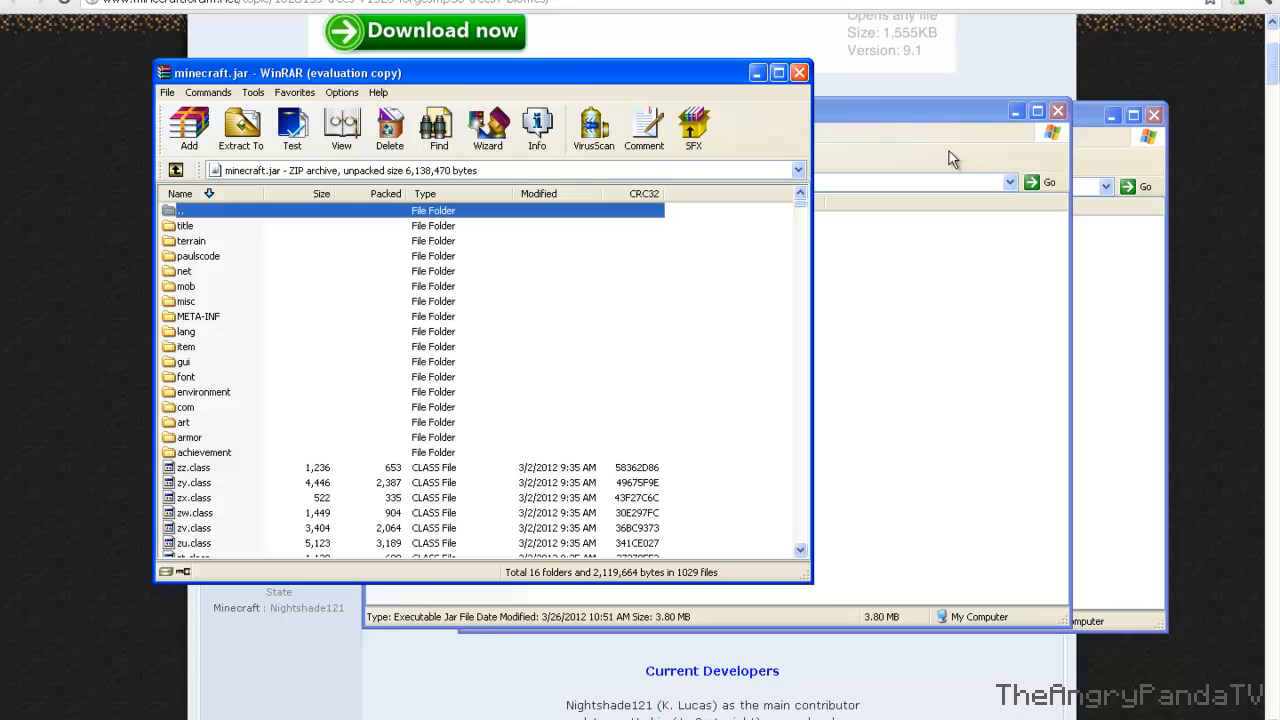
mouse_move(804, 248)
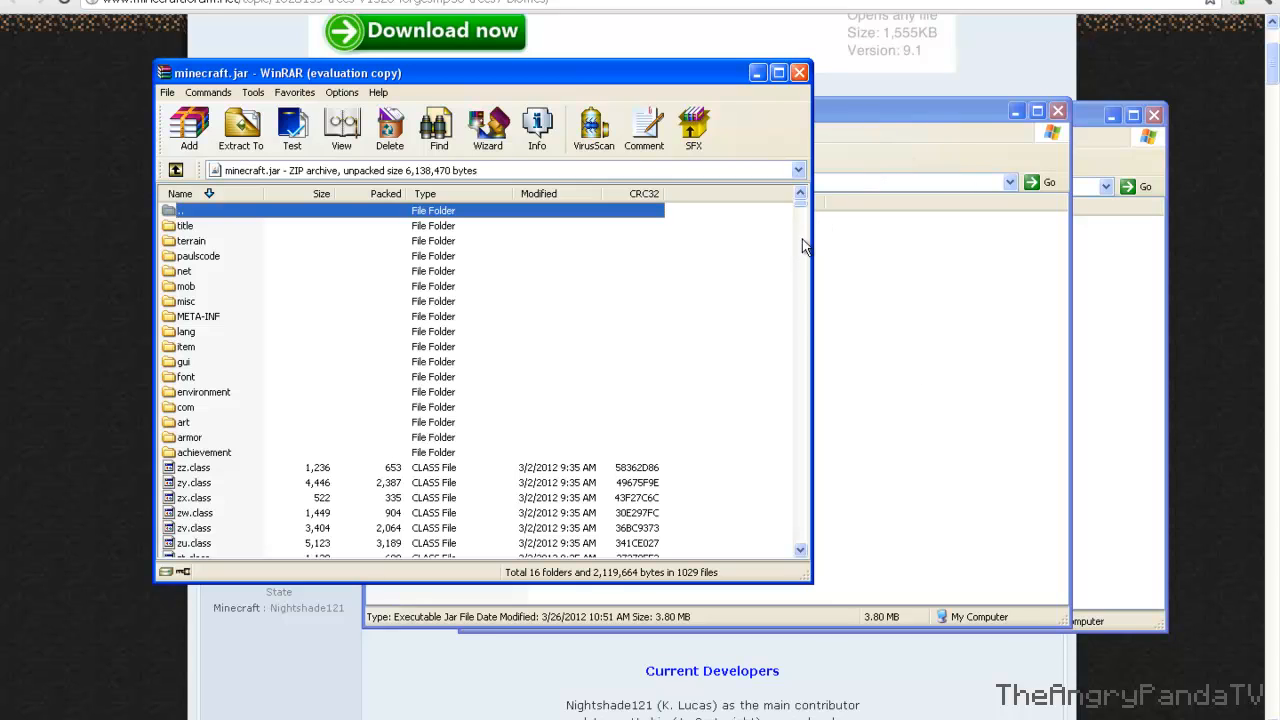
mouse_move(156, 338)
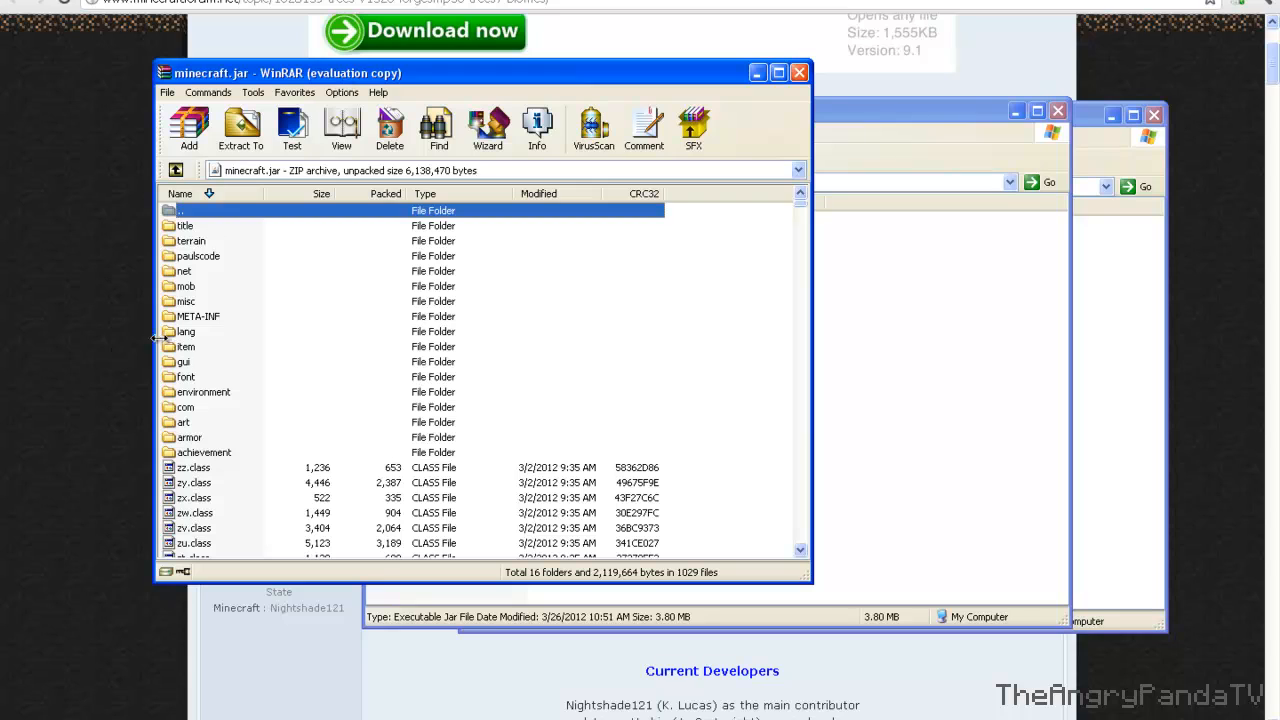
Step: Delete the META-INF folder from minecraft.jar in WinRAR
right_click(198, 316)
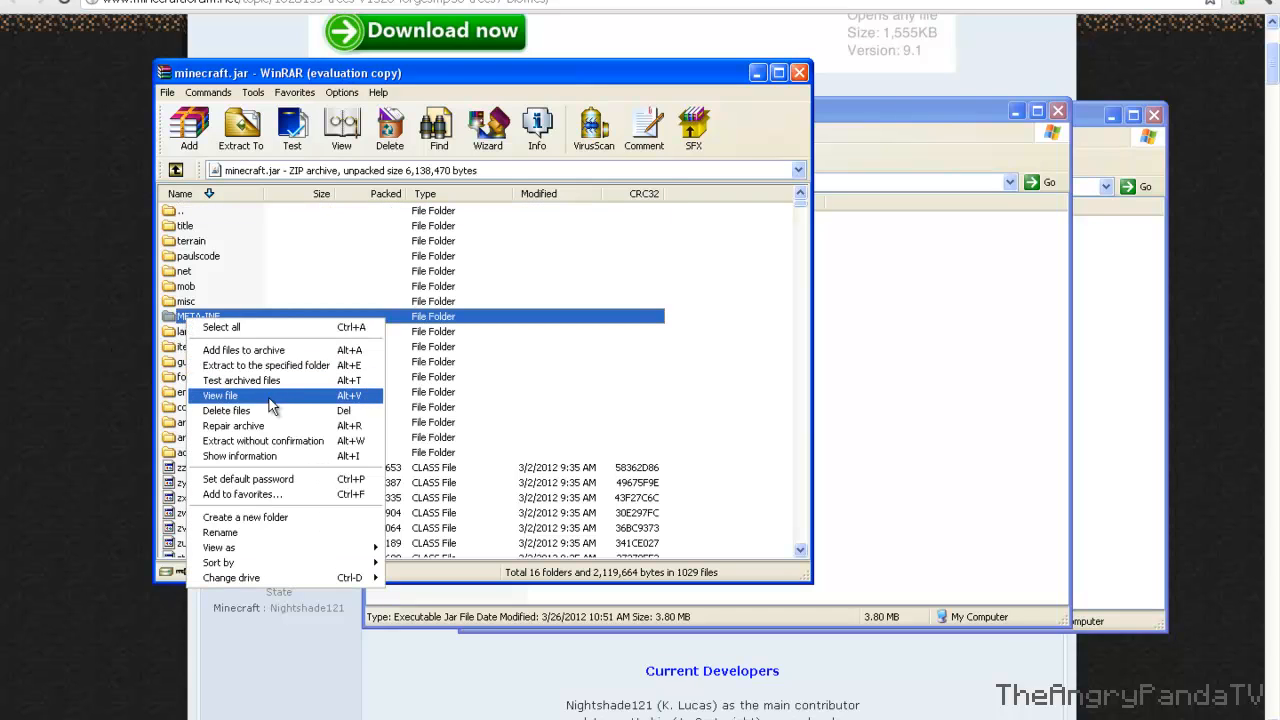
click(226, 412)
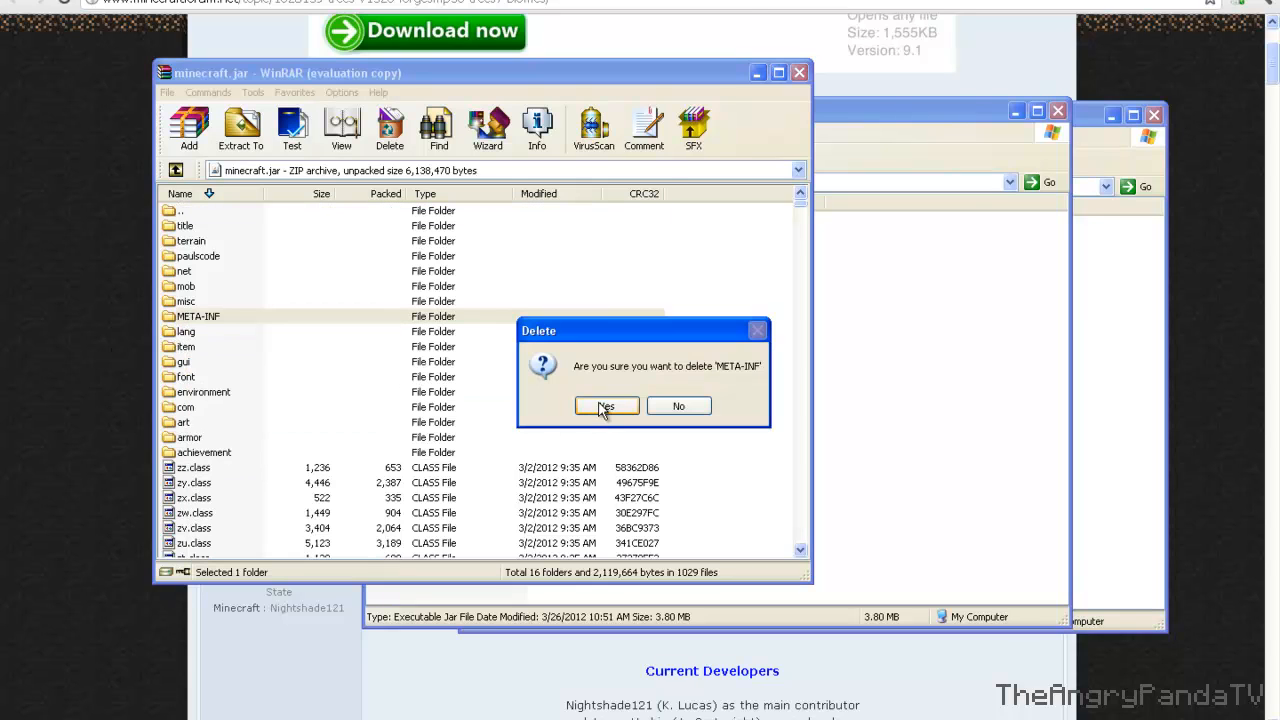
click(606, 406)
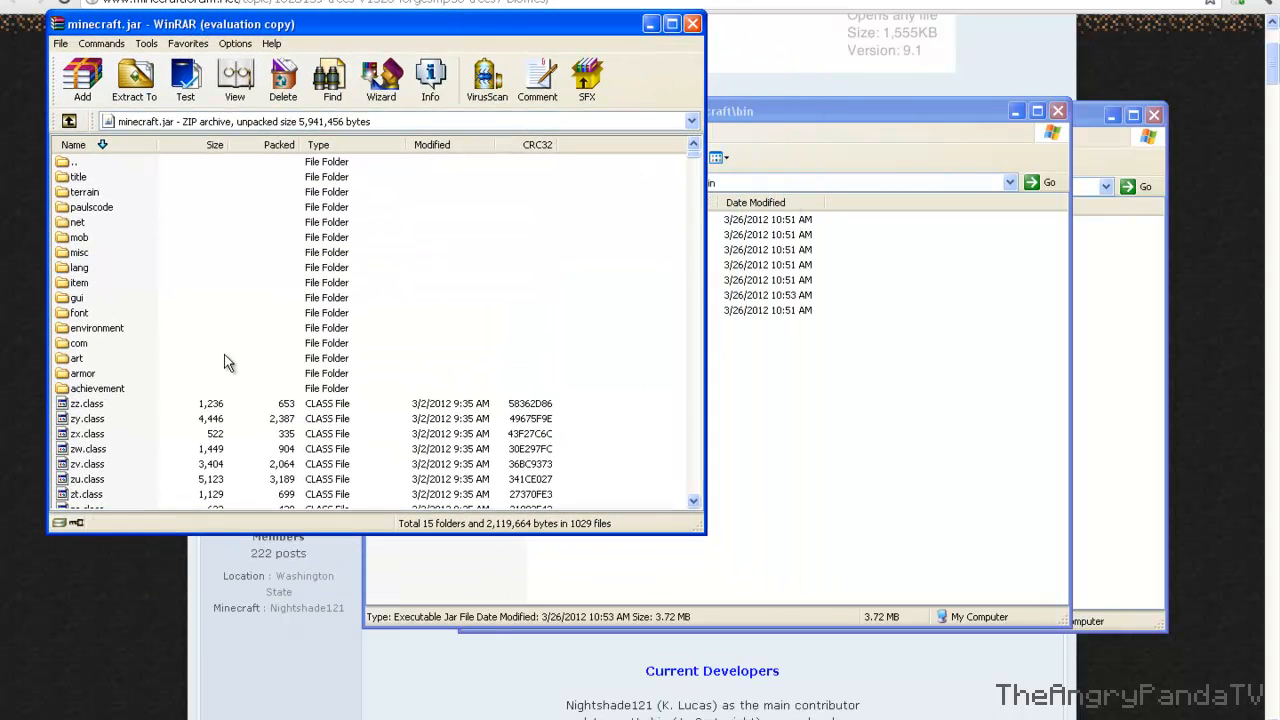
mouse_move(168, 288)
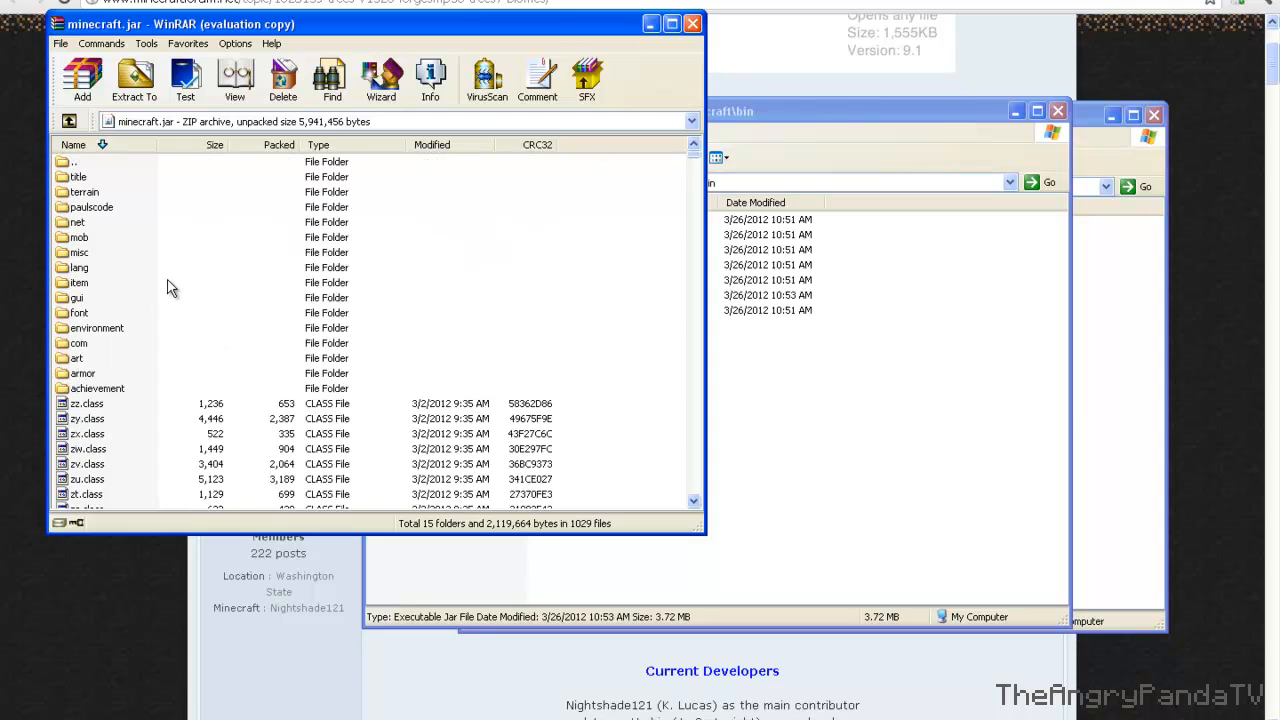
mouse_move(118, 268)
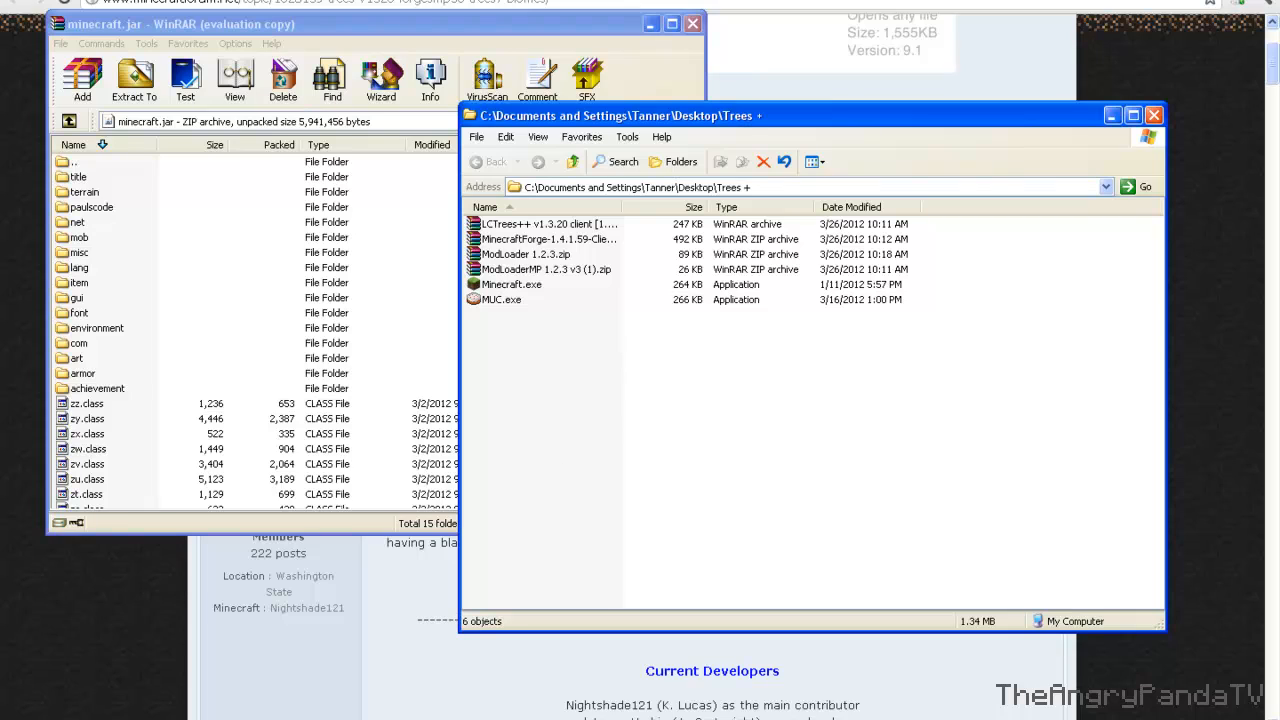
mouse_move(668, 260)
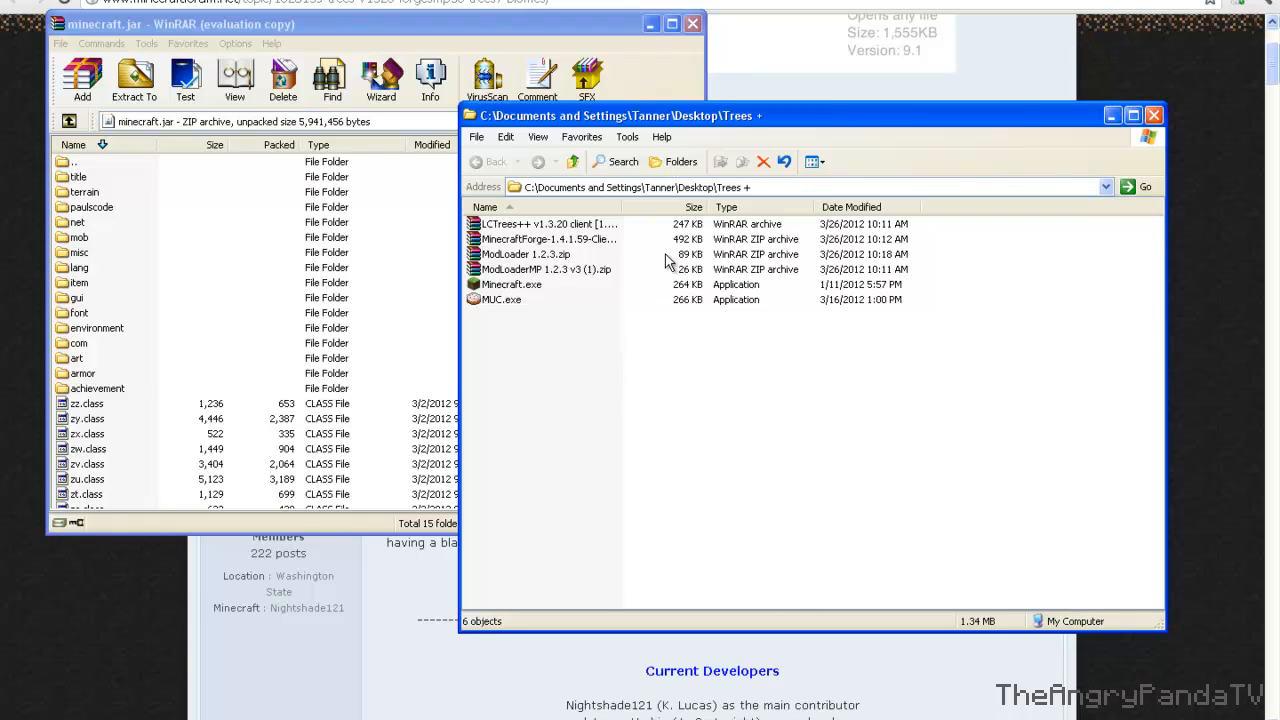
mouse_move(1176, 422)
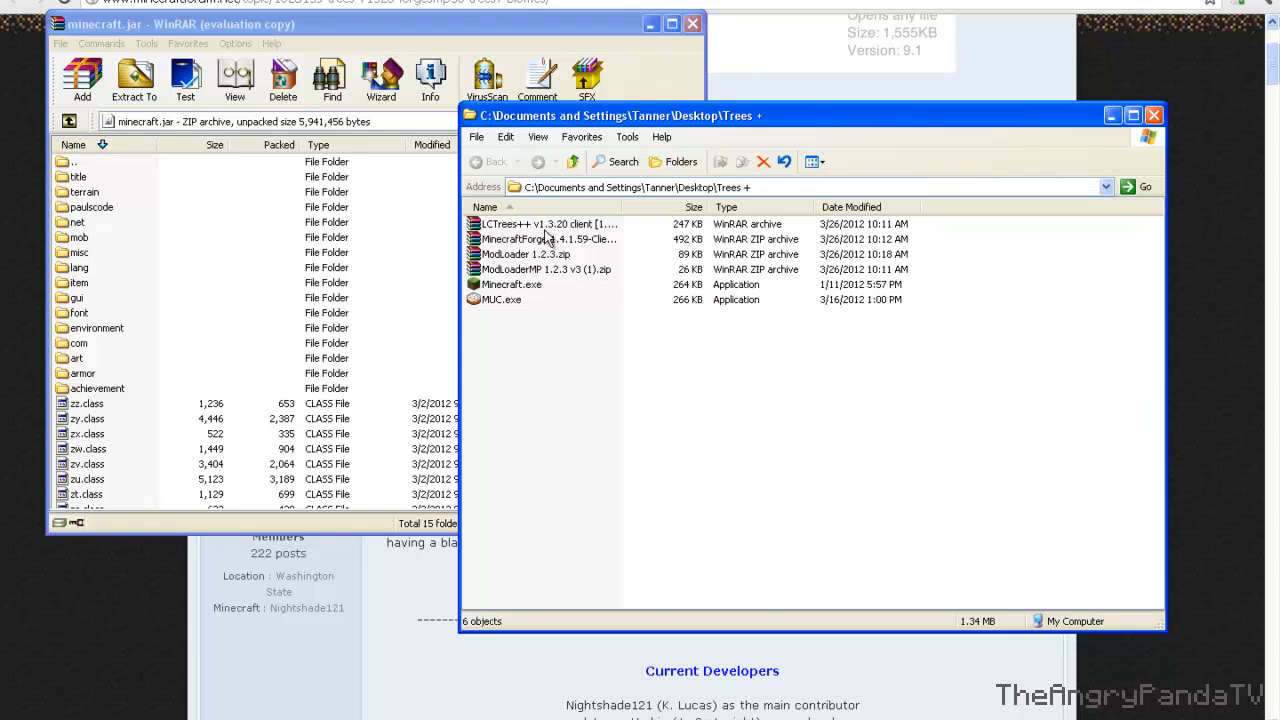
Step: Copy the LCTrees++ v1.3.20 client archive contents into minecraft.jar
double_click(528, 224)
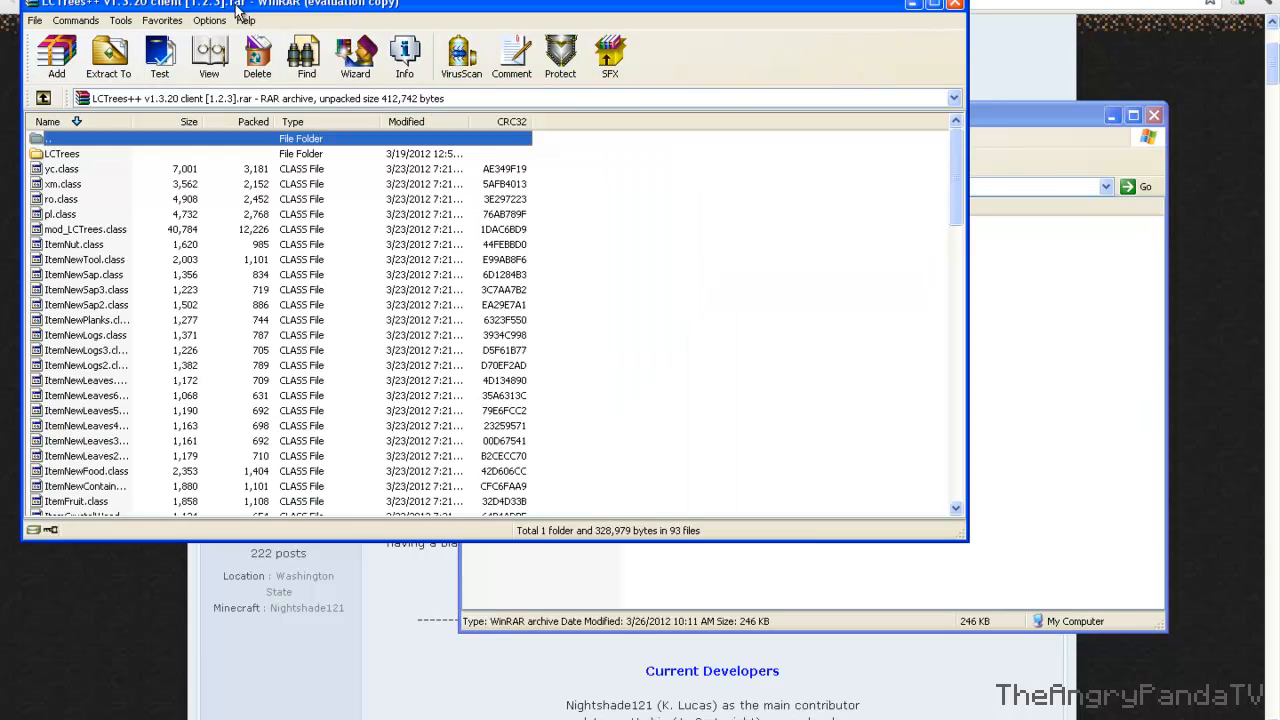
mouse_move(830, 118)
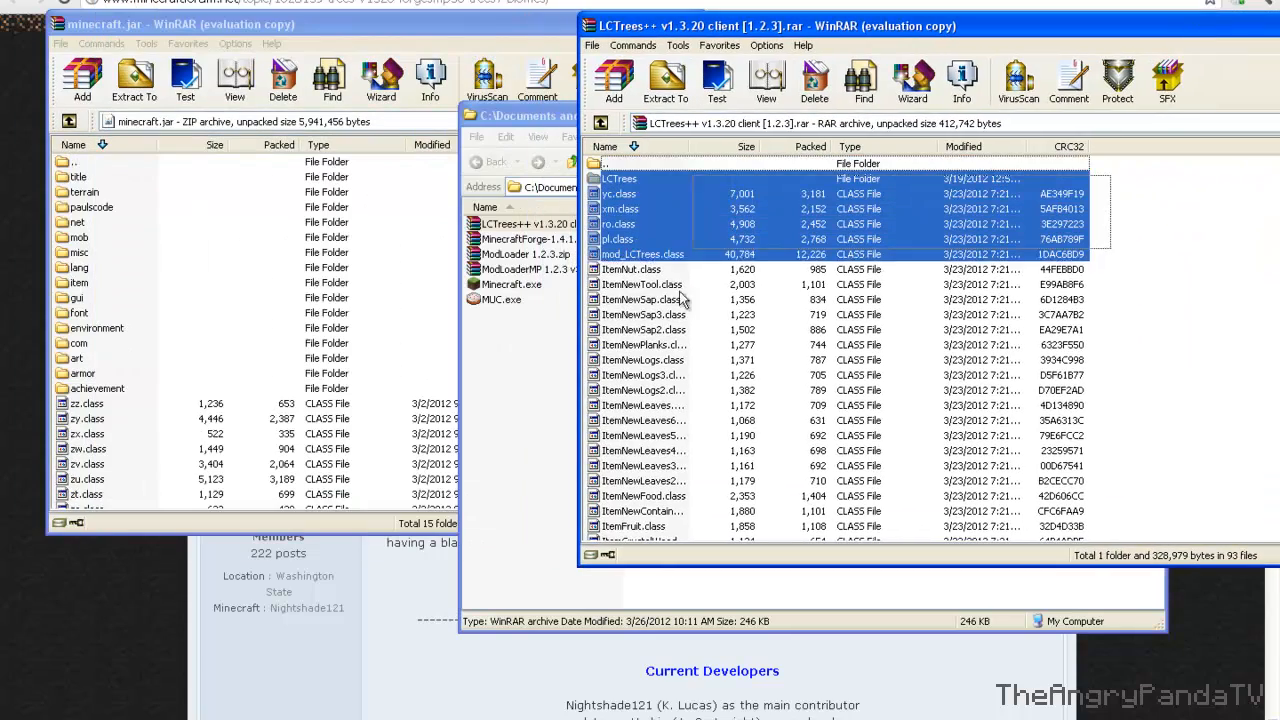
click(664, 80)
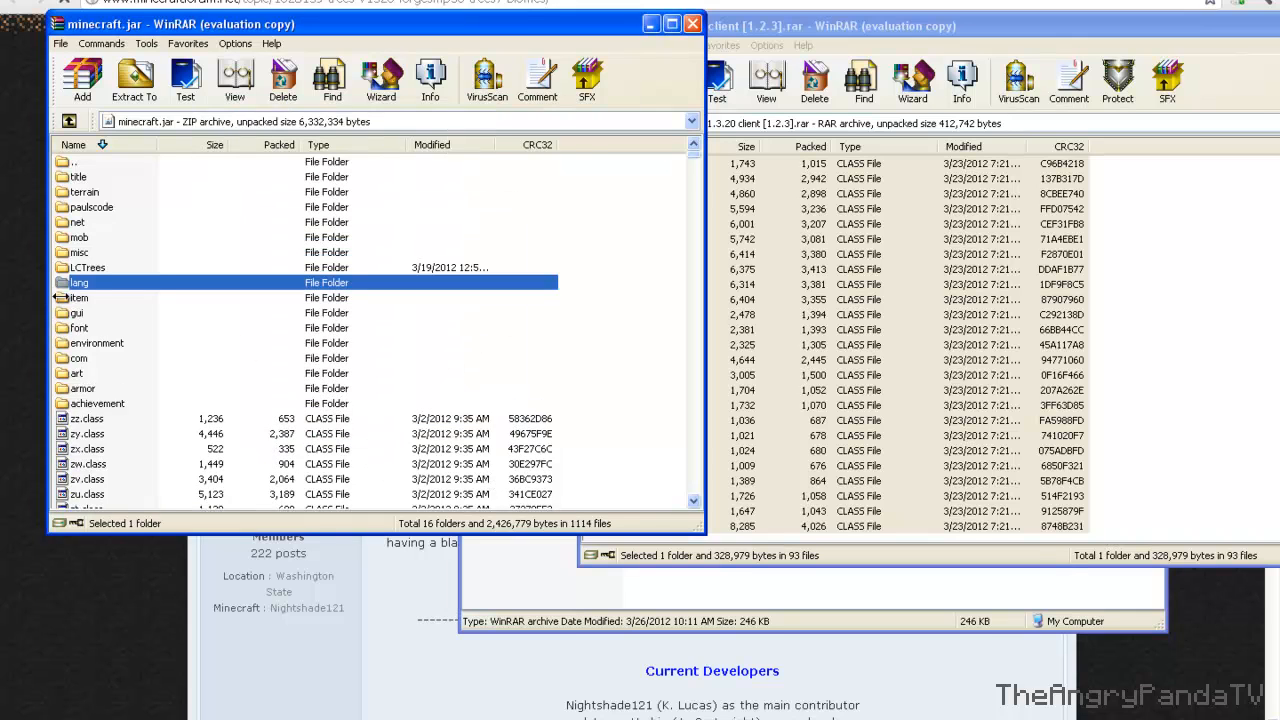
mouse_move(120, 472)
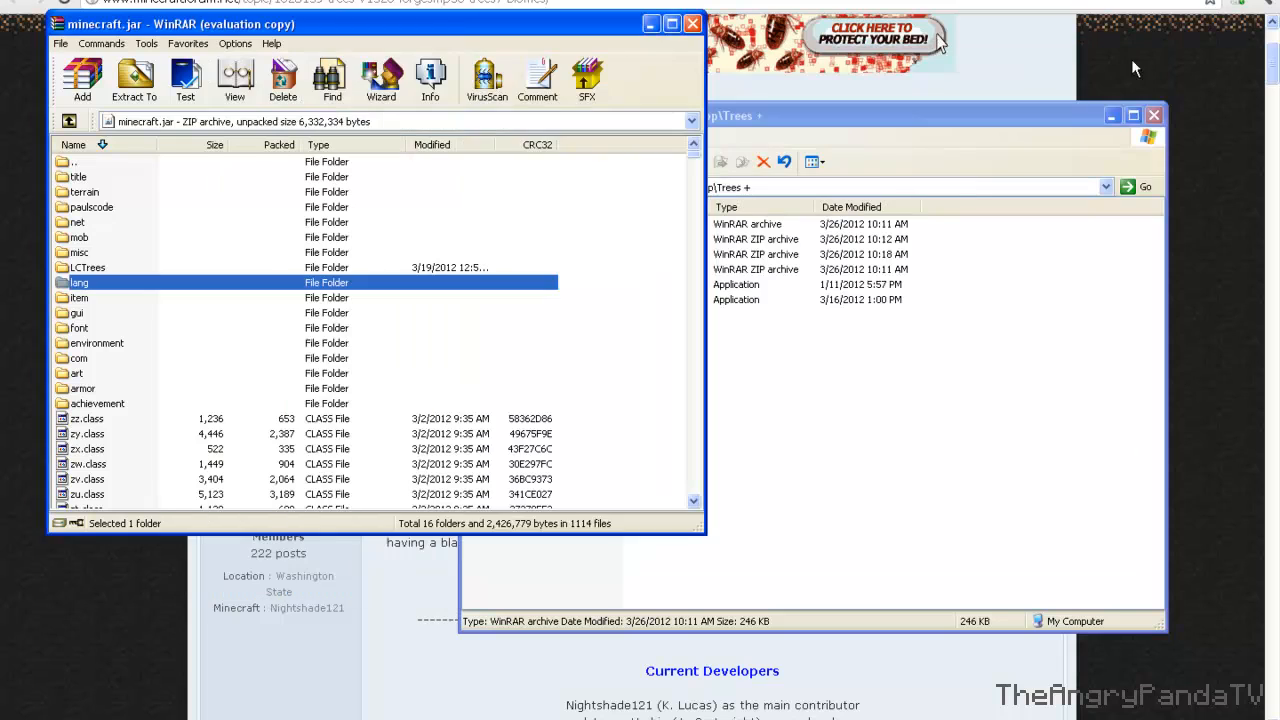
click(548, 240)
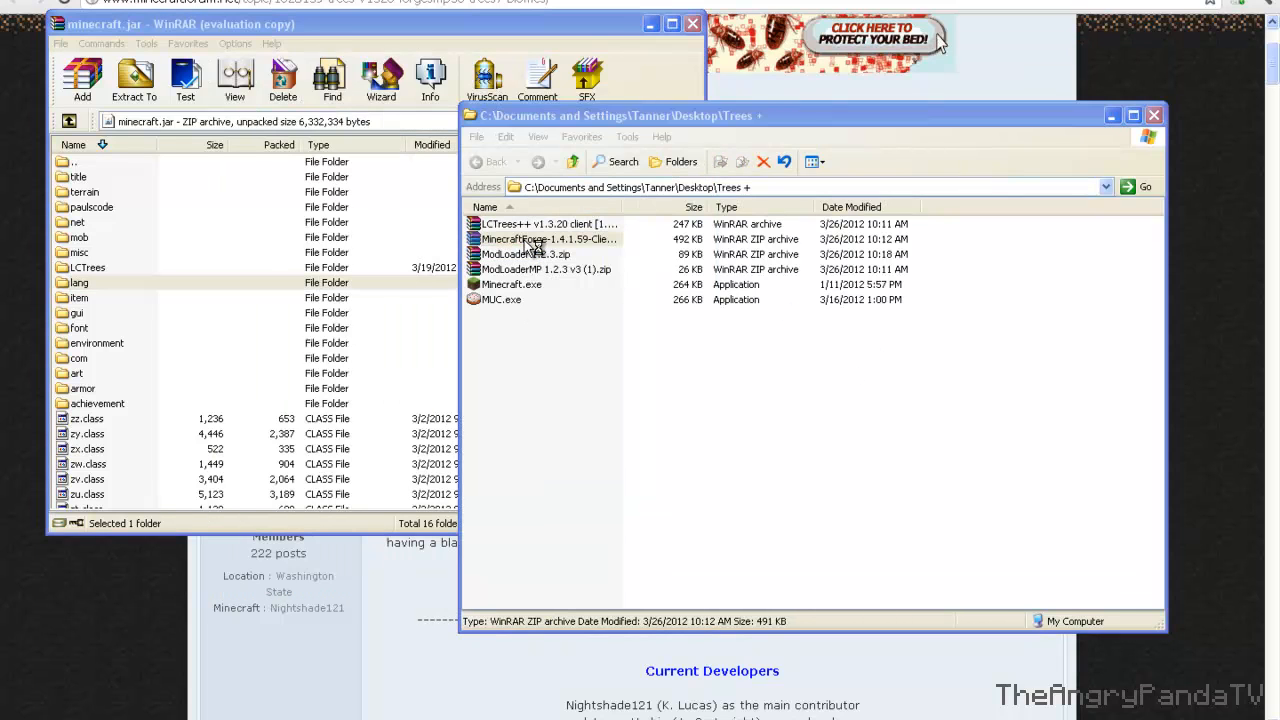
Step: Copy the MinecraftForge and ModLoaderMP zip contents into minecraft.jar and dismiss the license reminder
double_click(534, 240)
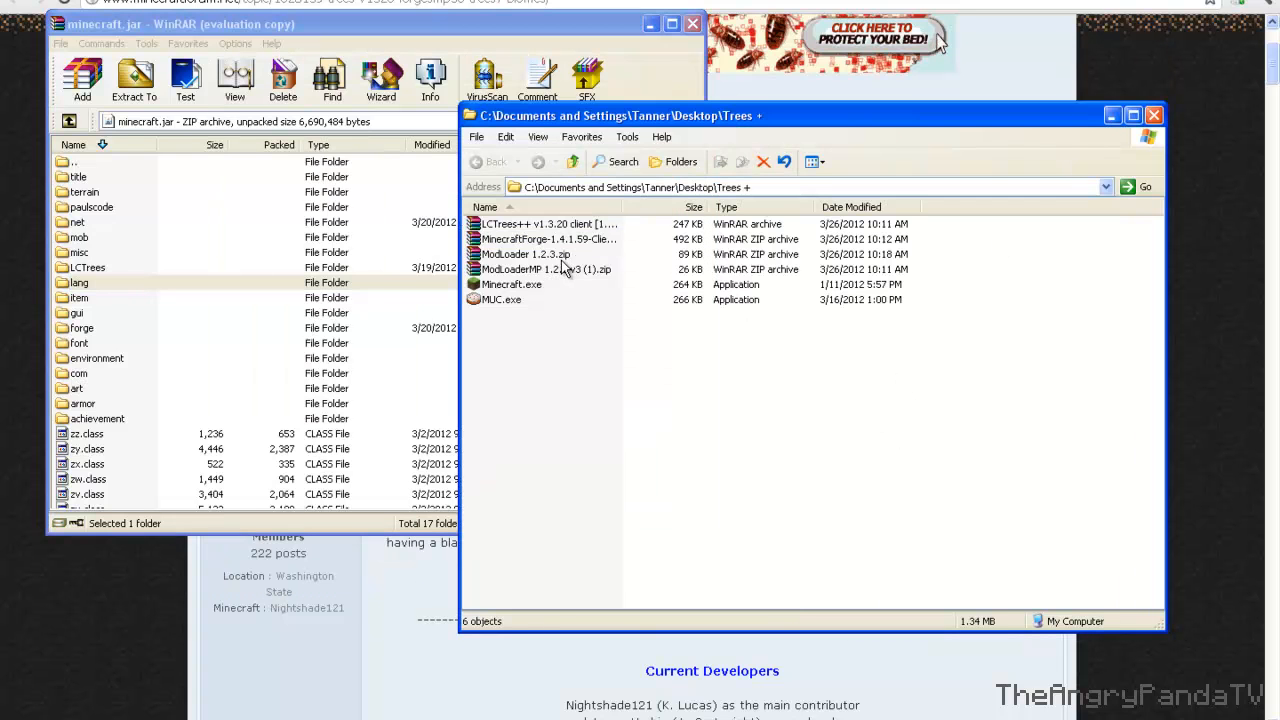
double_click(520, 254)
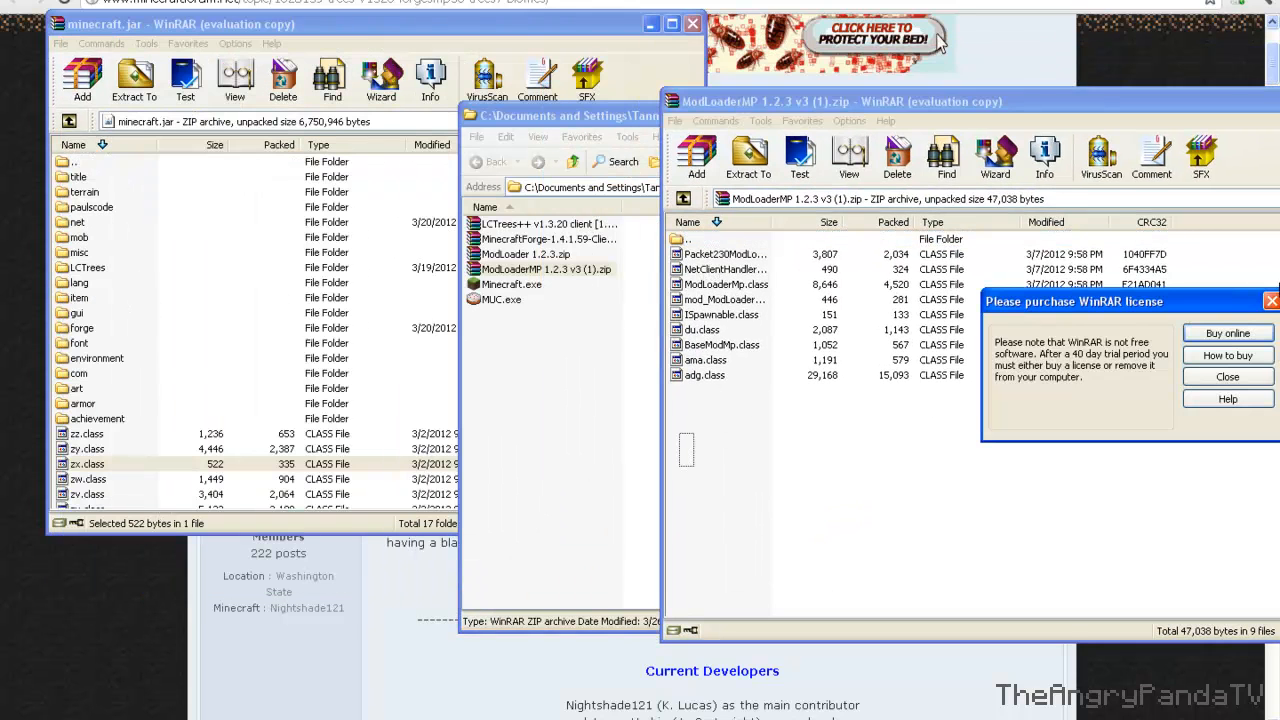
click(1228, 376)
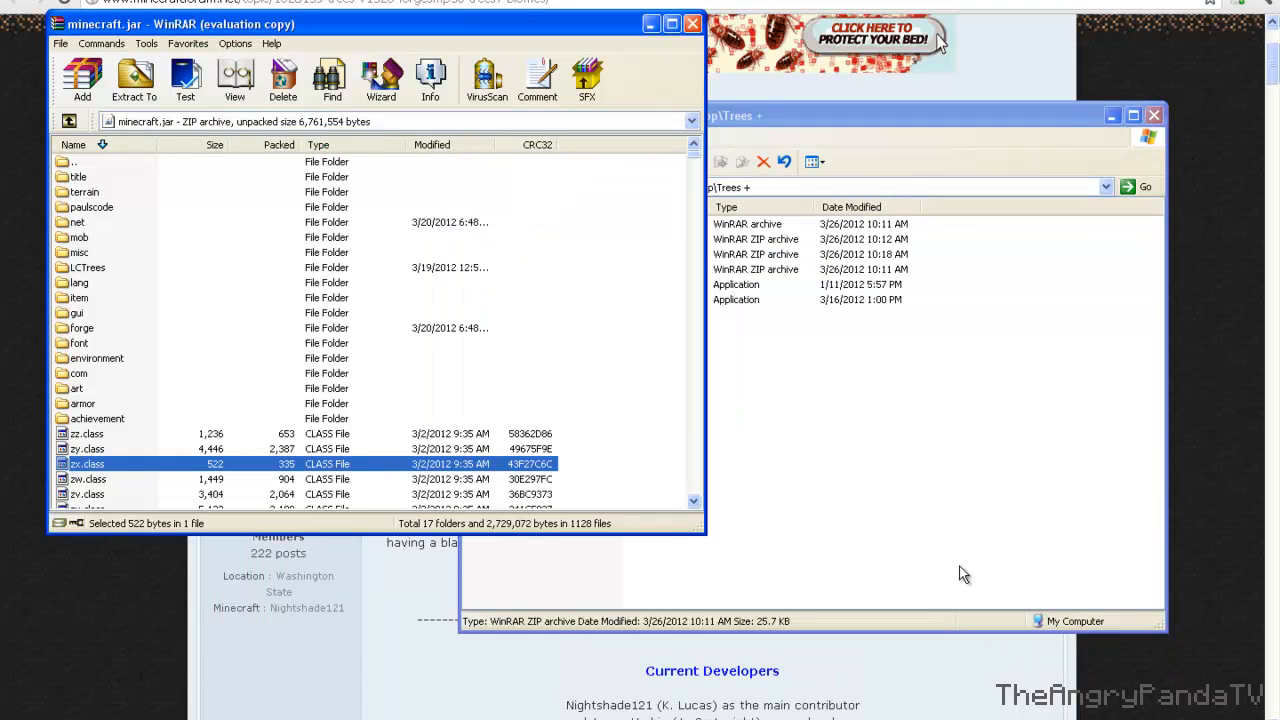
mouse_move(684, 492)
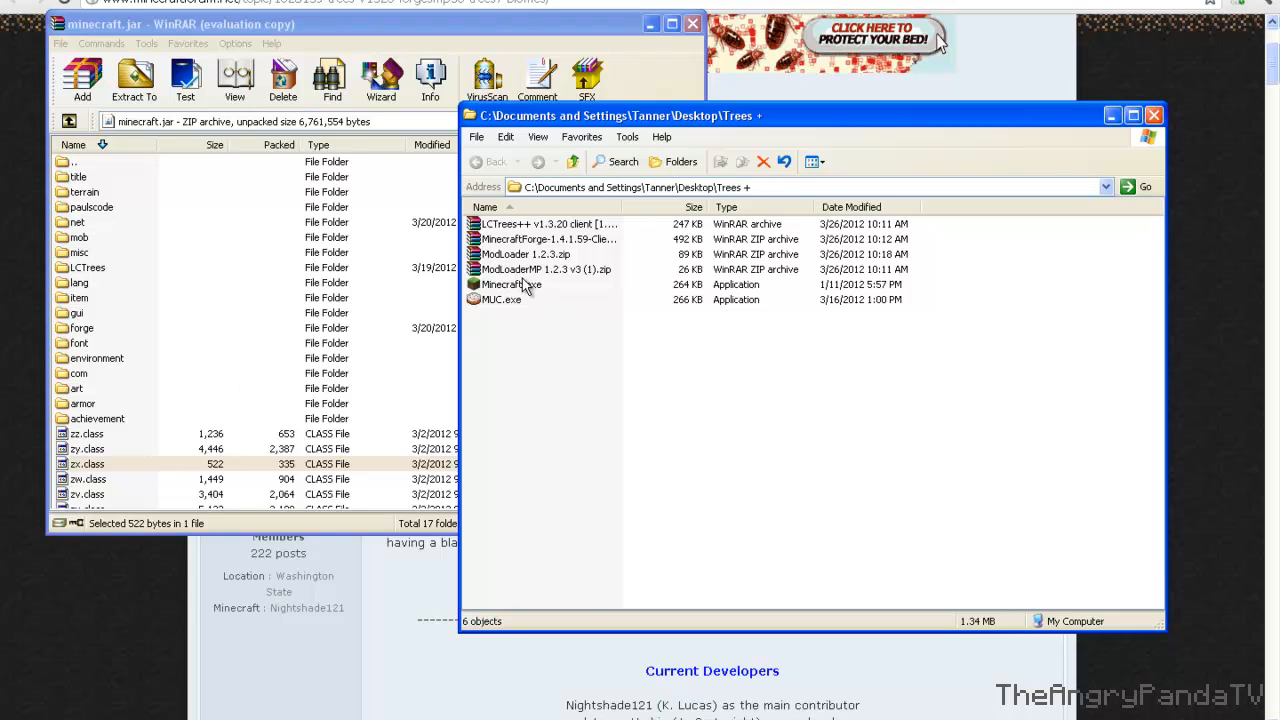
Step: Launch Minecraft.exe, log in, and decline the update to reach the 1.2.3 title screen
click(508, 284)
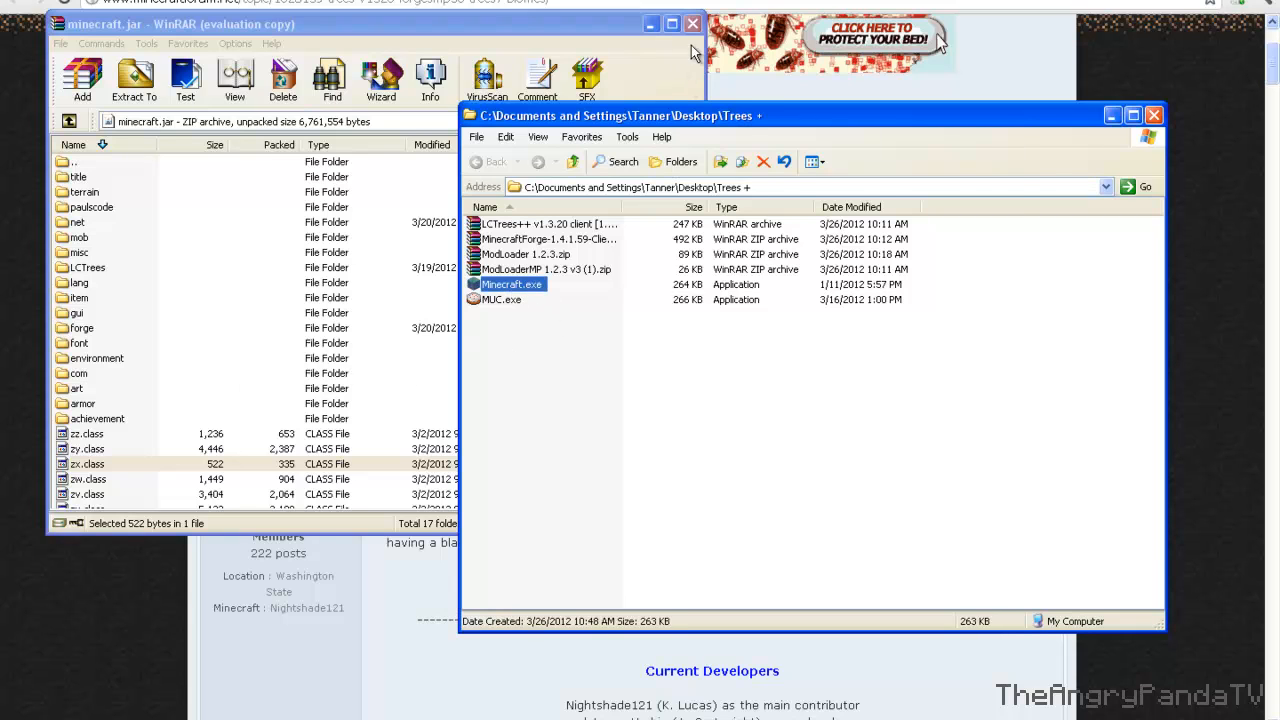
double_click(512, 284)
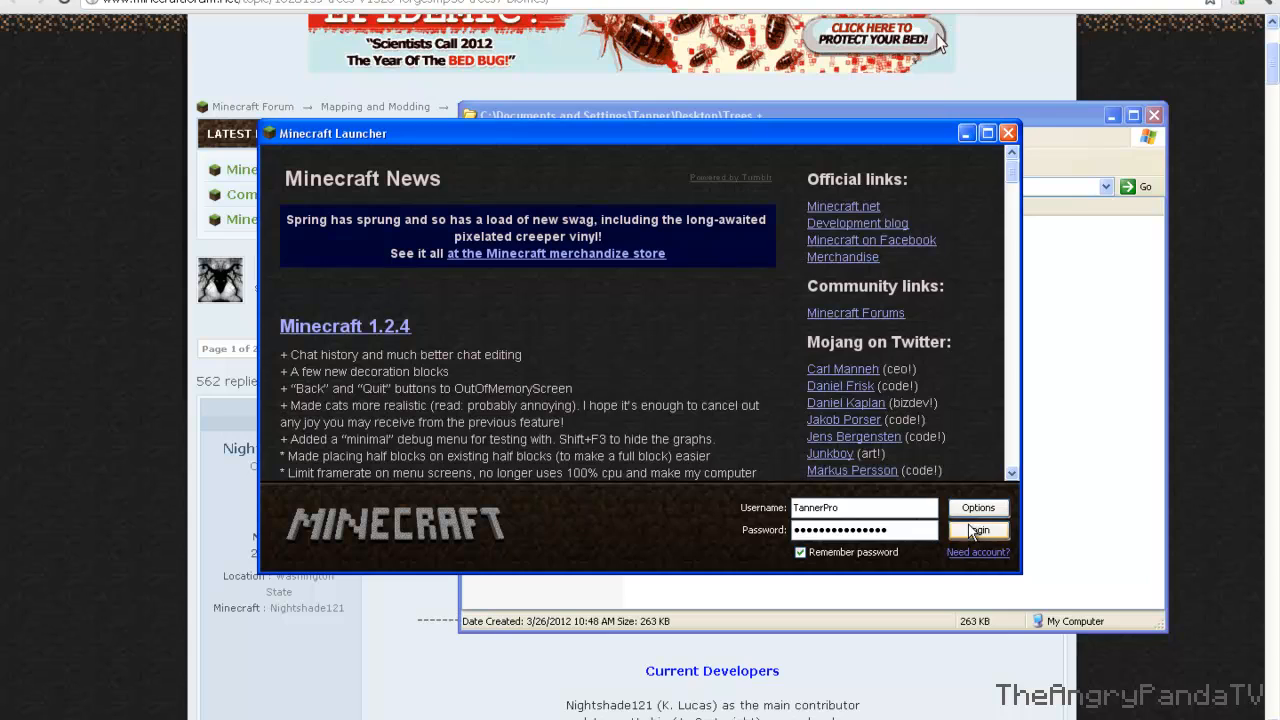
click(978, 528)
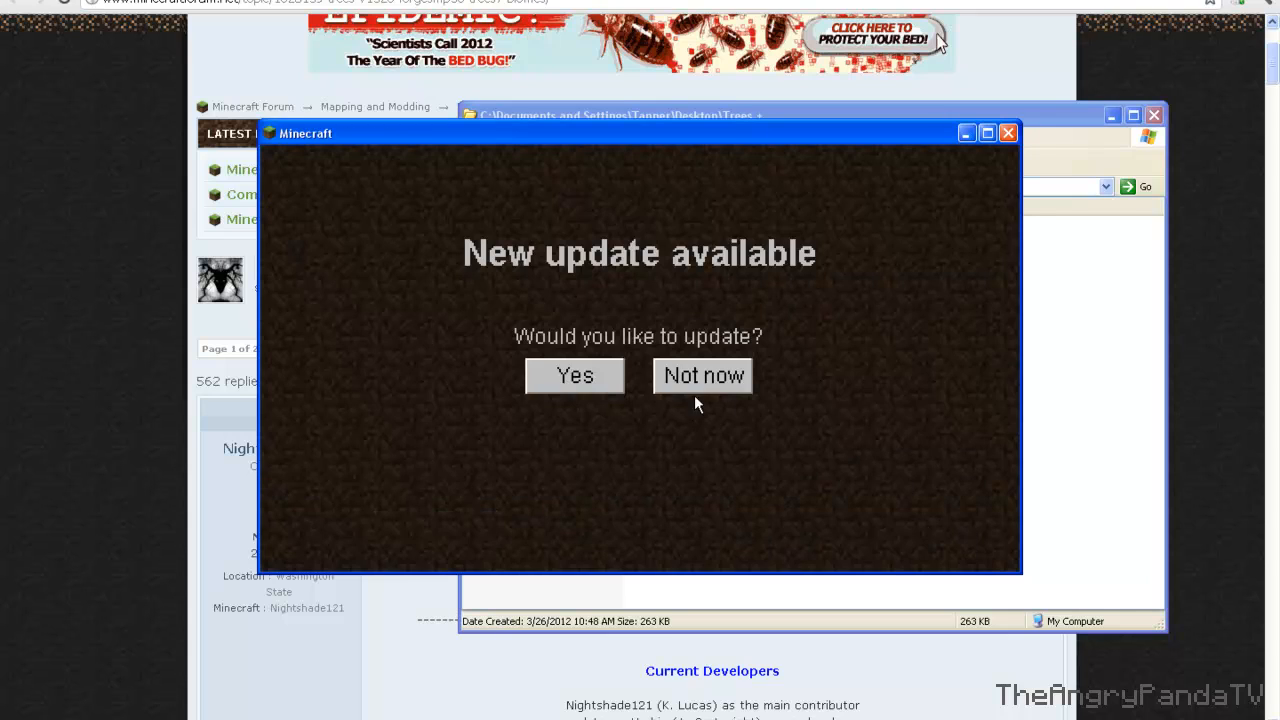
click(574, 376)
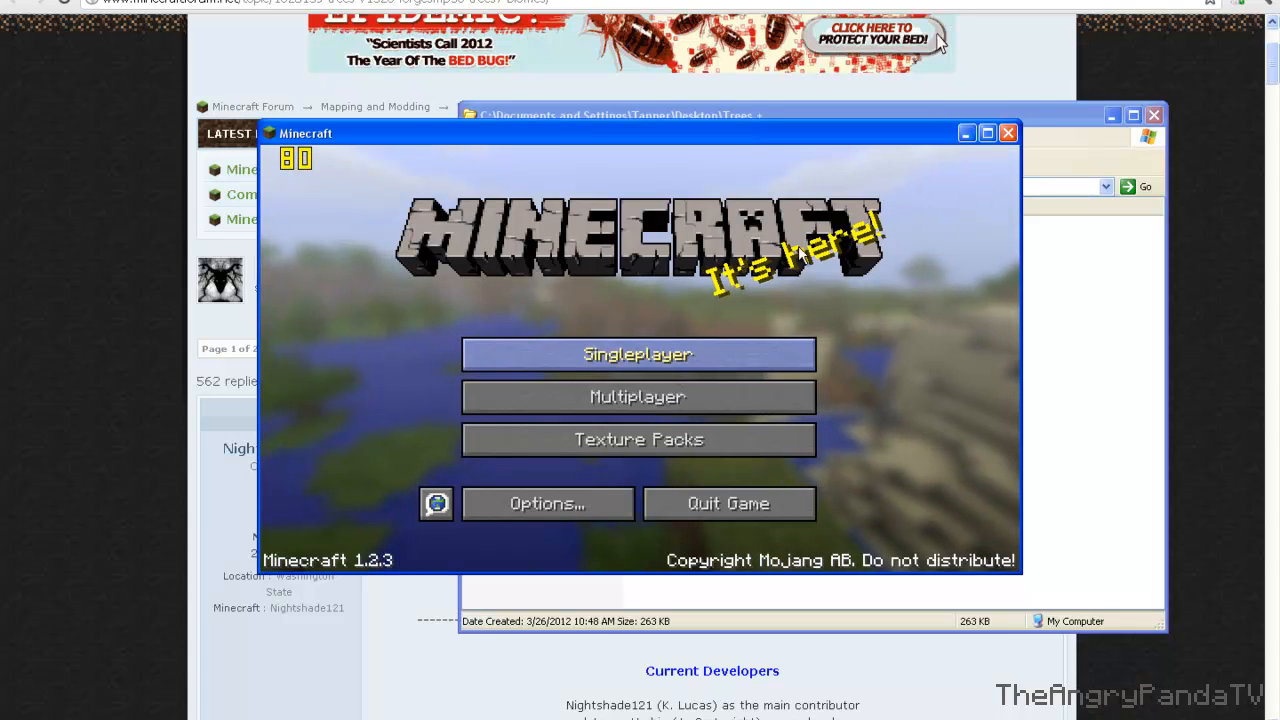
Step: Maximize the game and create a new singleplayer world with default settings
click(986, 132)
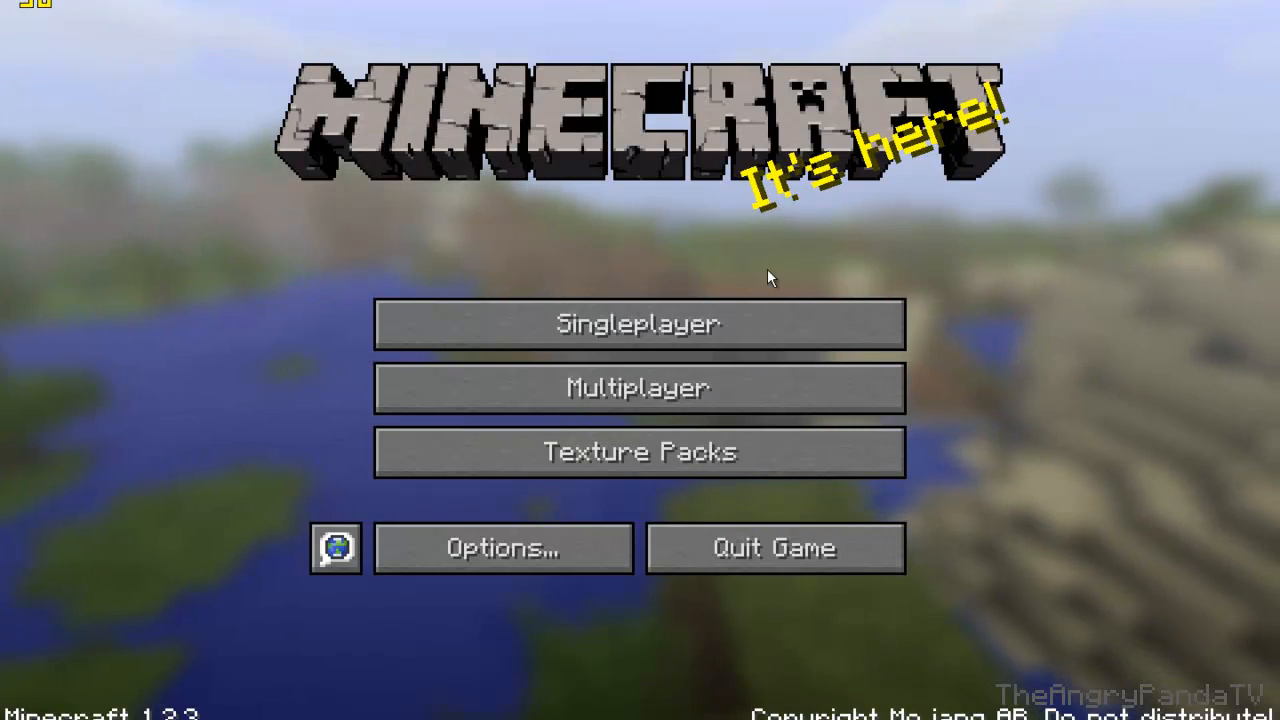
mouse_move(748, 324)
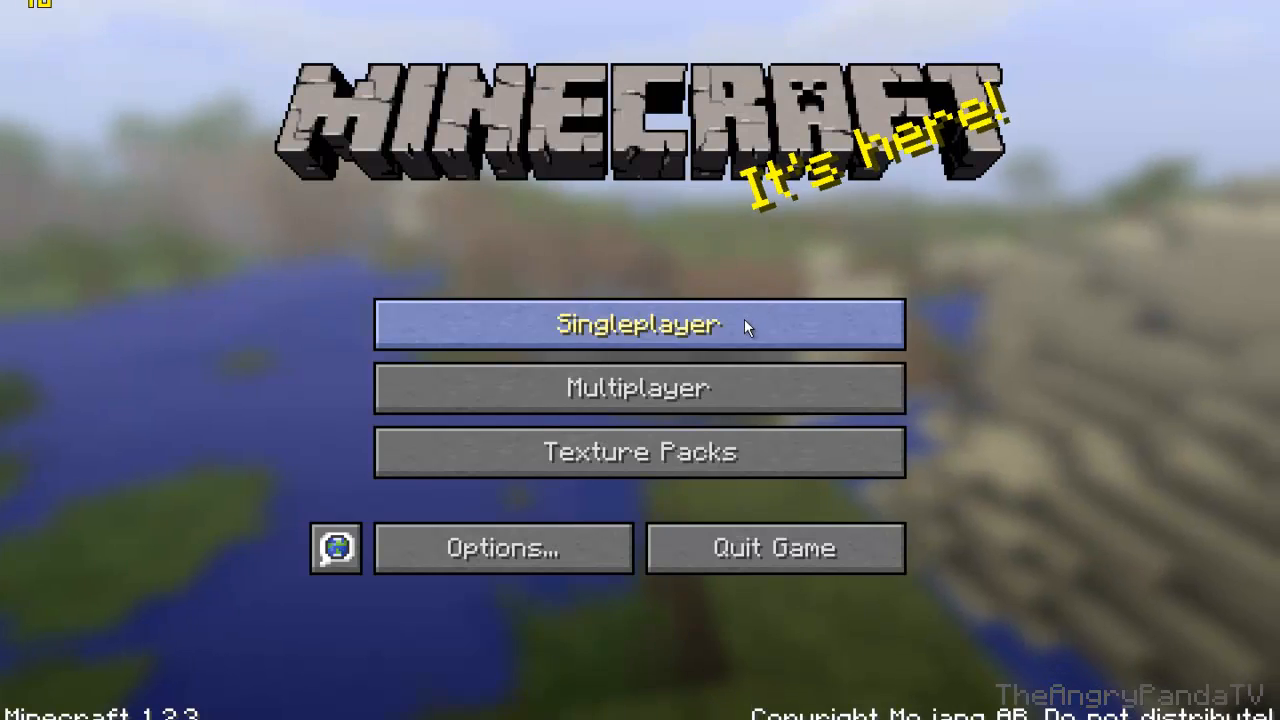
click(640, 324)
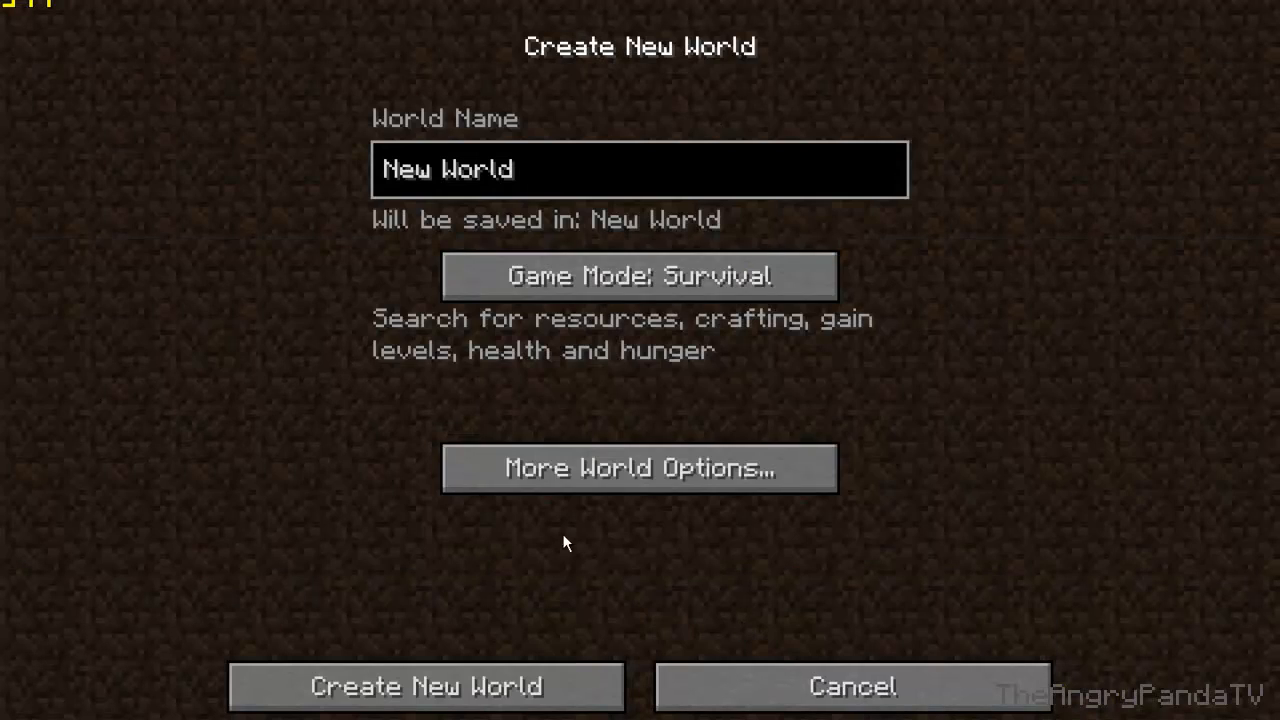
click(640, 276)
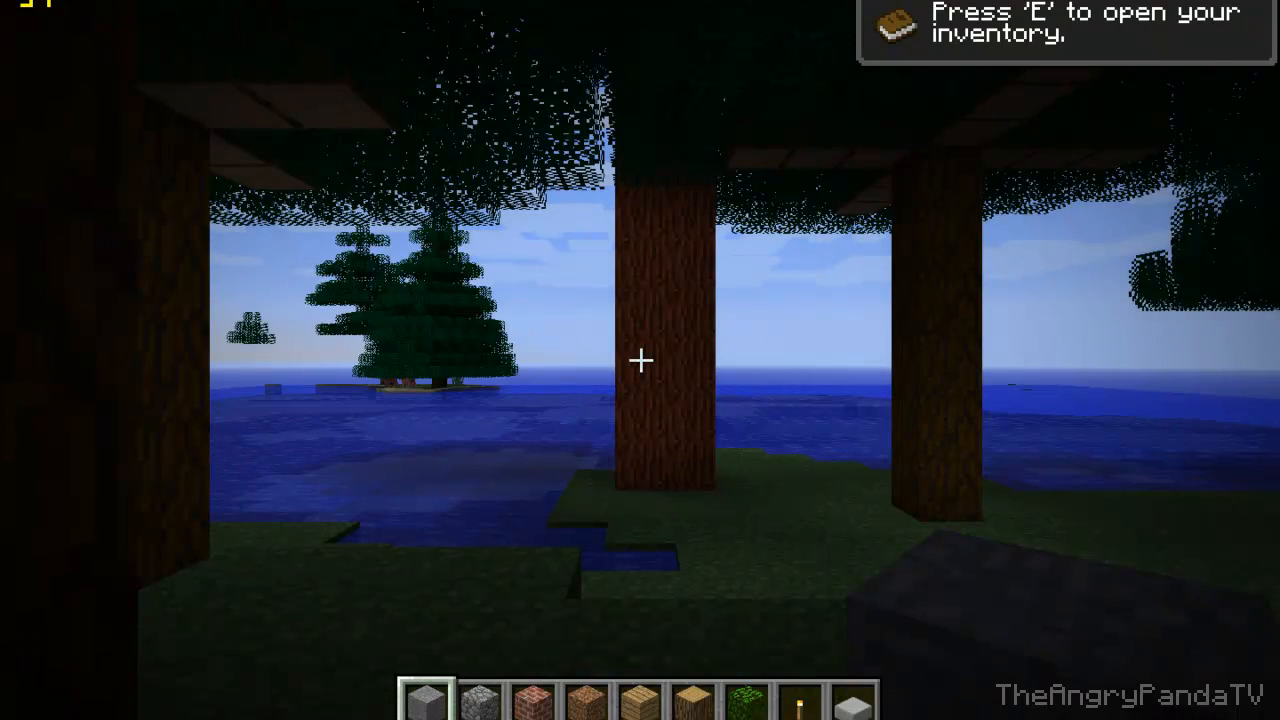
Step: Walk through the giant trees and show the F3 debug readout confirming a Redwood Forest biome
key(e)
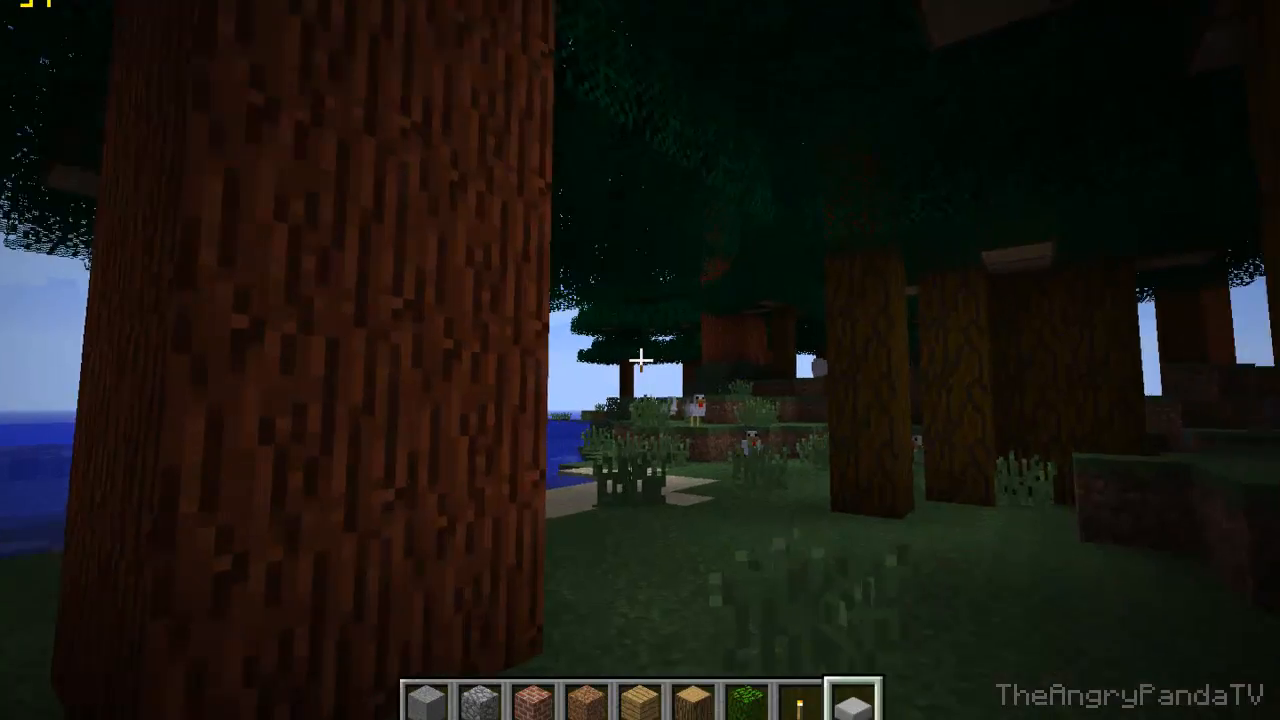
mouse_move(640, 360)
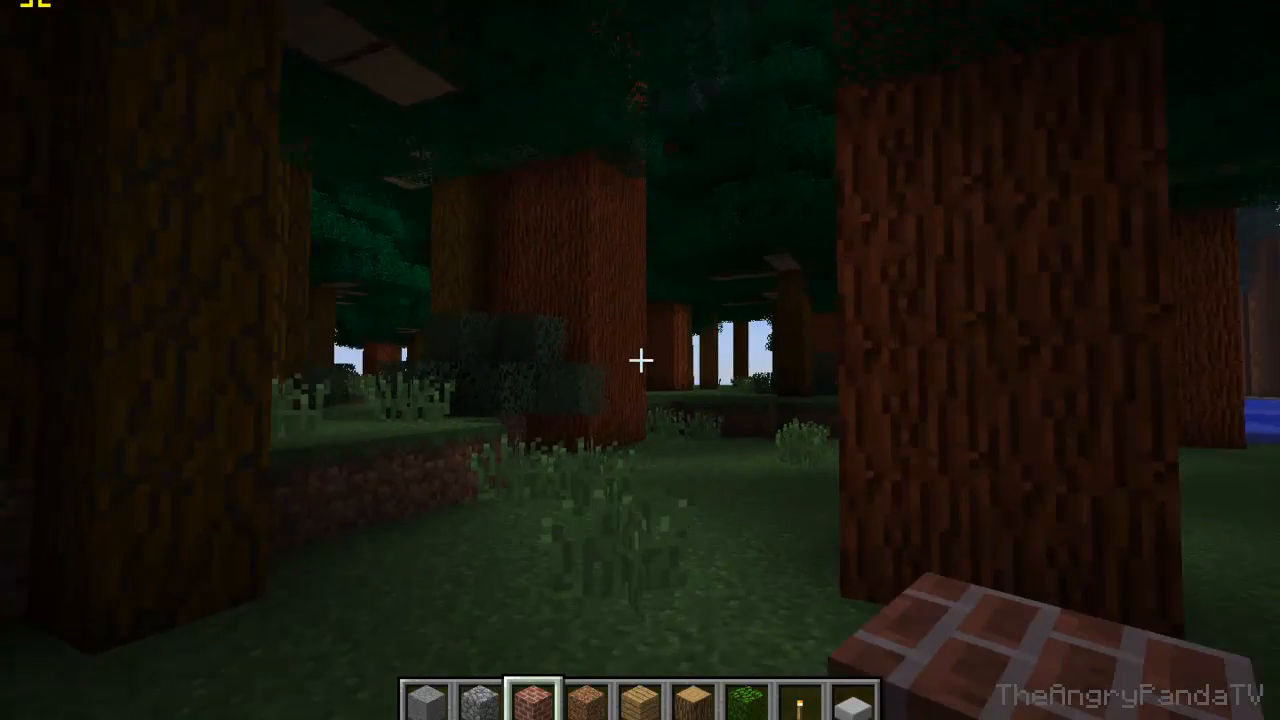
mouse_move(640, 360)
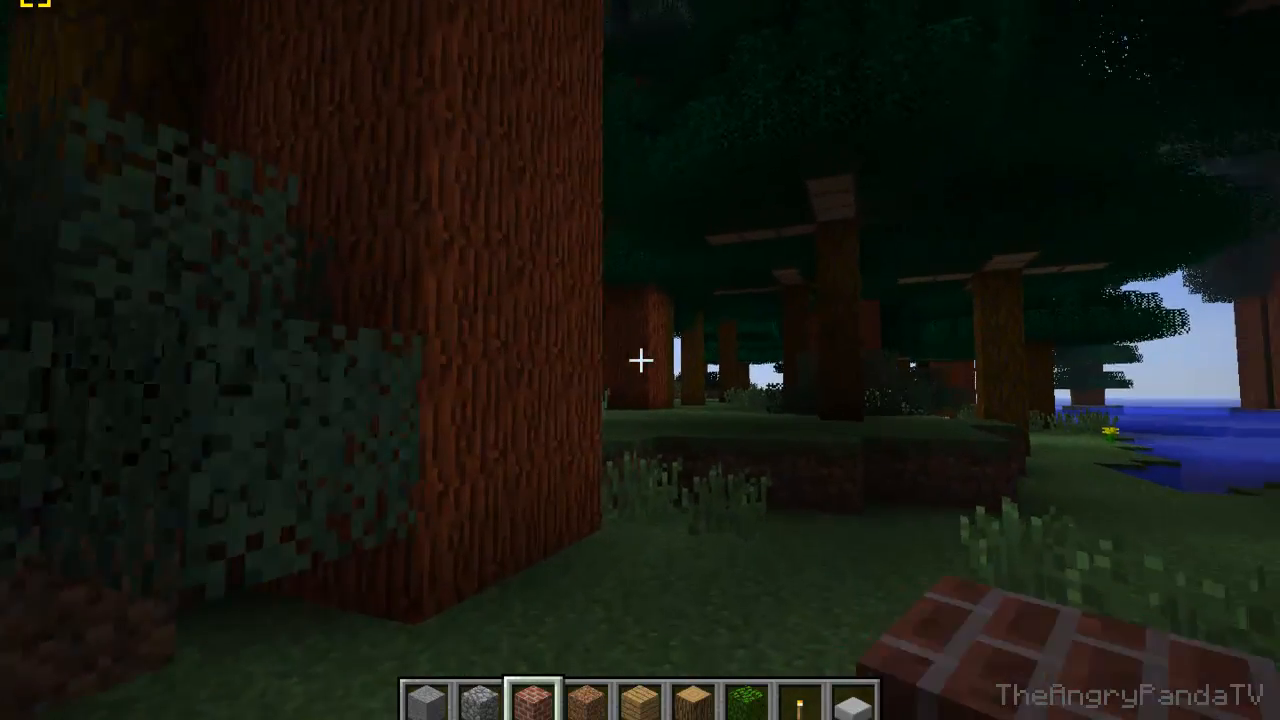
mouse_move(640, 360)
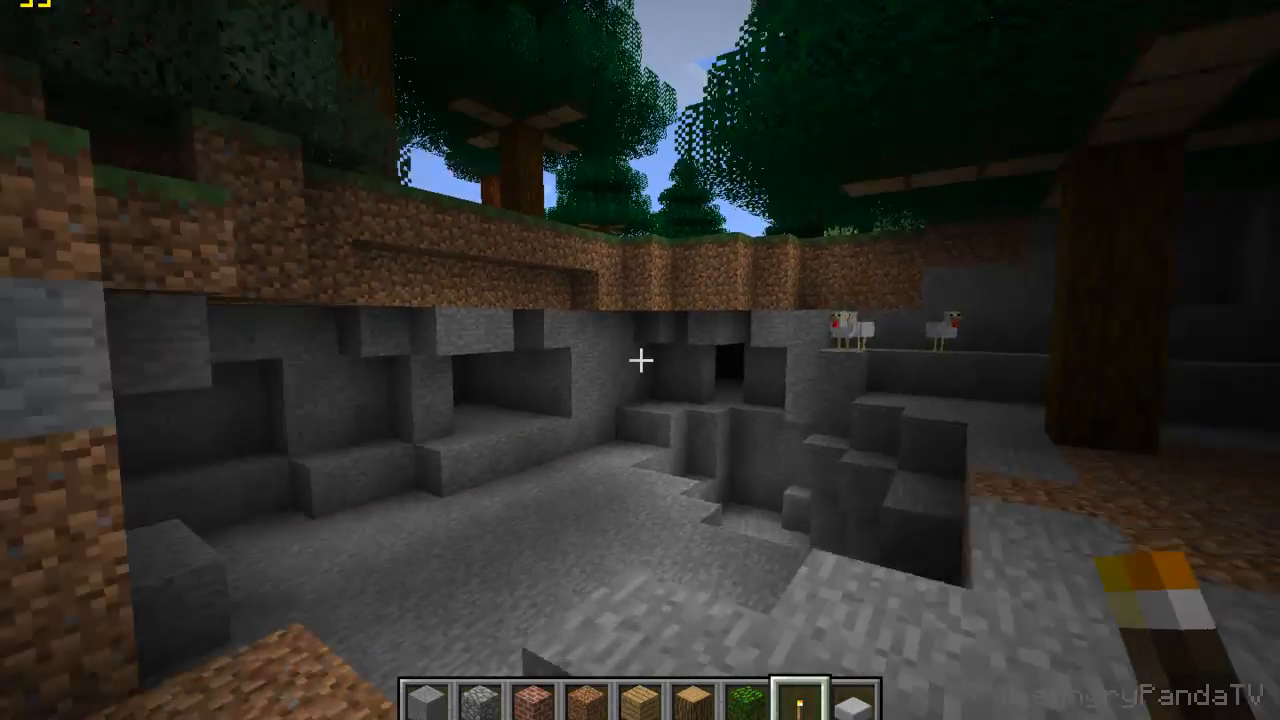
key(F3)
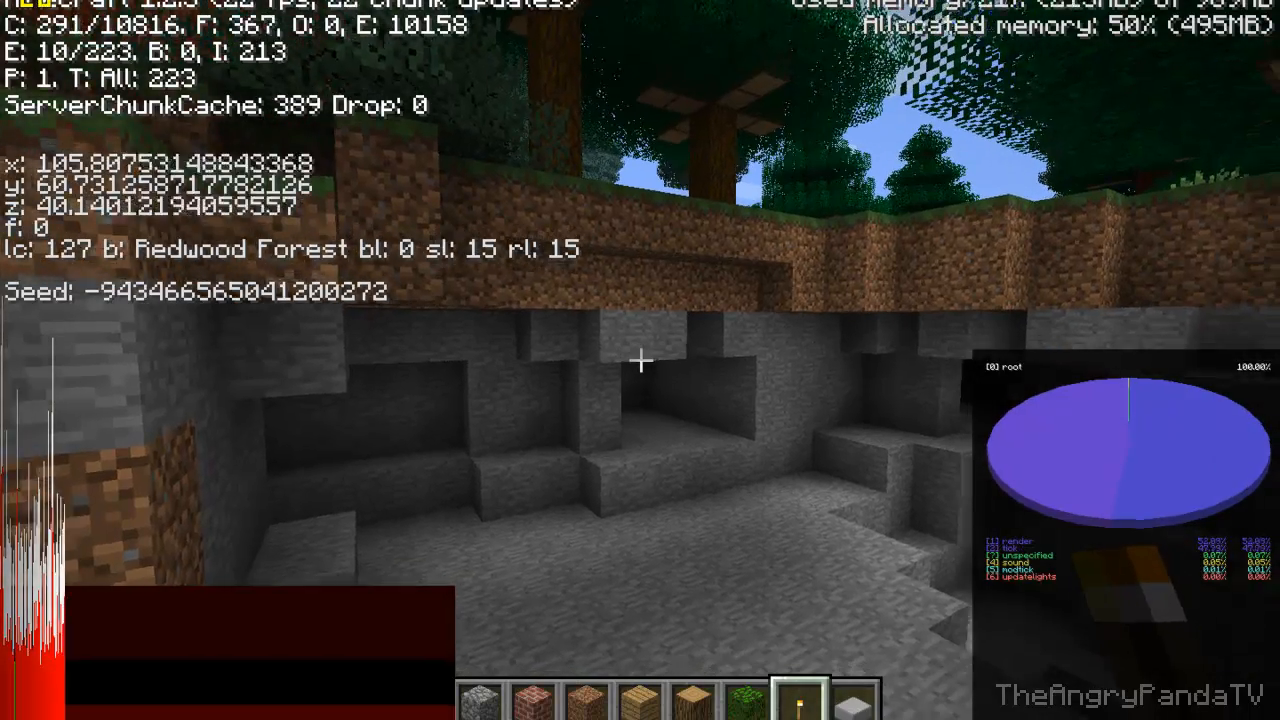
key(F3)
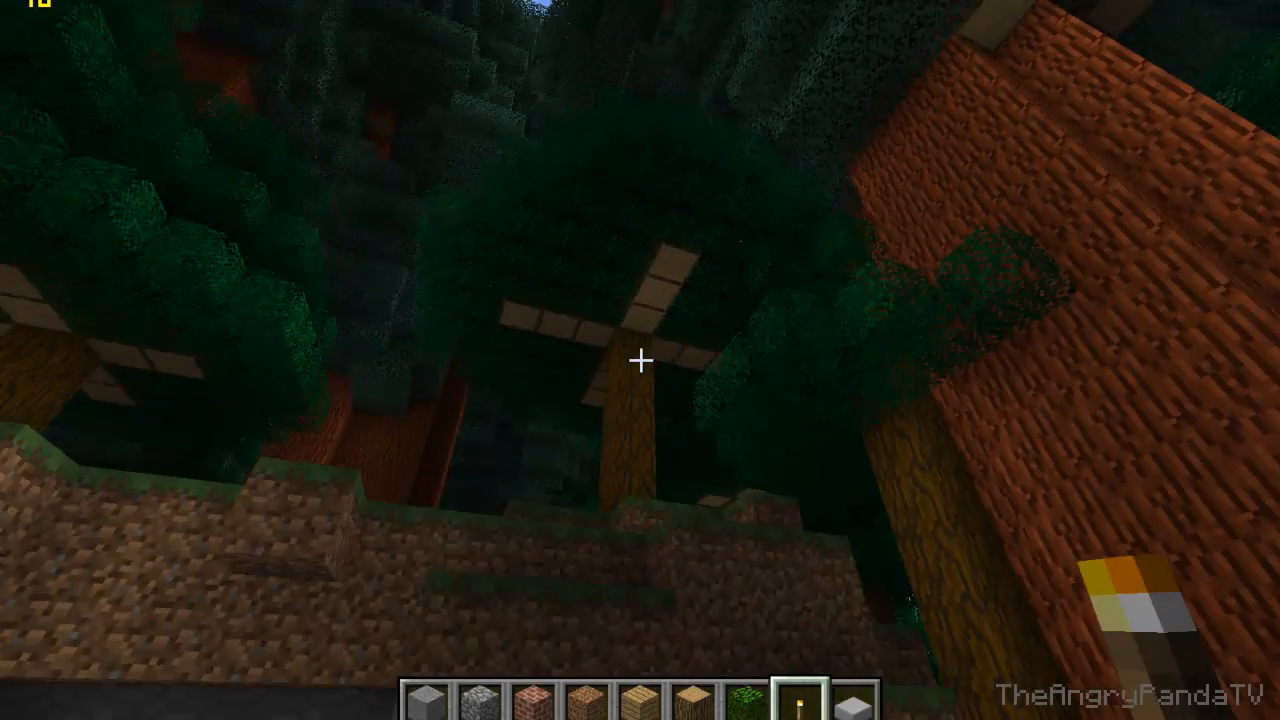